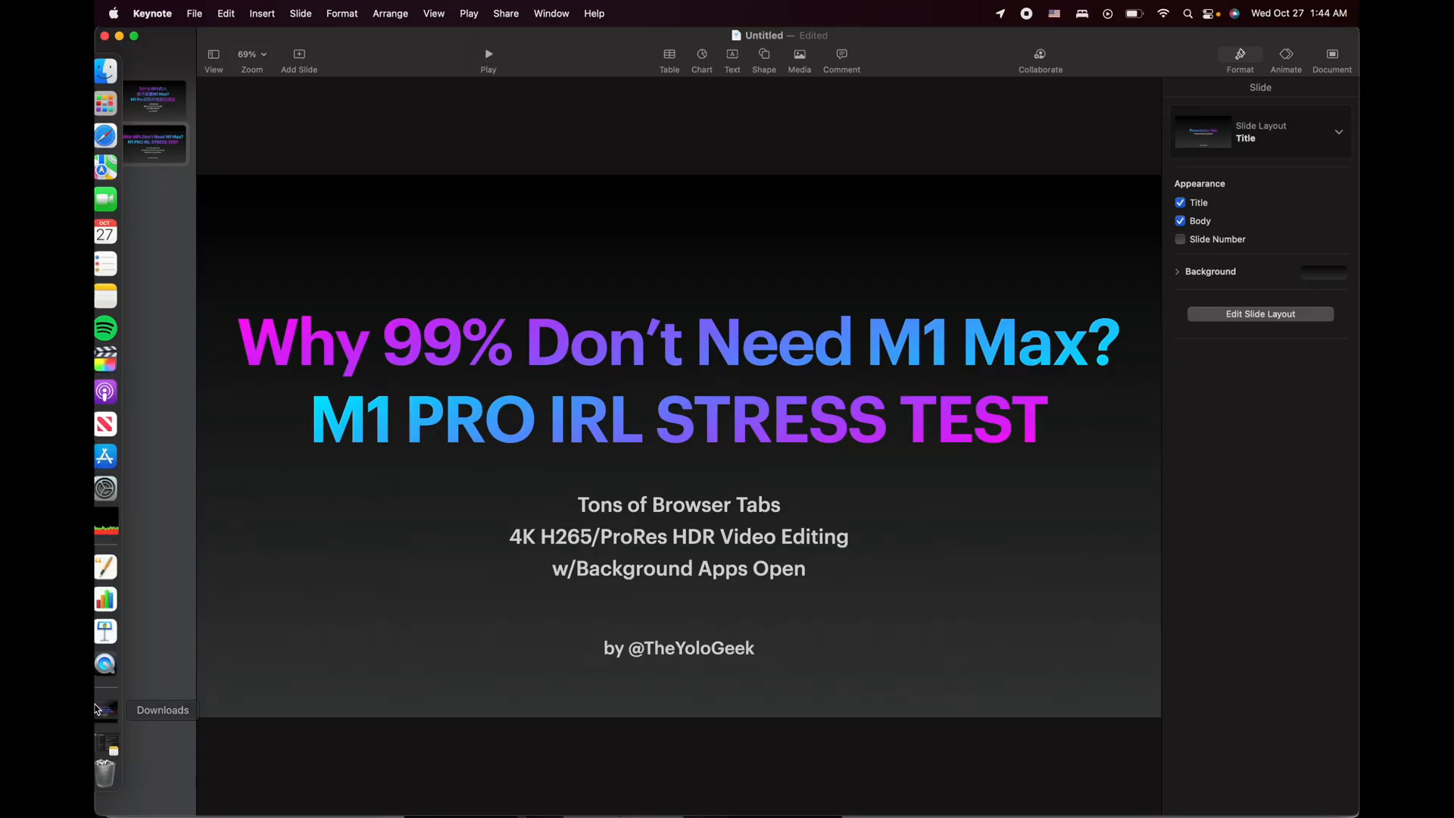
{"action": "mouse_move", "coordinate": [118, 598]}
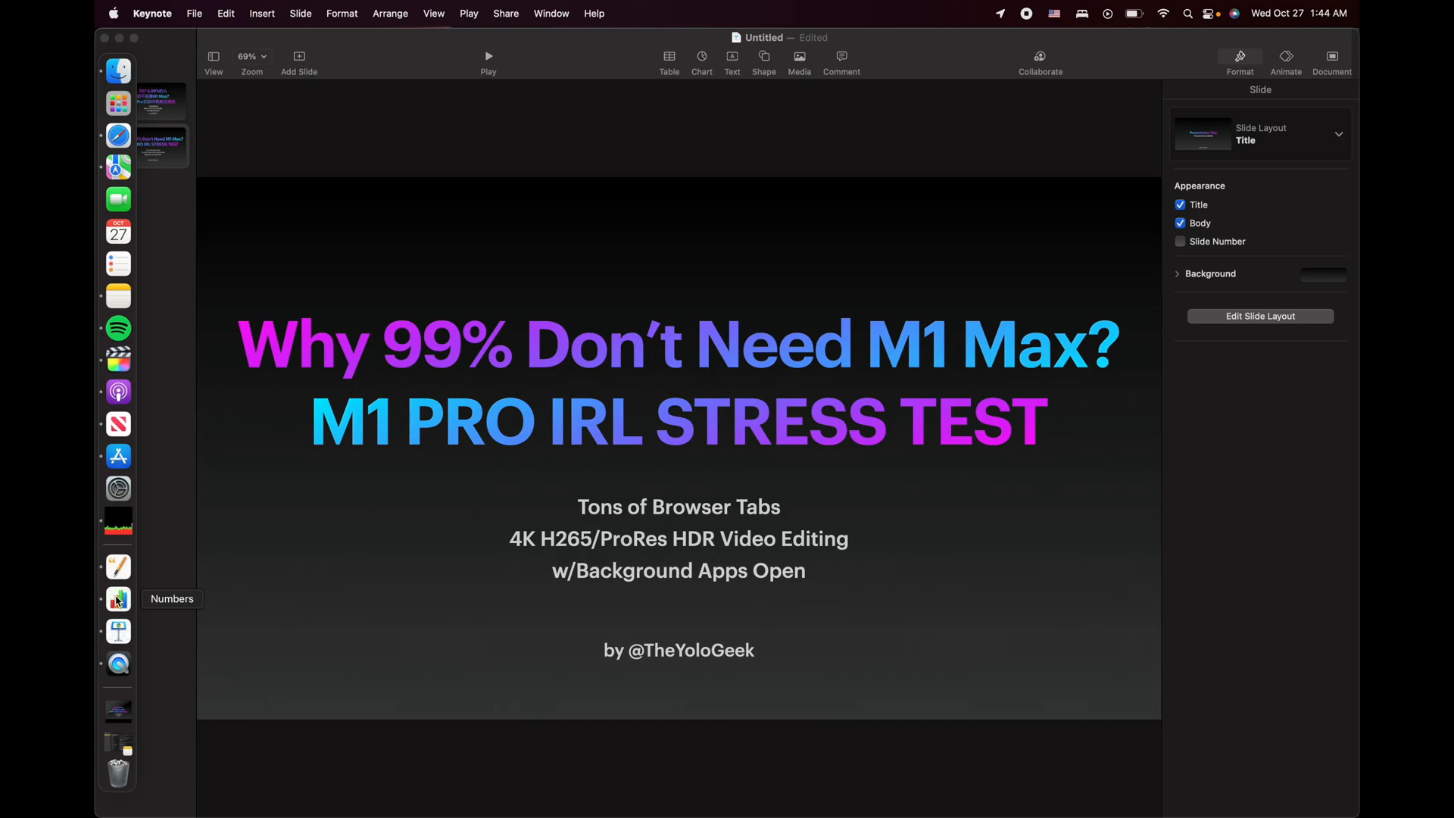
Launch Numbers, Spotify and Podcasts from the Dock as background apps over the Keynote slide.
{"action": "left_click", "coordinate": [118, 598]}
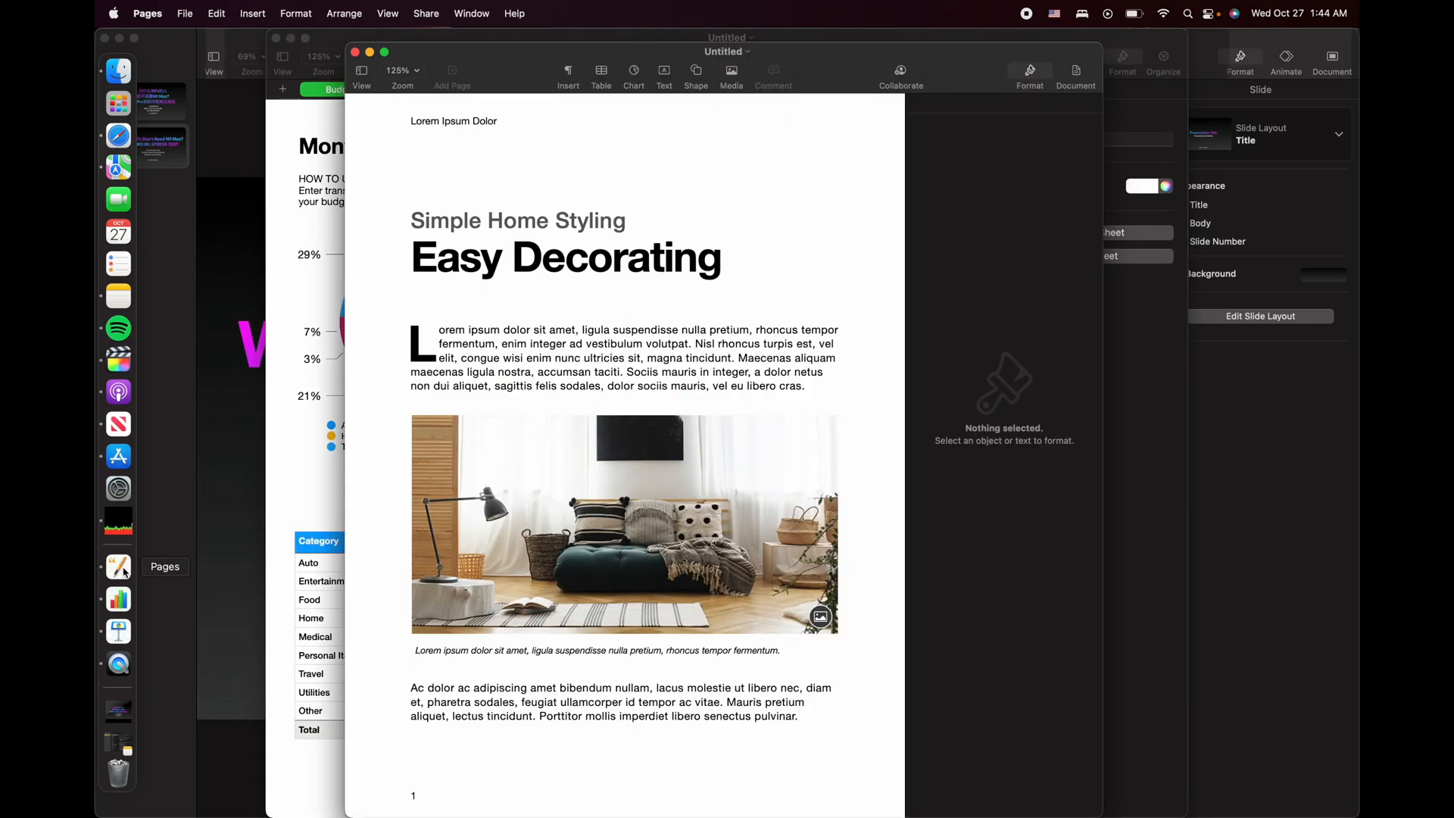
{"action": "left_click", "coordinate": [118, 327]}
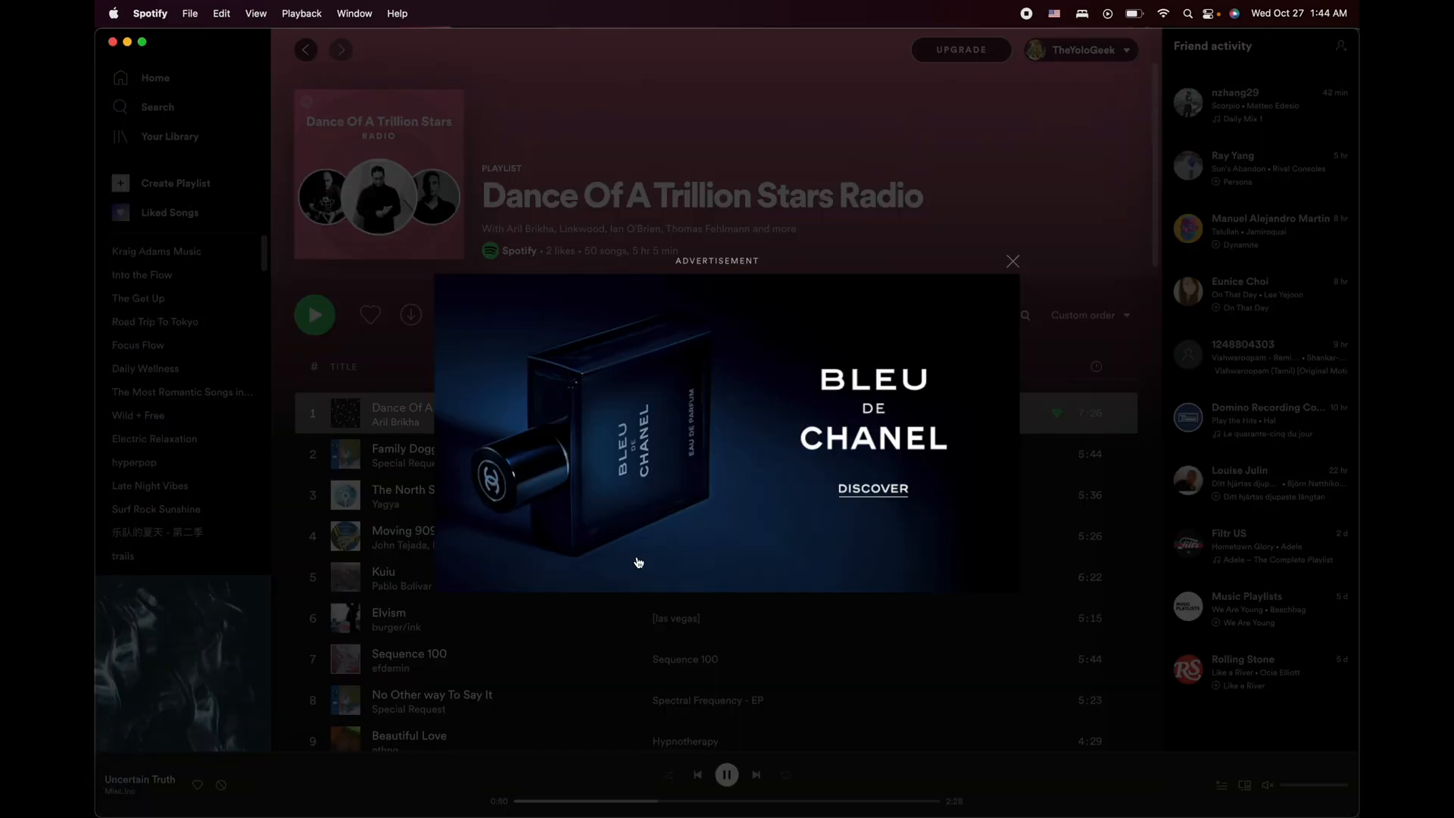
{"action": "left_click", "coordinate": [1012, 261]}
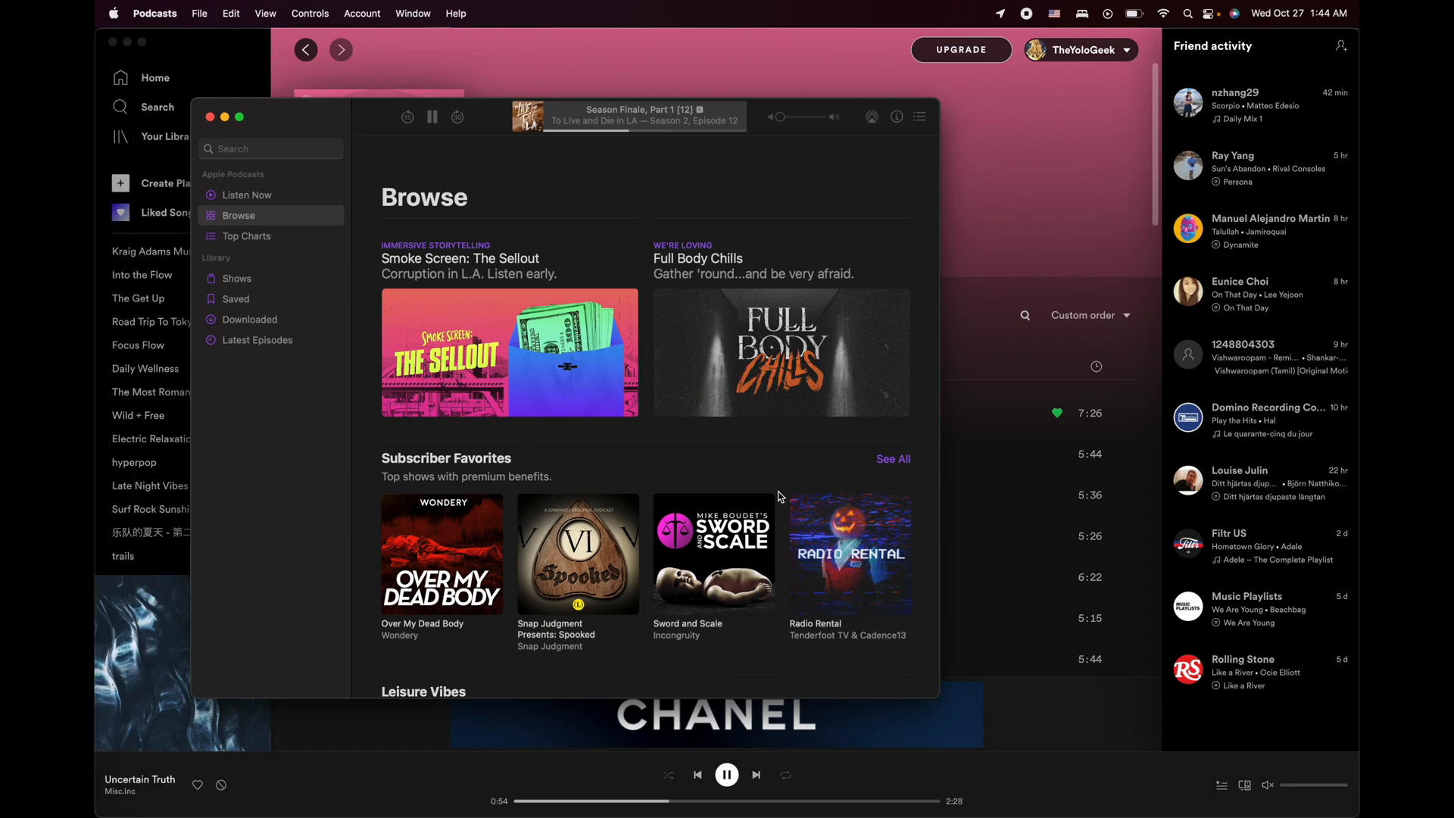
{"action": "mouse_move", "coordinate": [118, 167]}
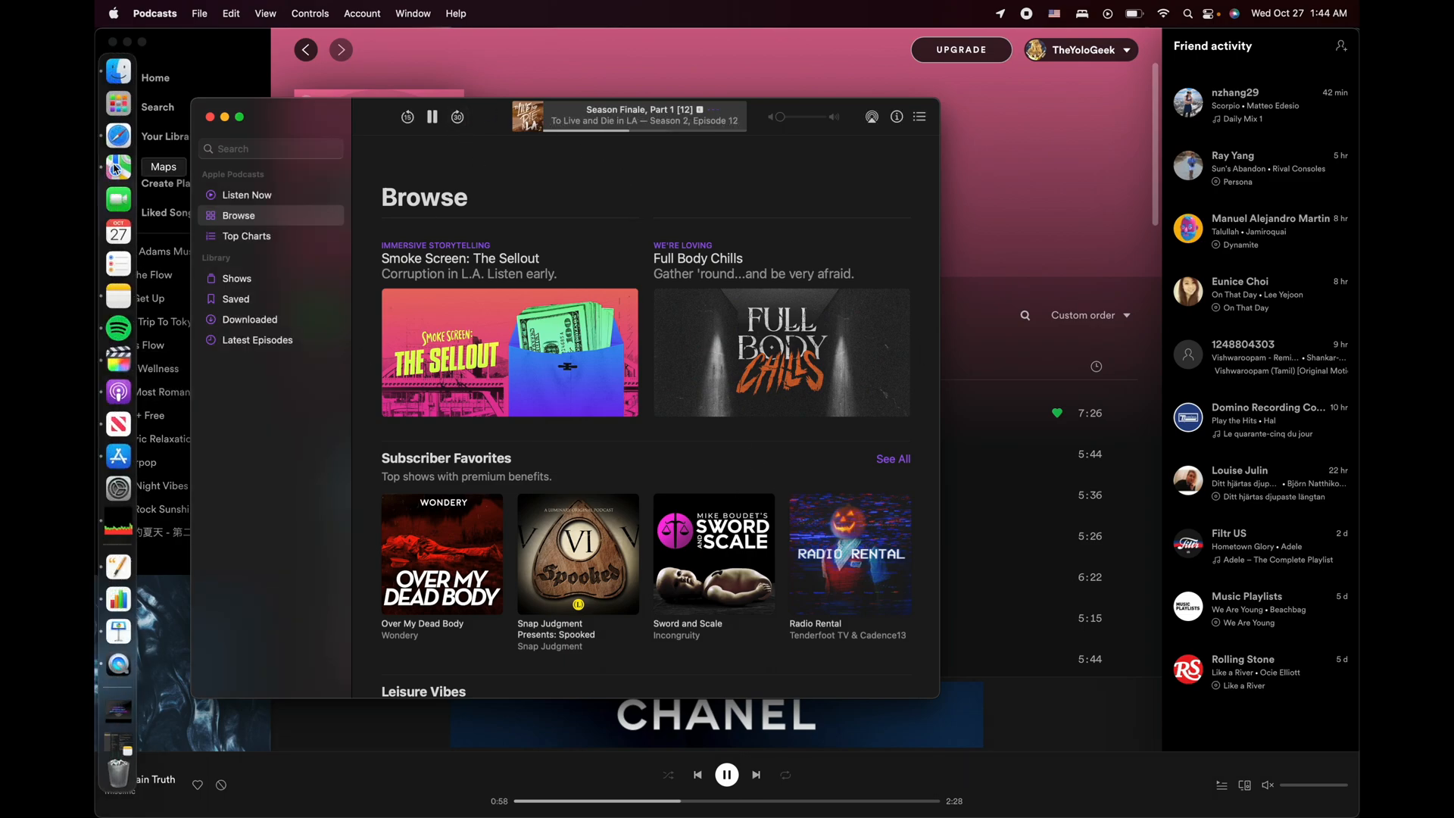
{"action": "mouse_move", "coordinate": [118, 297]}
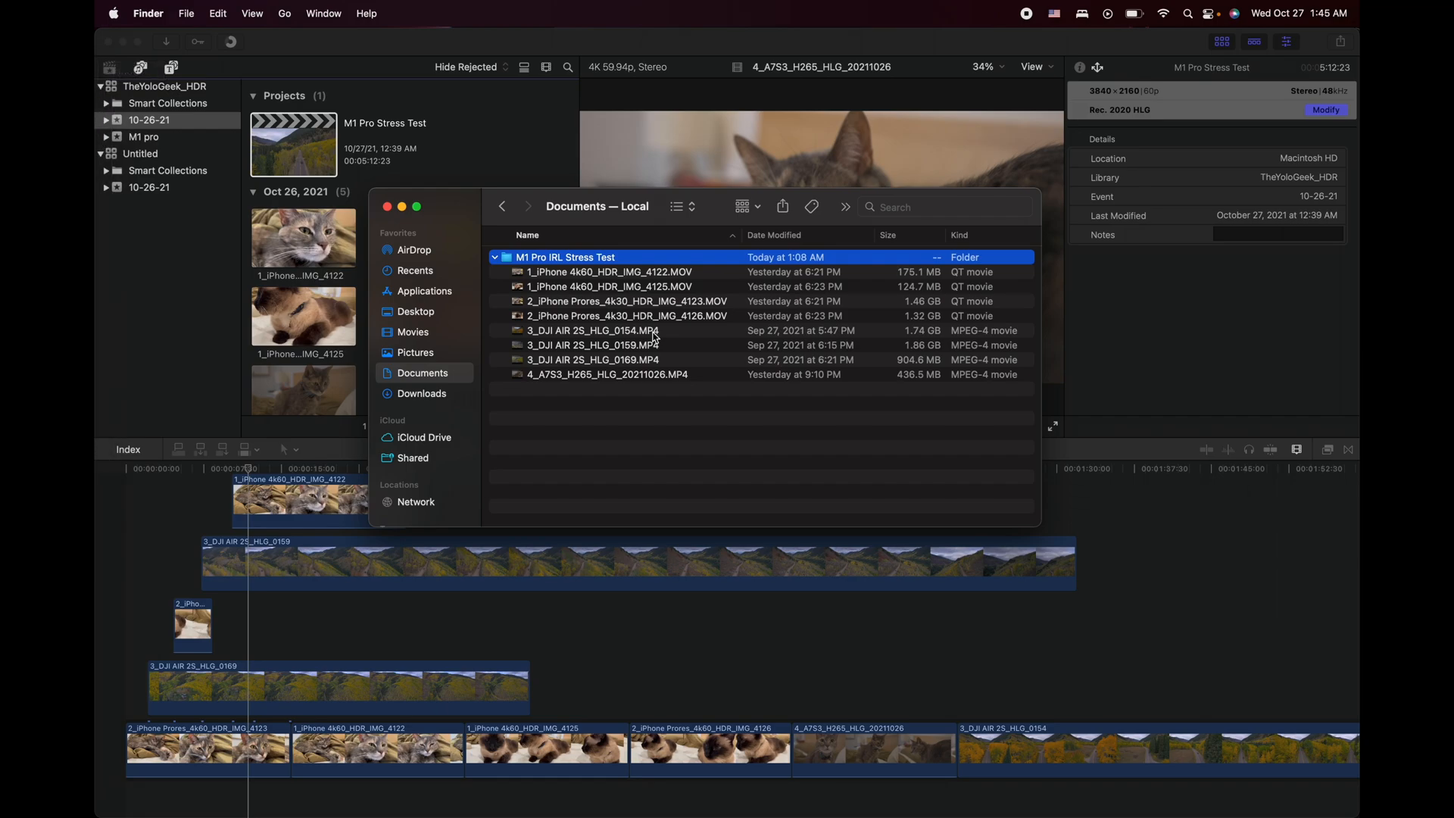
{"action": "mouse_move", "coordinate": [551, 291]}
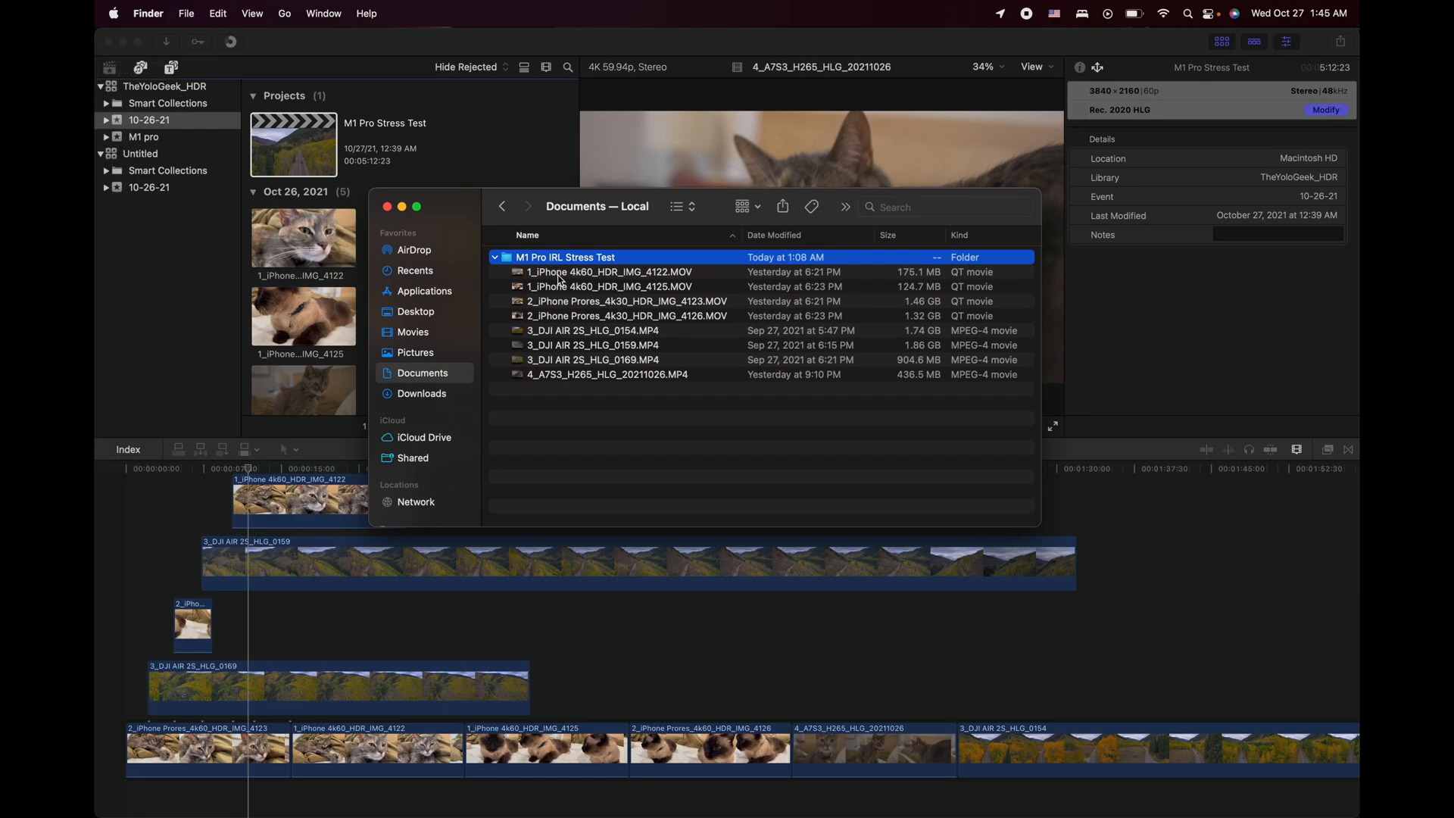
{"action": "mouse_move", "coordinate": [589, 282]}
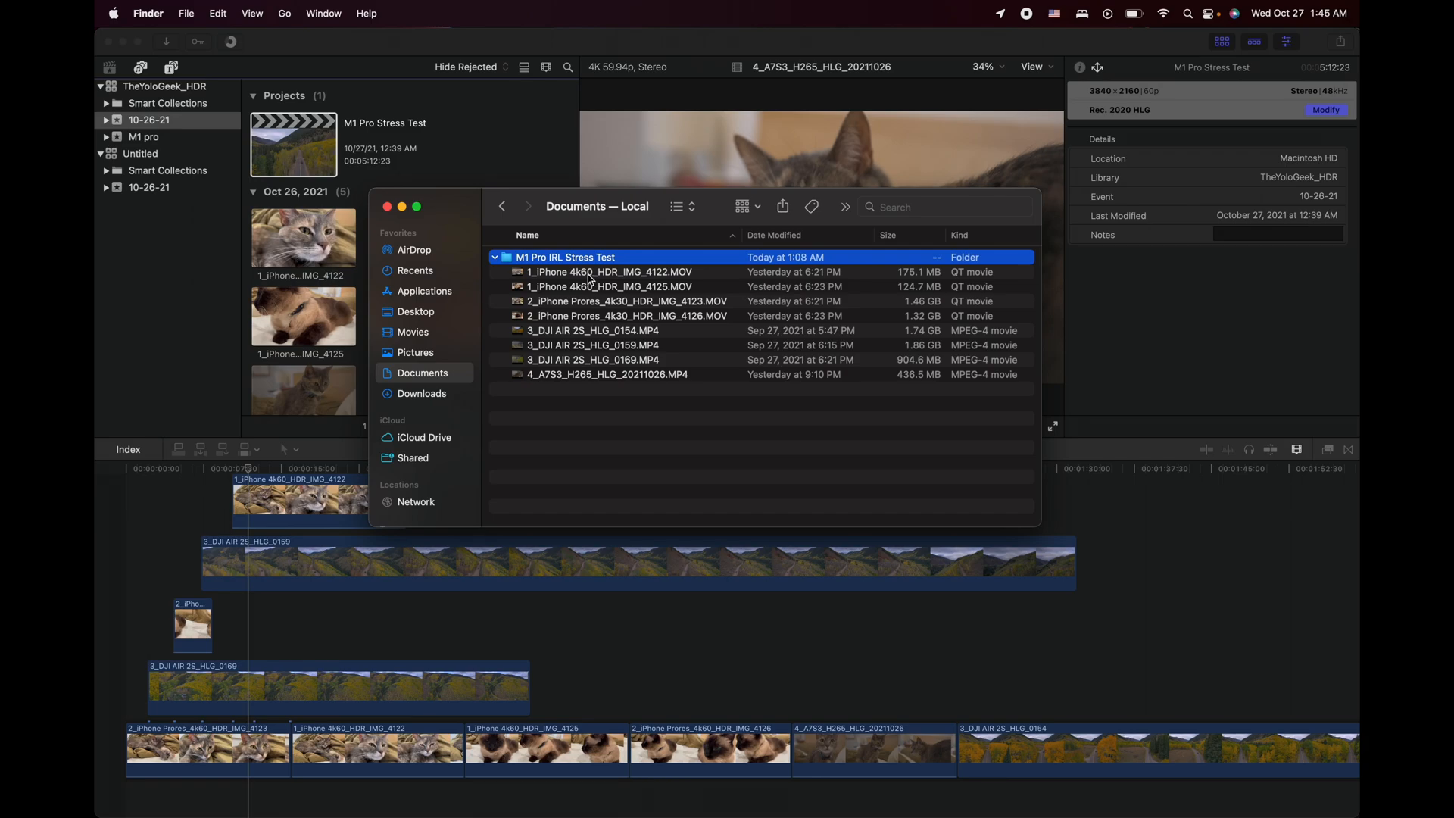
{"action": "mouse_move", "coordinate": [559, 306]}
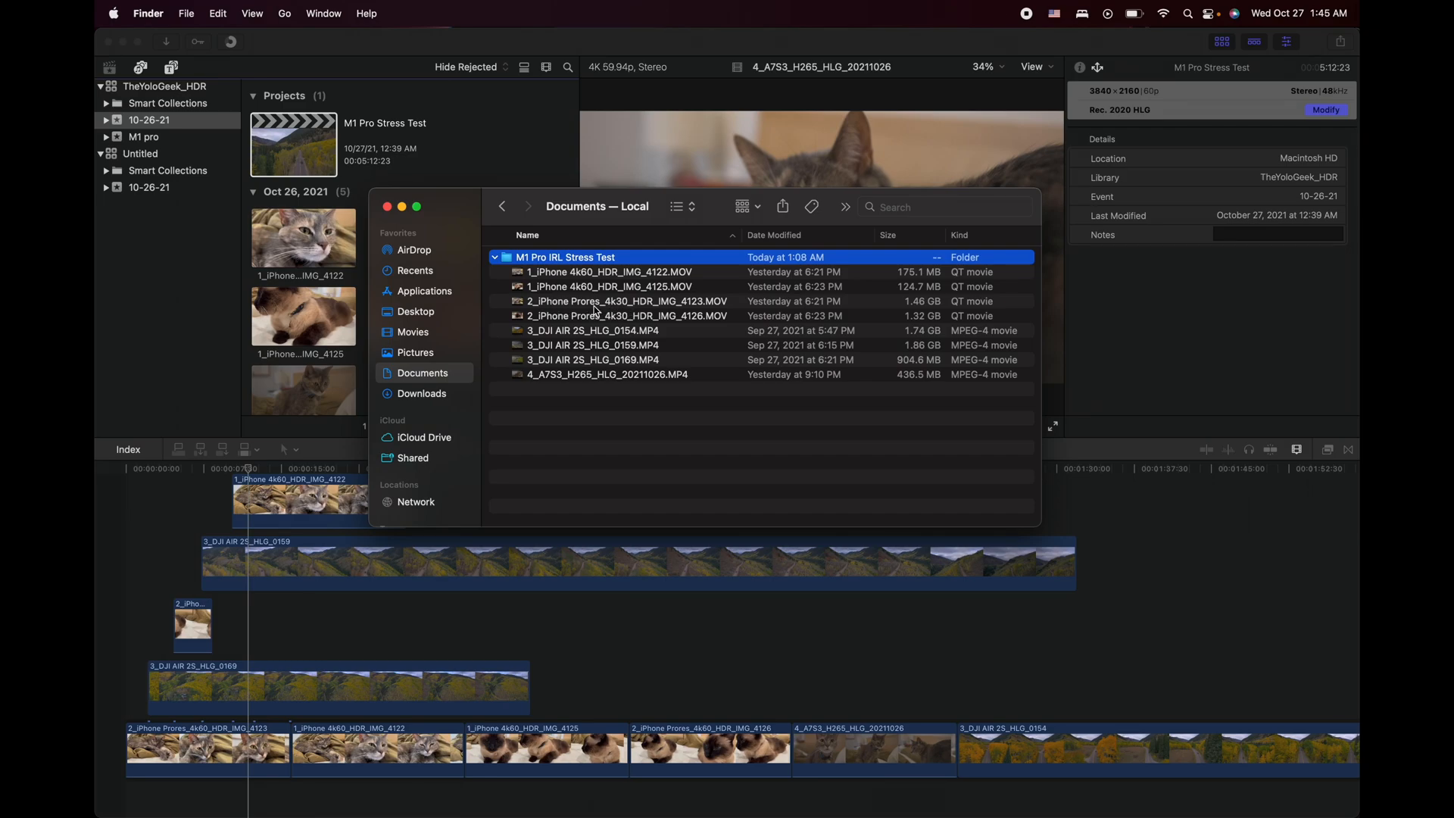
{"action": "mouse_move", "coordinate": [647, 312]}
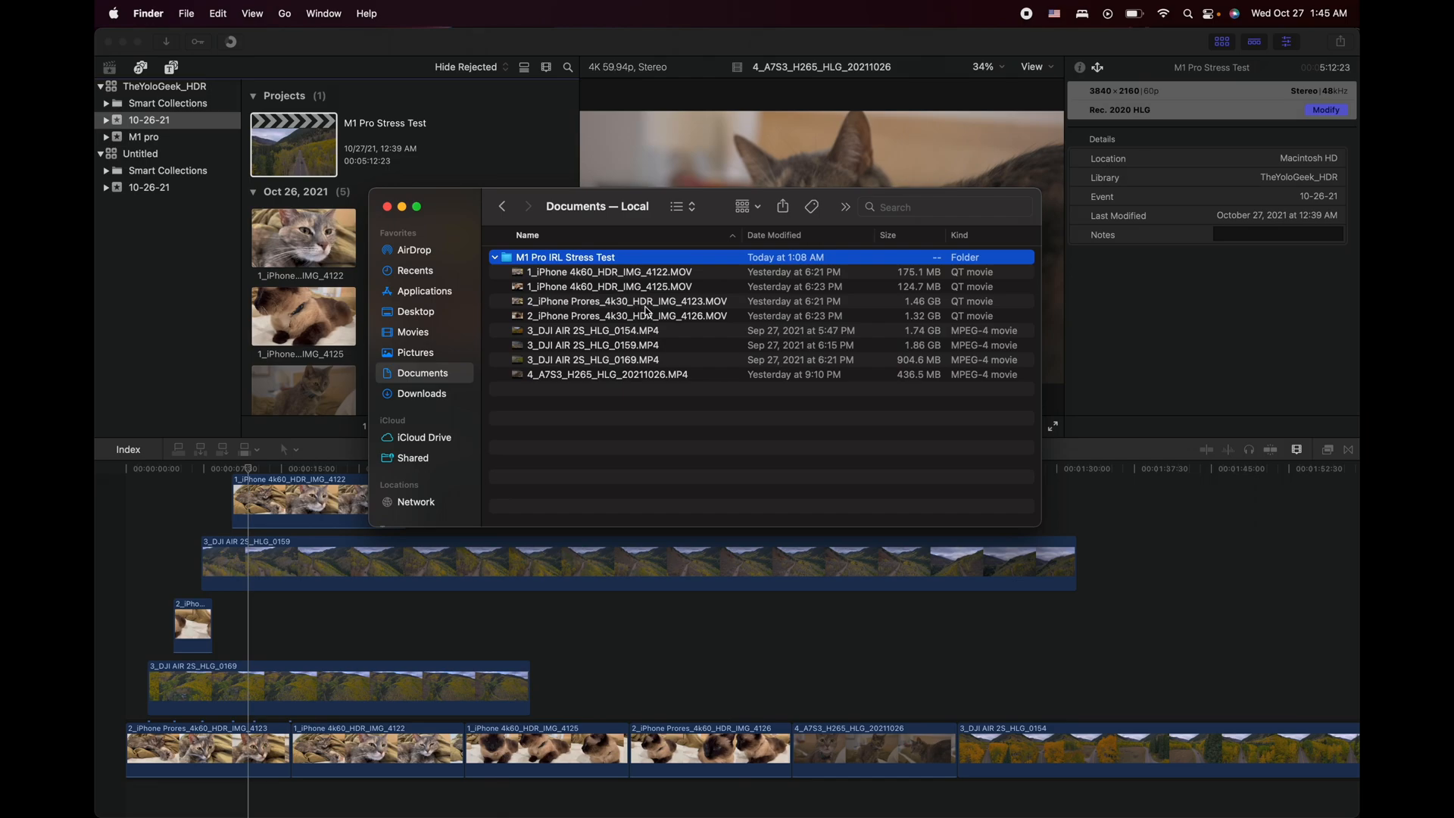
{"action": "mouse_move", "coordinate": [585, 341]}
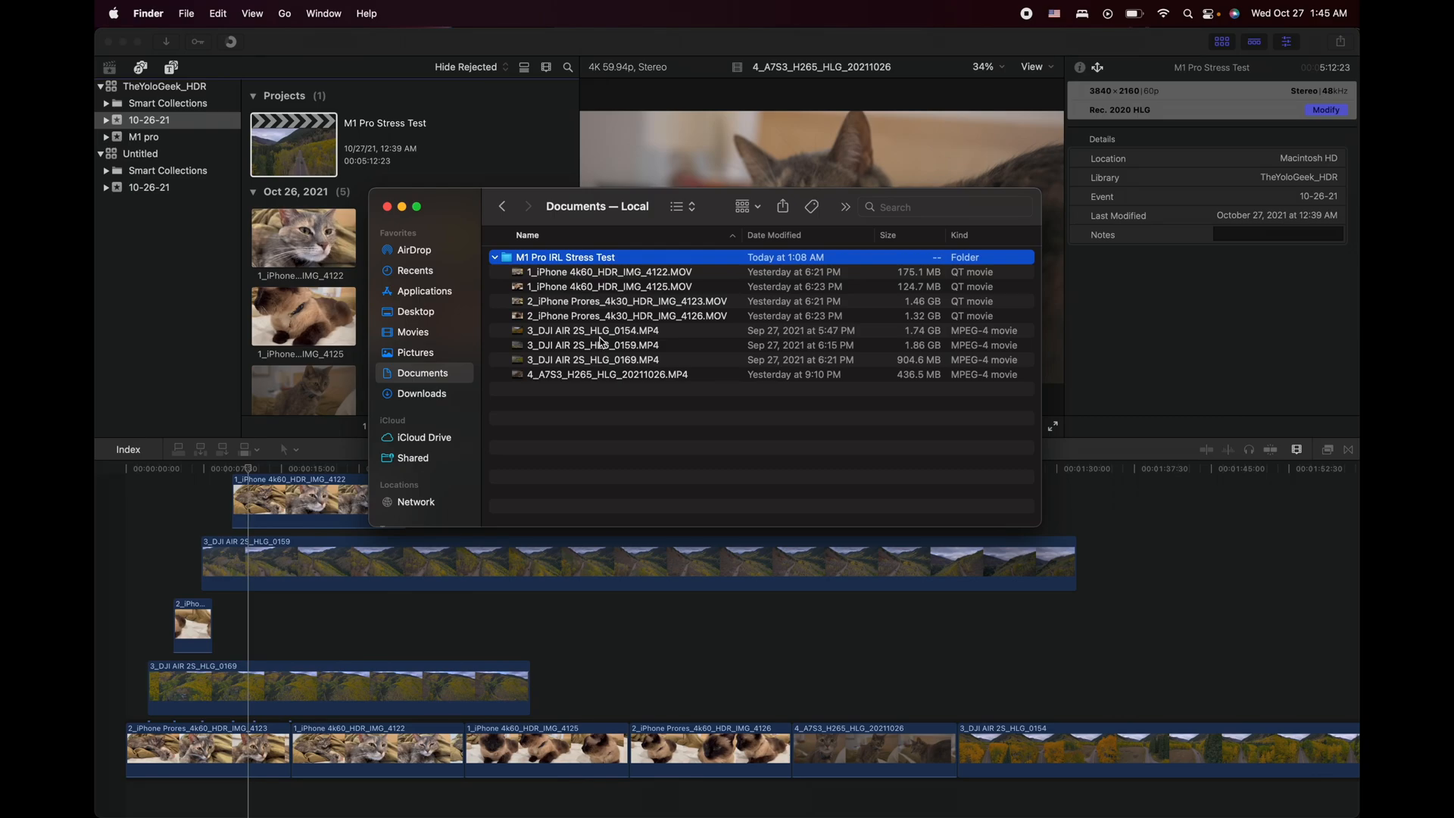
{"action": "mouse_move", "coordinate": [555, 386]}
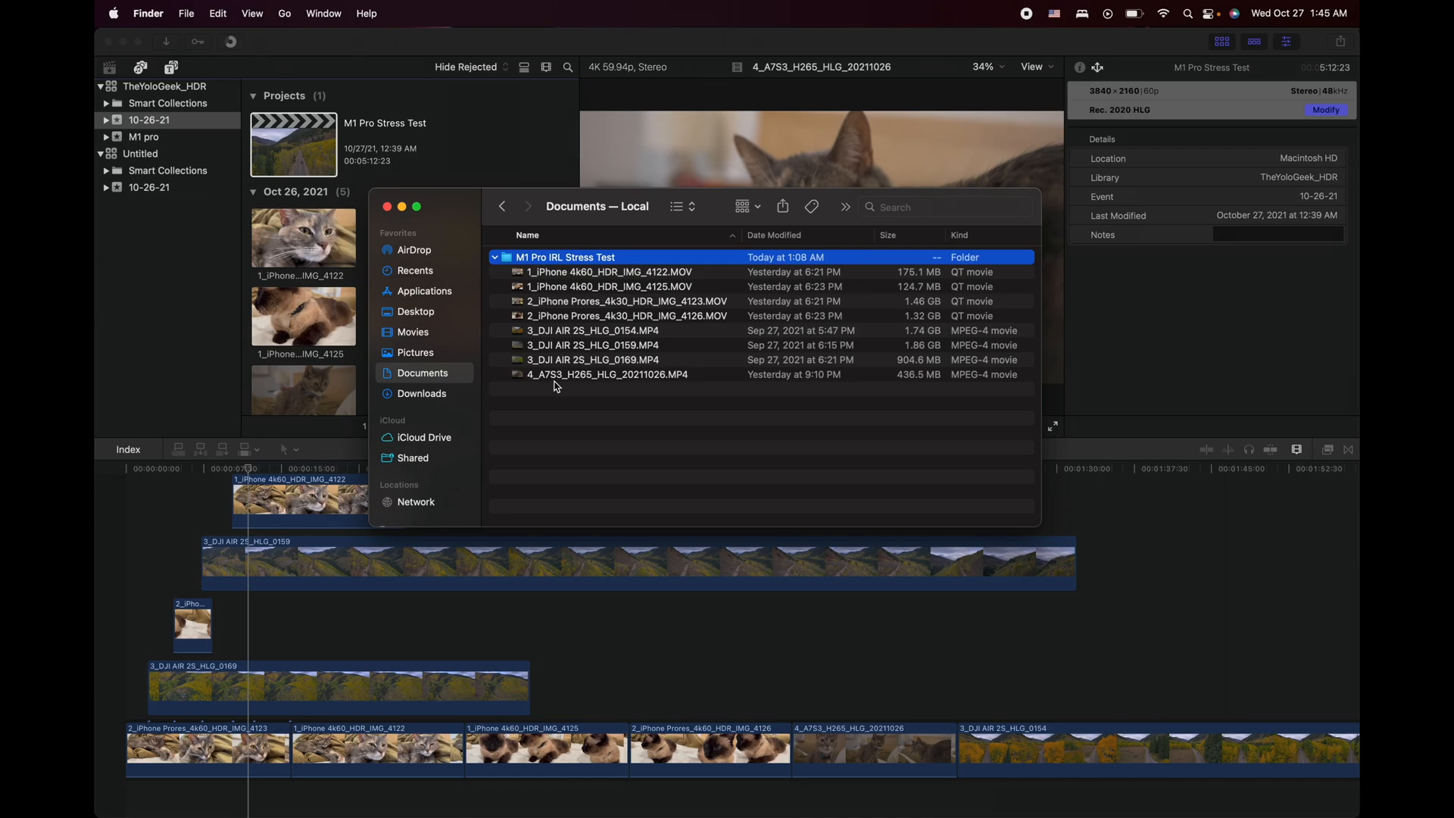
{"action": "mouse_move", "coordinate": [585, 387]}
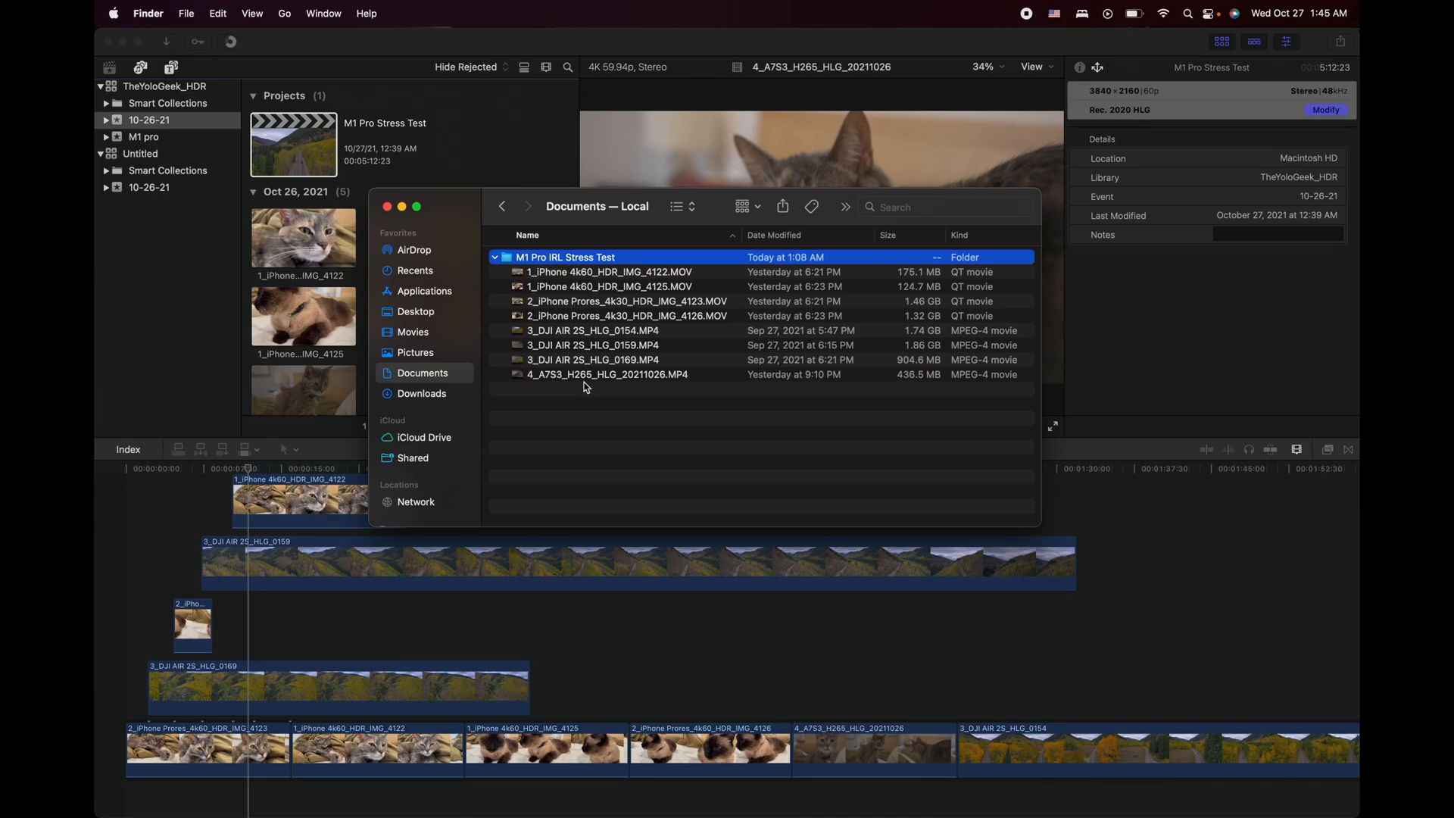
{"action": "mouse_move", "coordinate": [580, 386]}
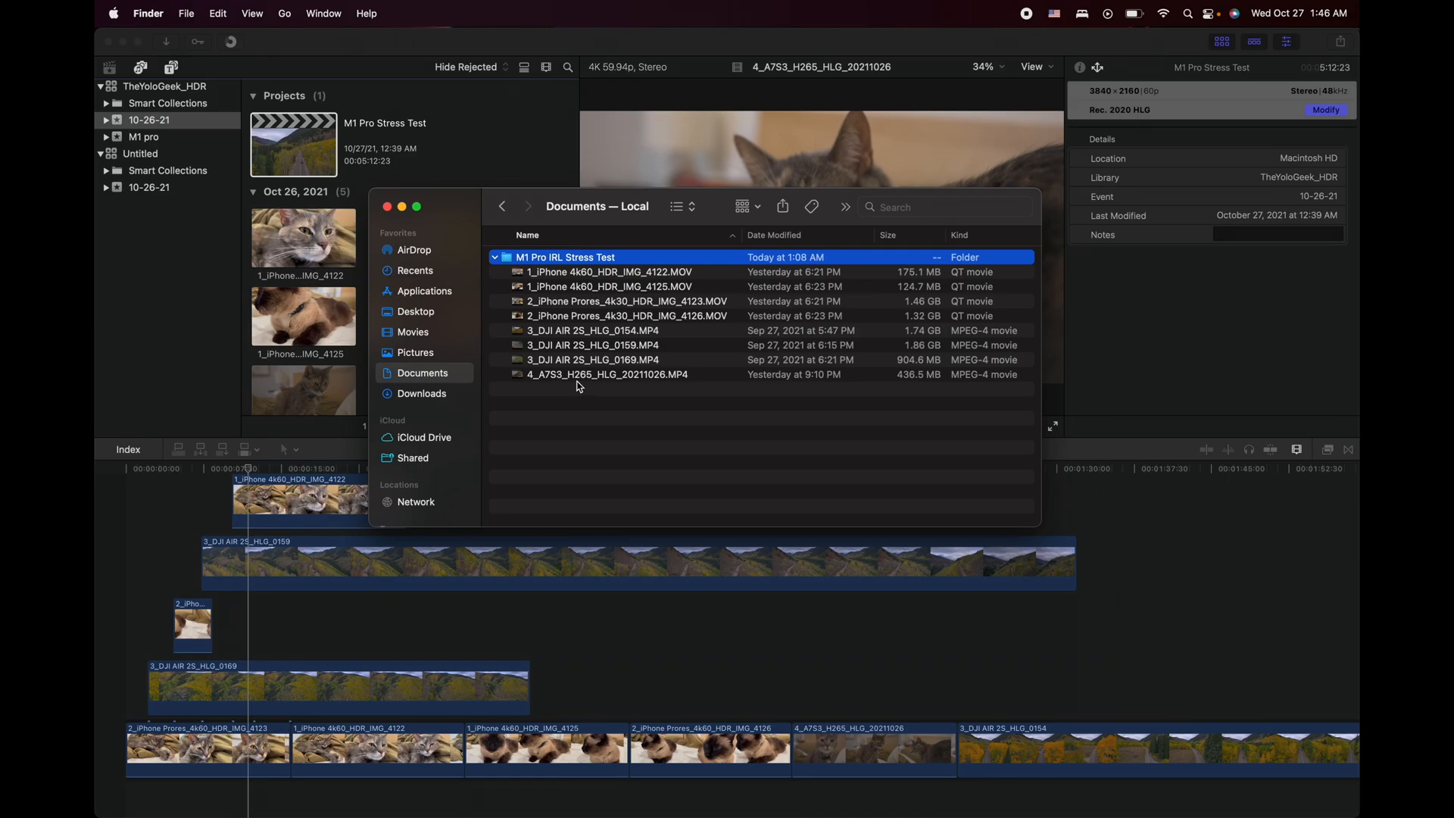
{"action": "mouse_move", "coordinate": [589, 386]}
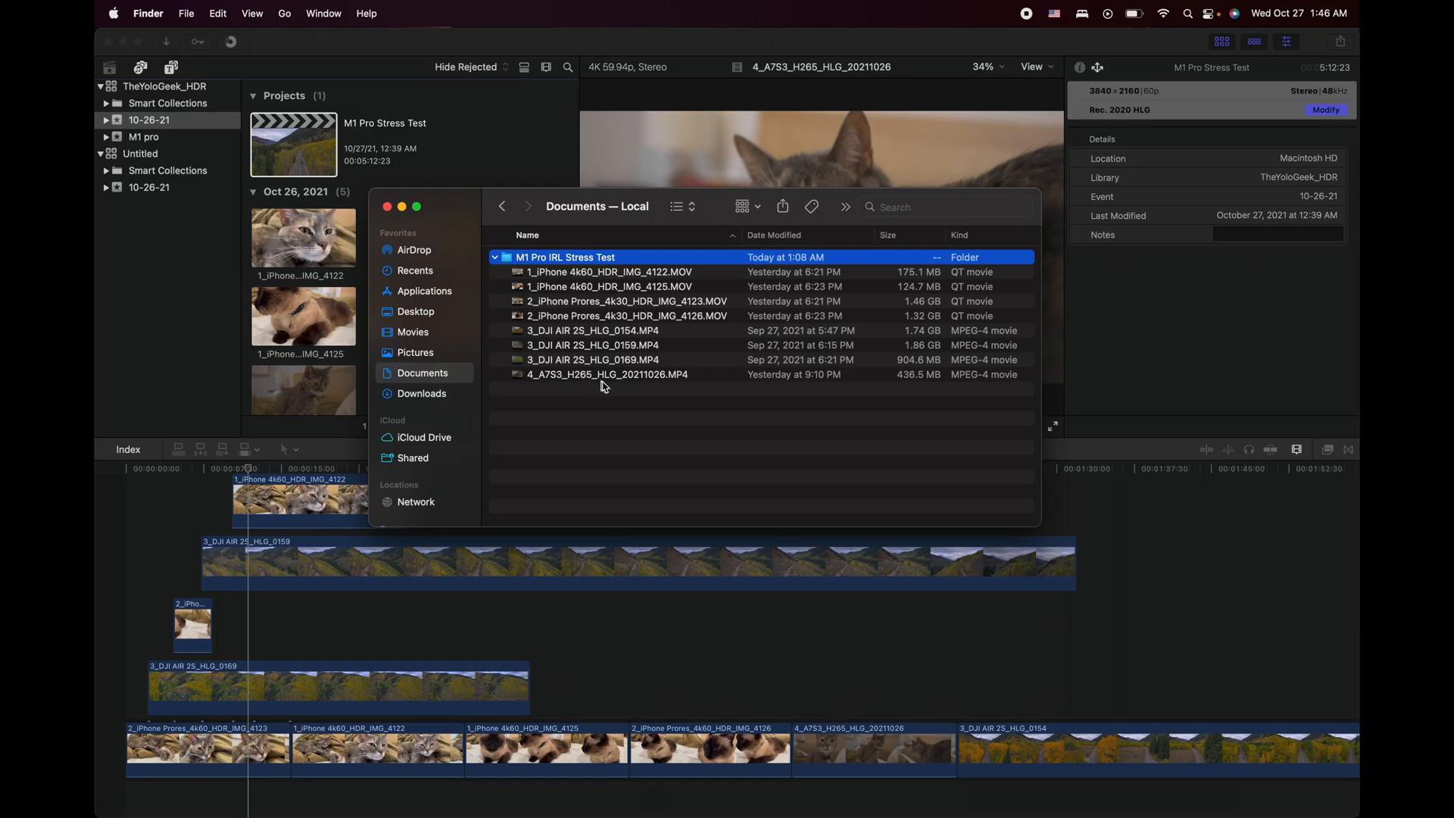
{"action": "mouse_move", "coordinate": [344, 498]}
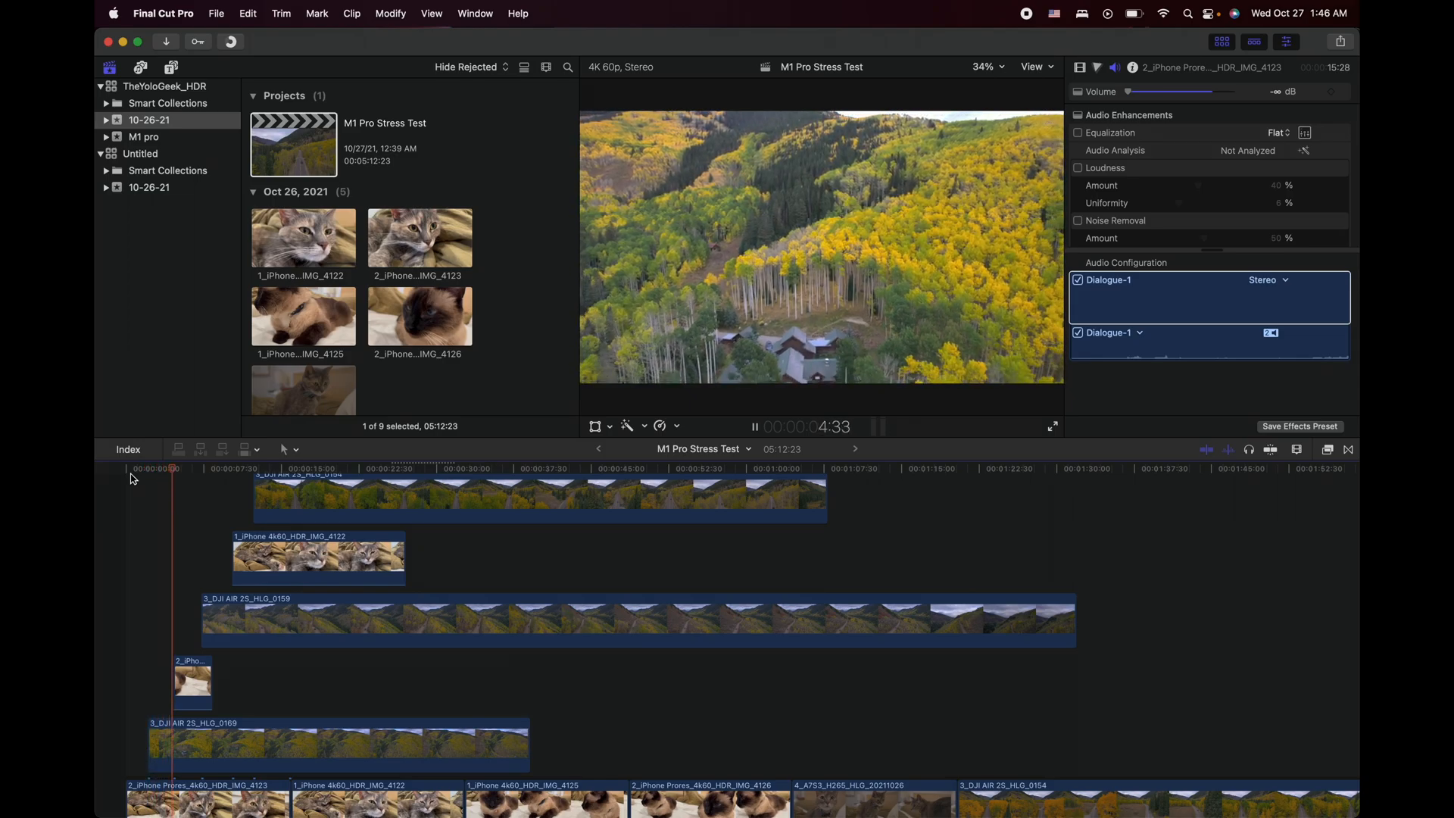
Select the Sony cat clip in the M1 Pro Stress Test timeline during playback.
{"action": "left_click", "coordinate": [193, 468]}
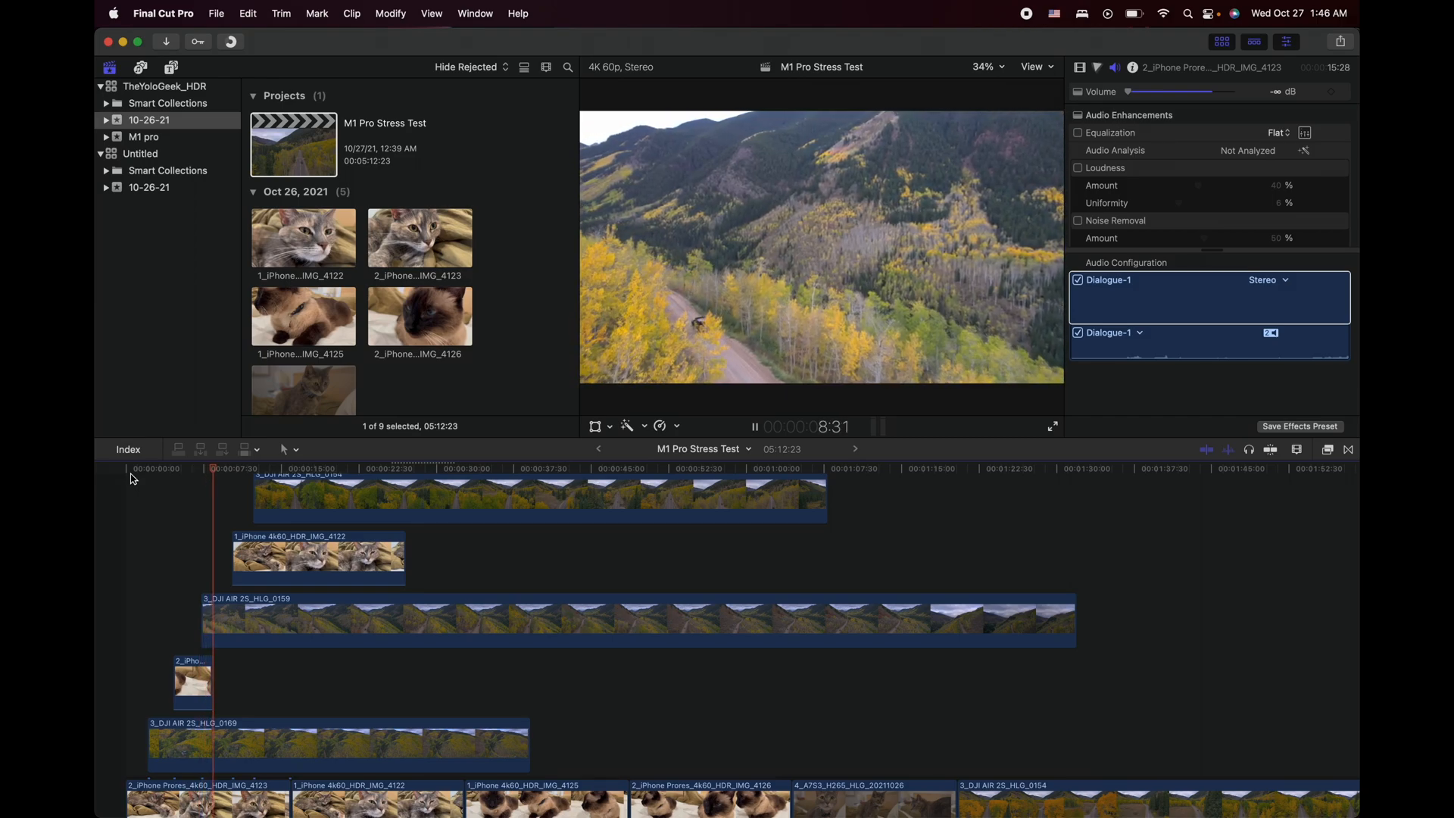
{"action": "left_click", "coordinate": [234, 547]}
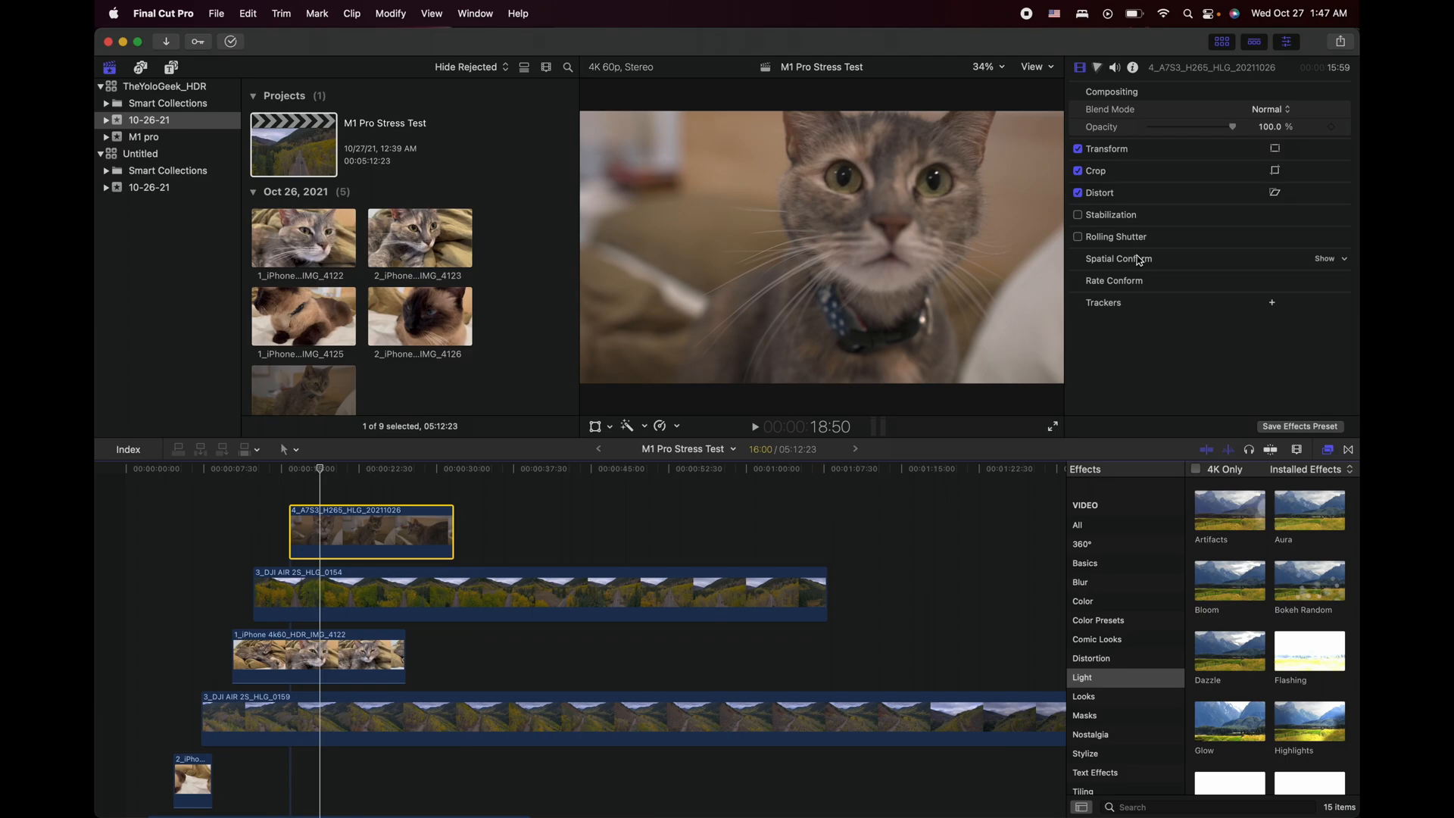
Enable Stabilization on the 4_A7S3_H265_HLG clip and show the Basics effects category.
{"action": "left_click", "coordinate": [1076, 213]}
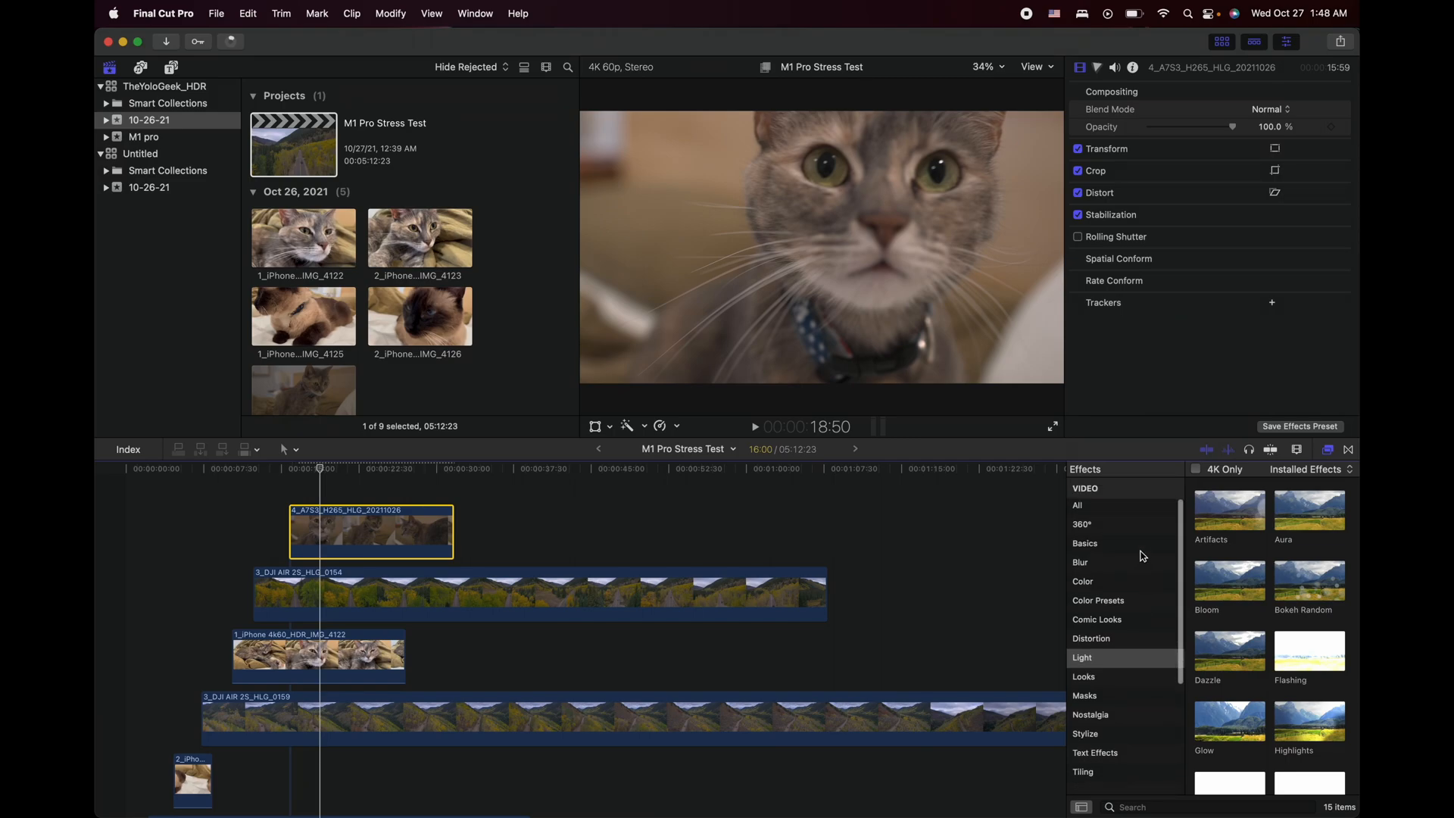
{"action": "left_click", "coordinate": [1084, 542]}
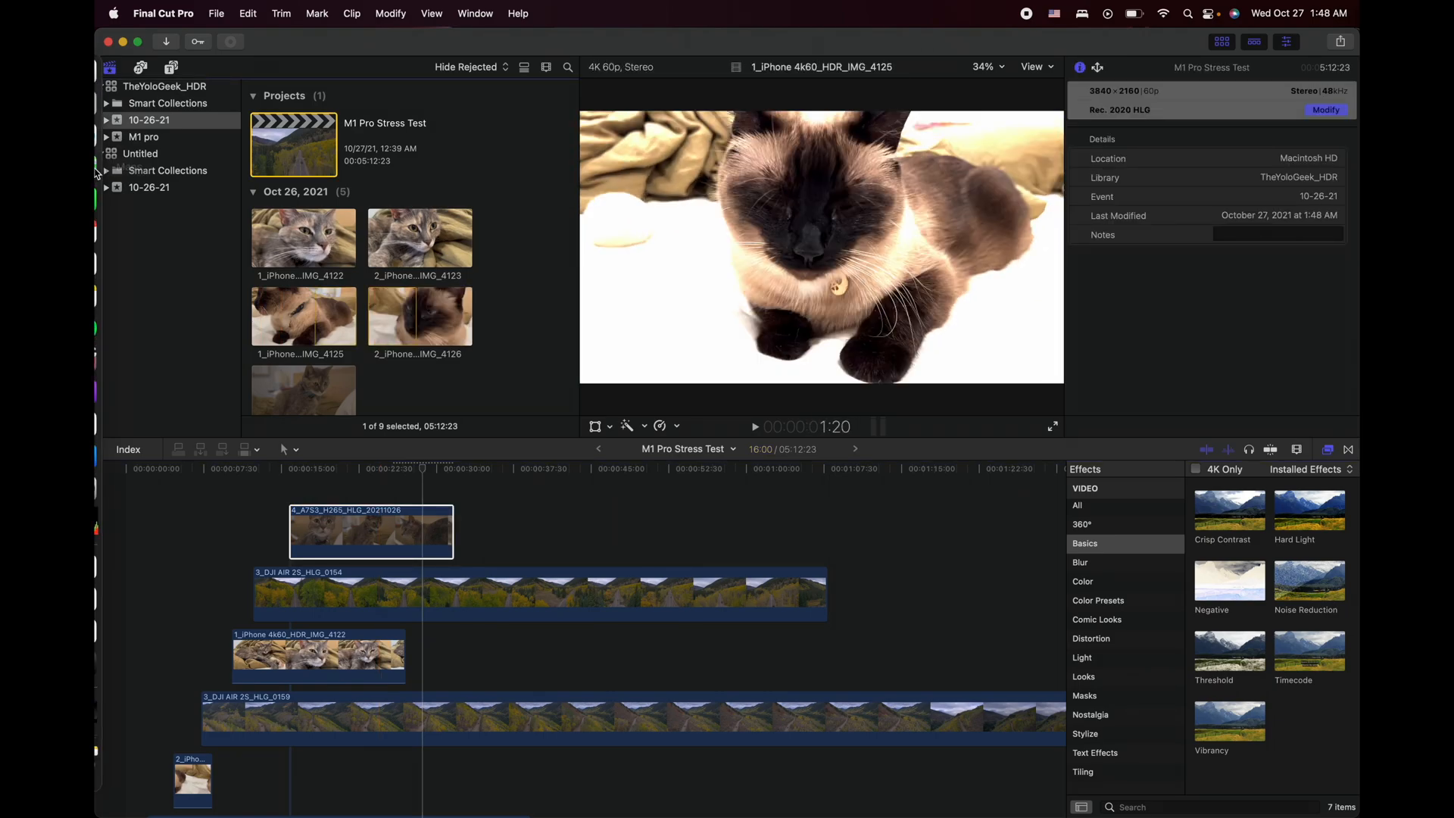
{"action": "mouse_move", "coordinate": [118, 136]}
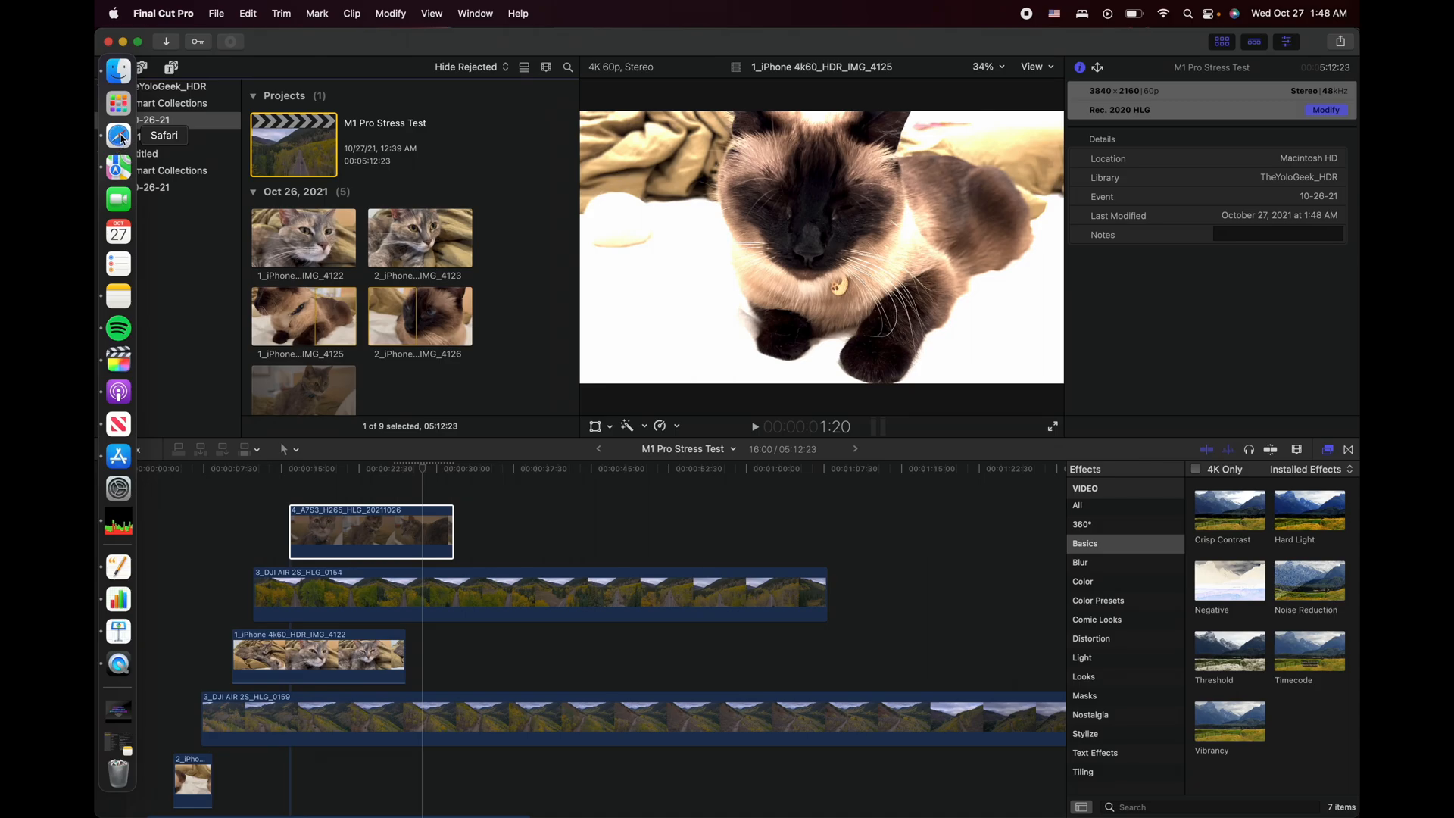
Bring Safari forward, scroll the Reddit feed and show all open tabs as previews.
{"action": "left_click", "coordinate": [118, 136]}
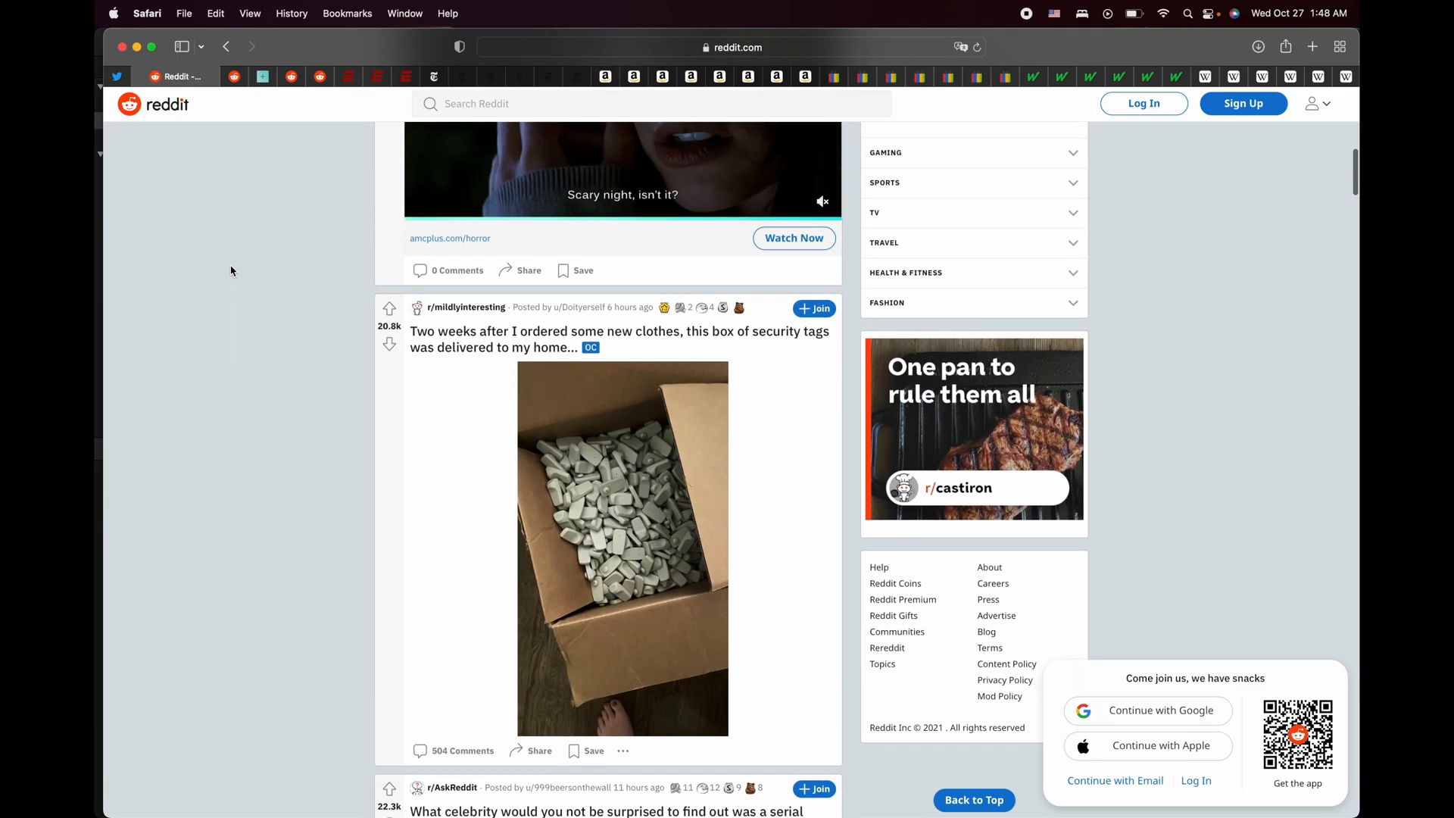
{"action": "scroll", "scroll_direction": "up", "scroll_amount": 3}
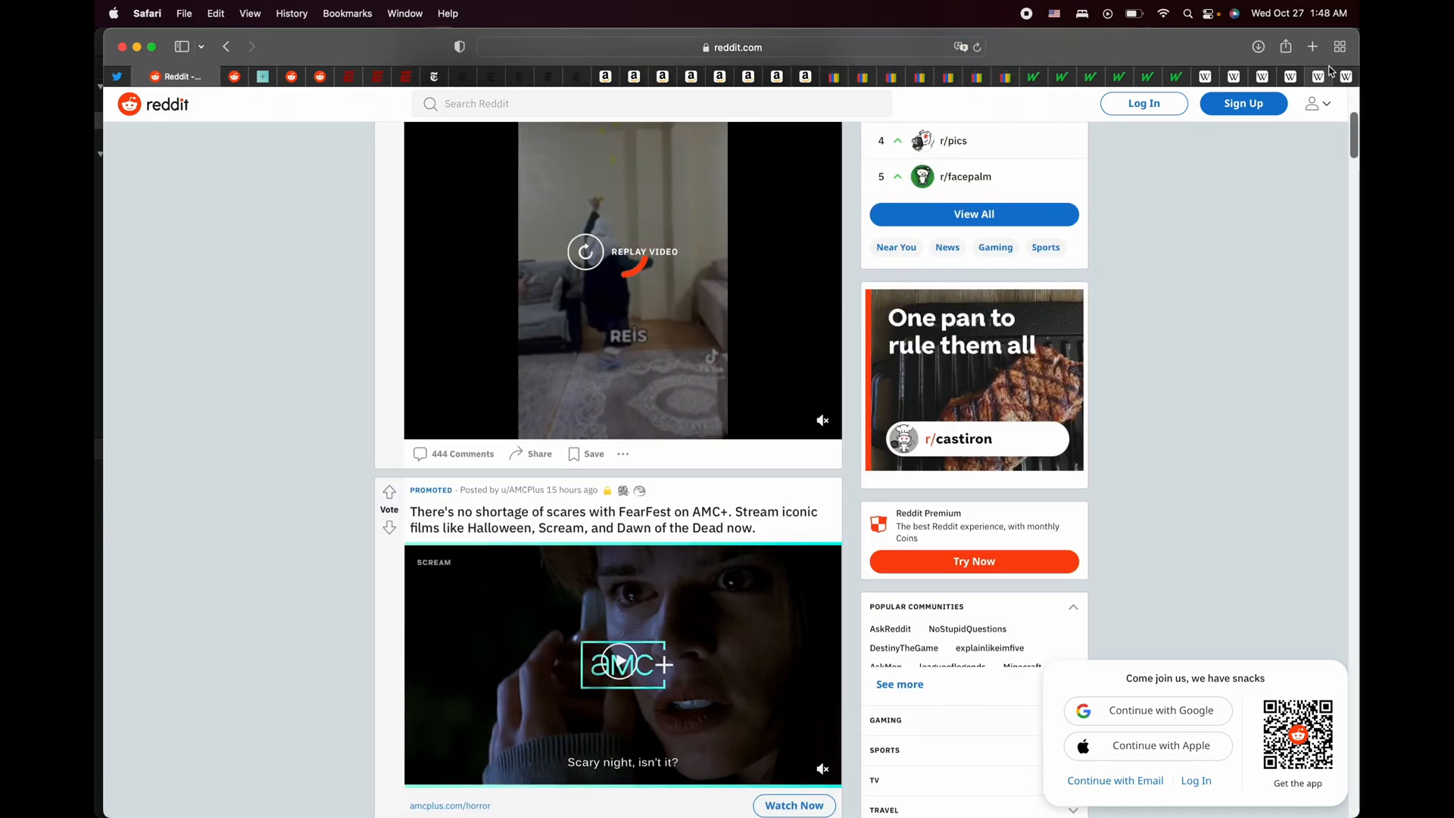
{"action": "left_click", "coordinate": [1338, 47]}
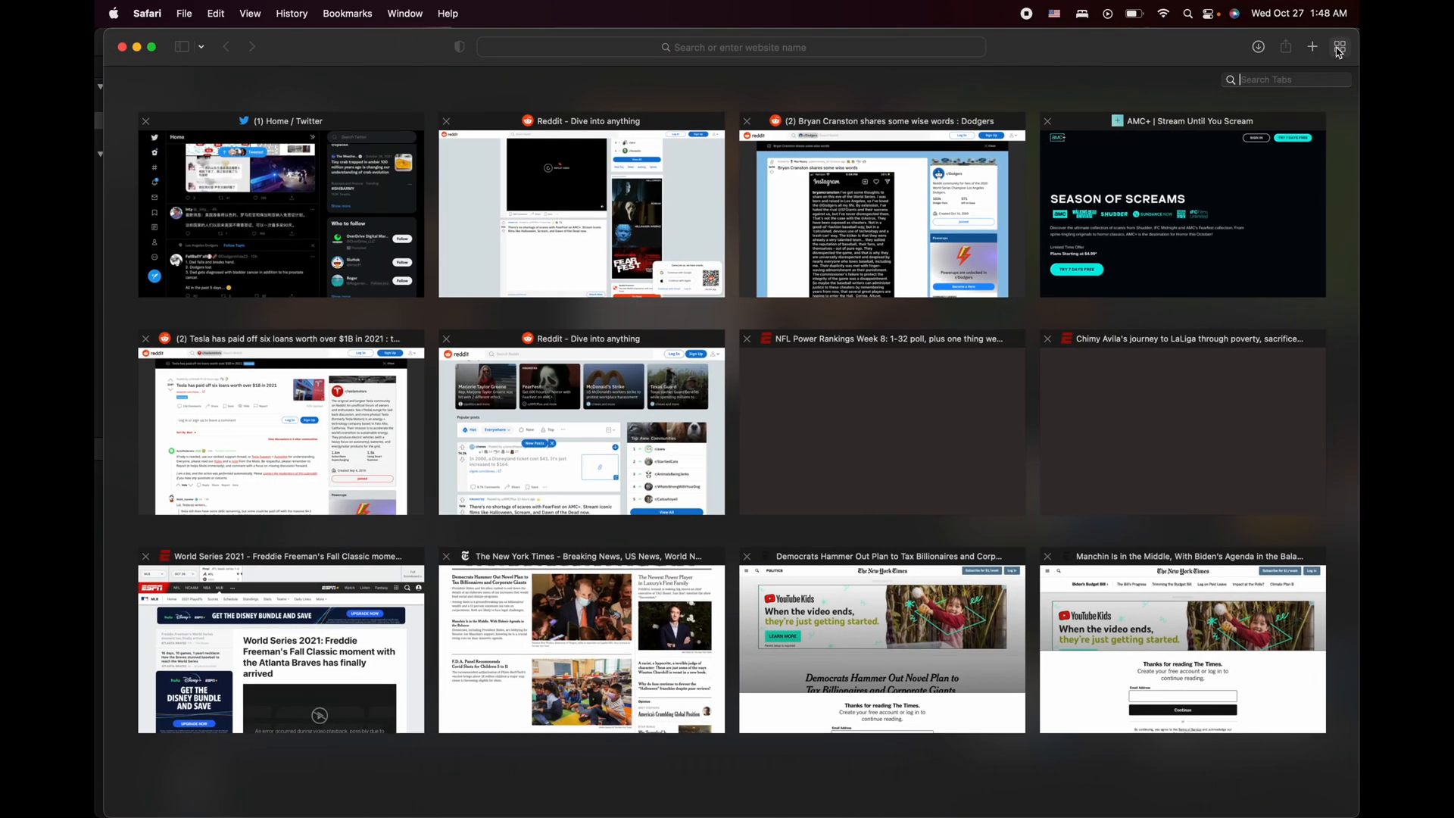
{"action": "scroll", "scroll_direction": "down", "scroll_amount": 3}
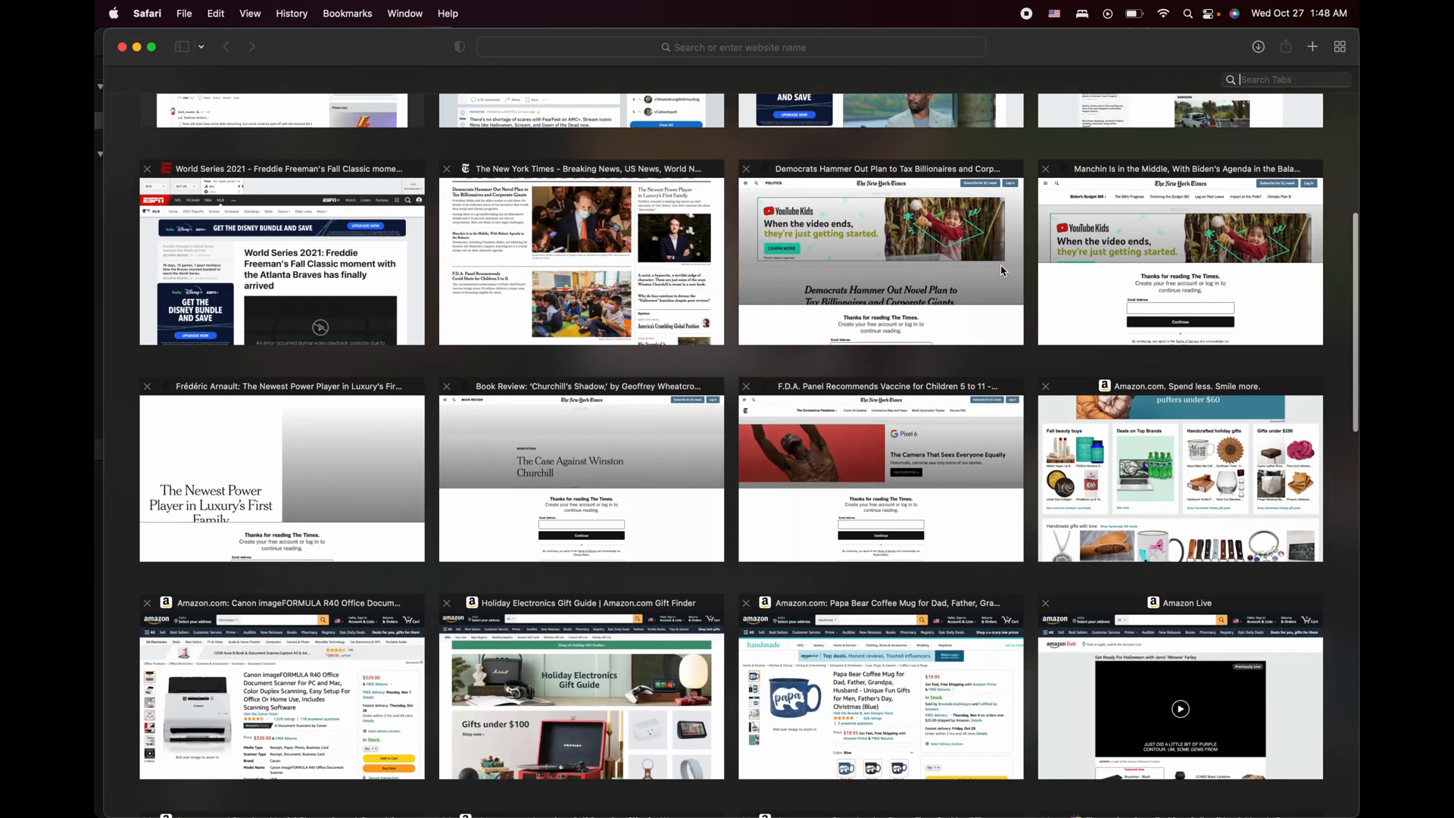
{"action": "scroll", "scroll_direction": "down", "scroll_amount": 3}
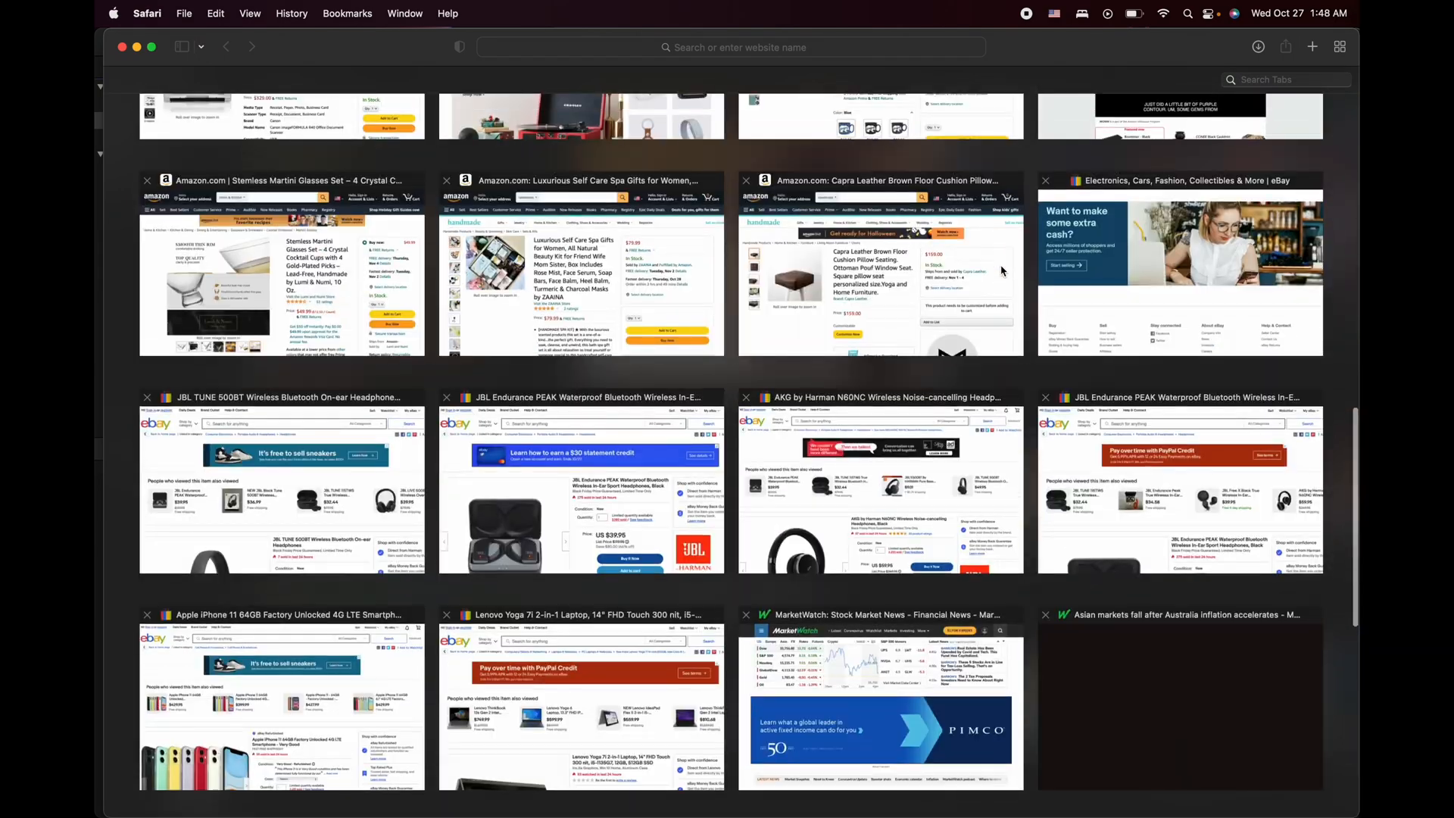
{"action": "scroll", "scroll_direction": "up", "scroll_amount": 3}
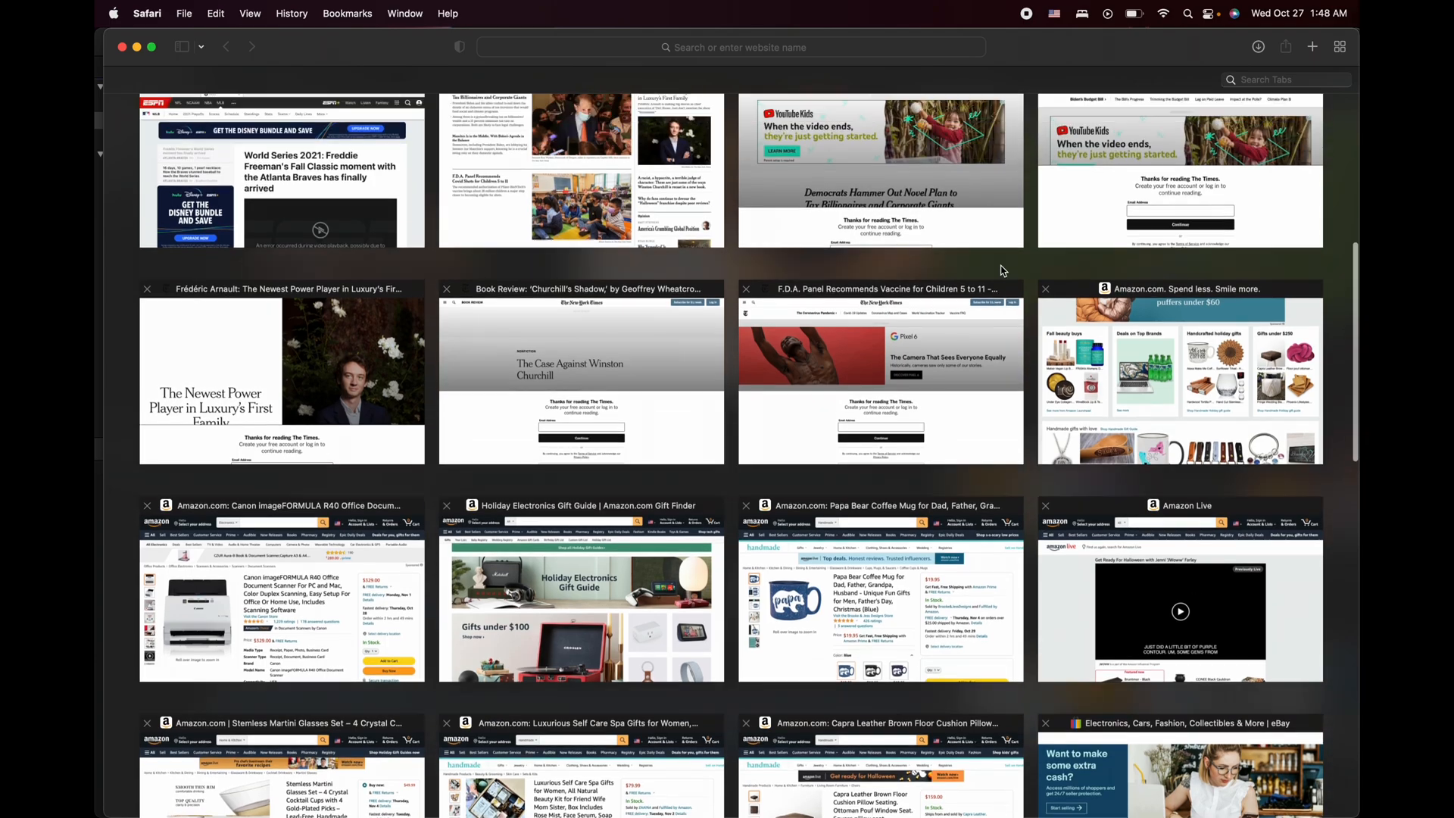
{"action": "scroll", "scroll_direction": "up", "scroll_amount": 3}
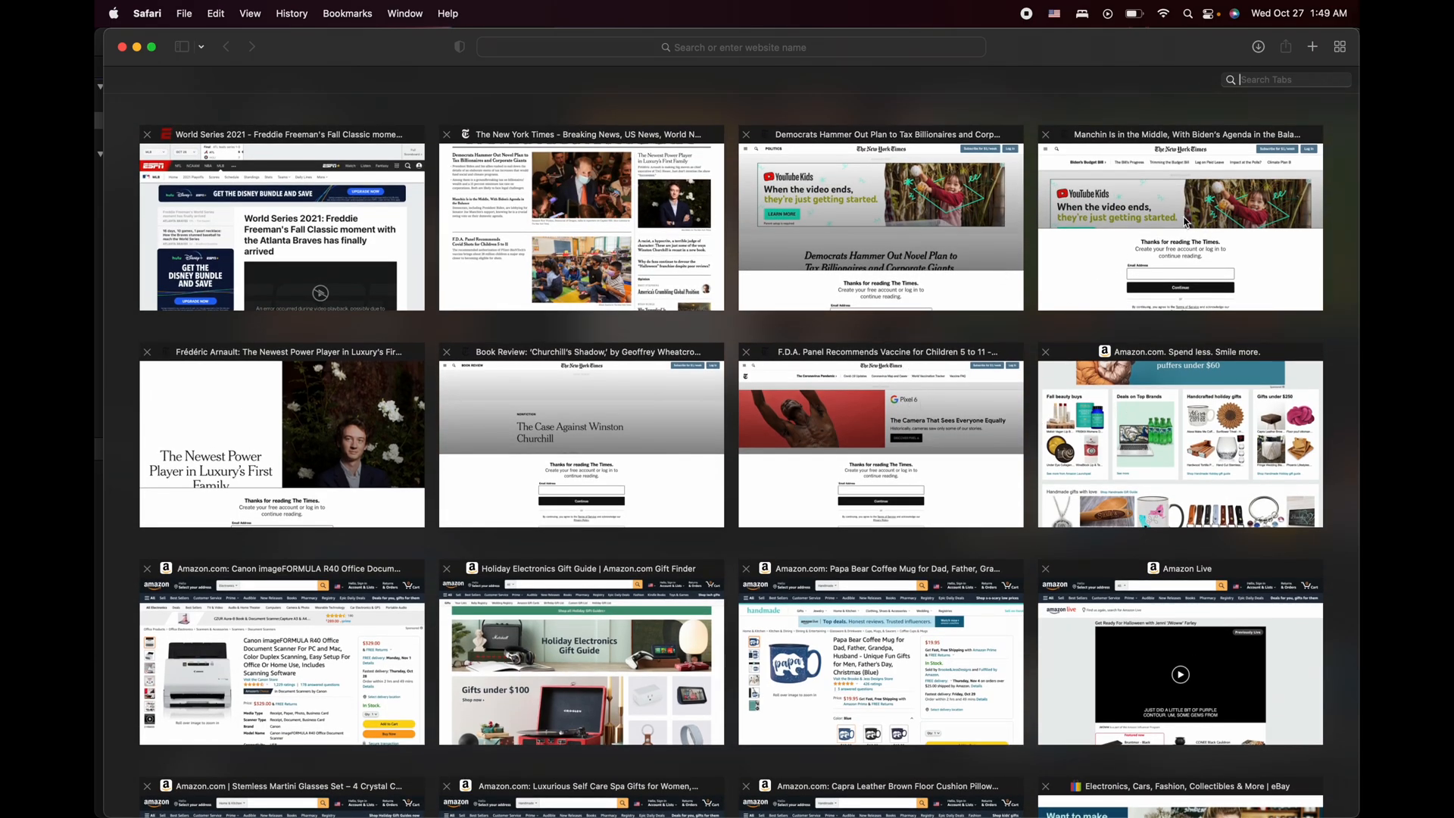
{"action": "left_click", "coordinate": [1178, 444]}
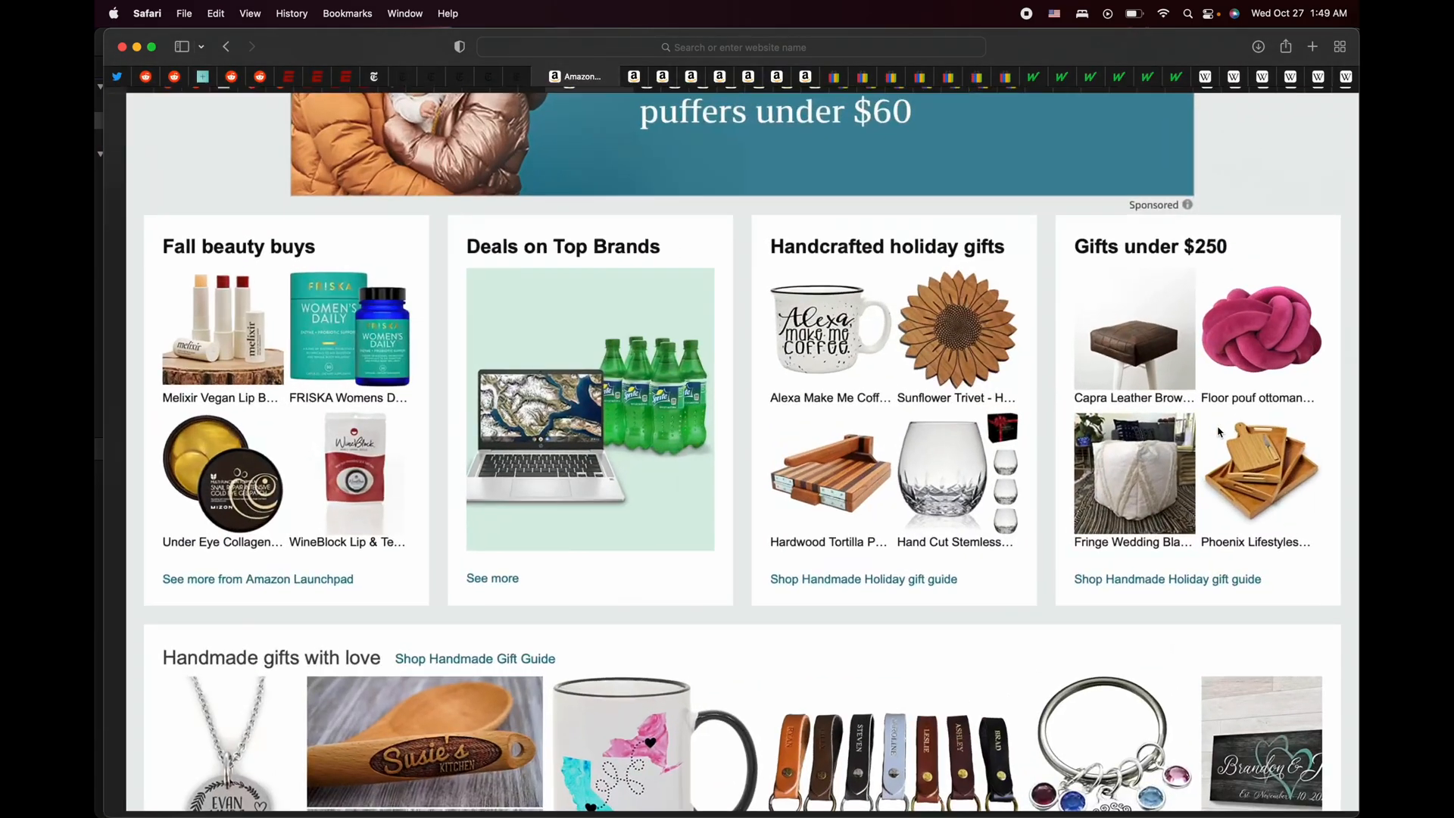
{"action": "scroll", "scroll_direction": "down", "scroll_amount": 3}
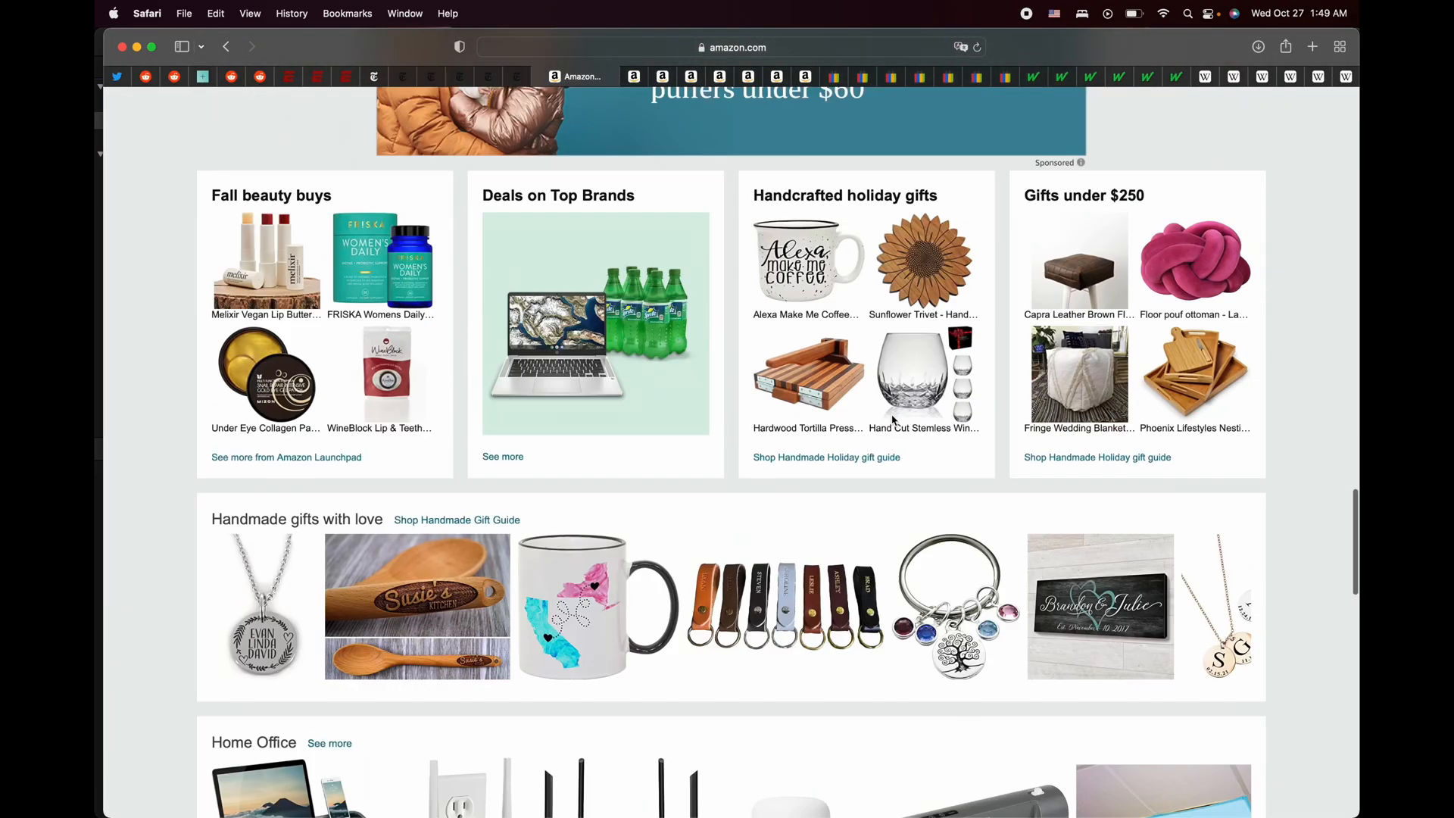
{"action": "left_click", "coordinate": [1339, 47]}
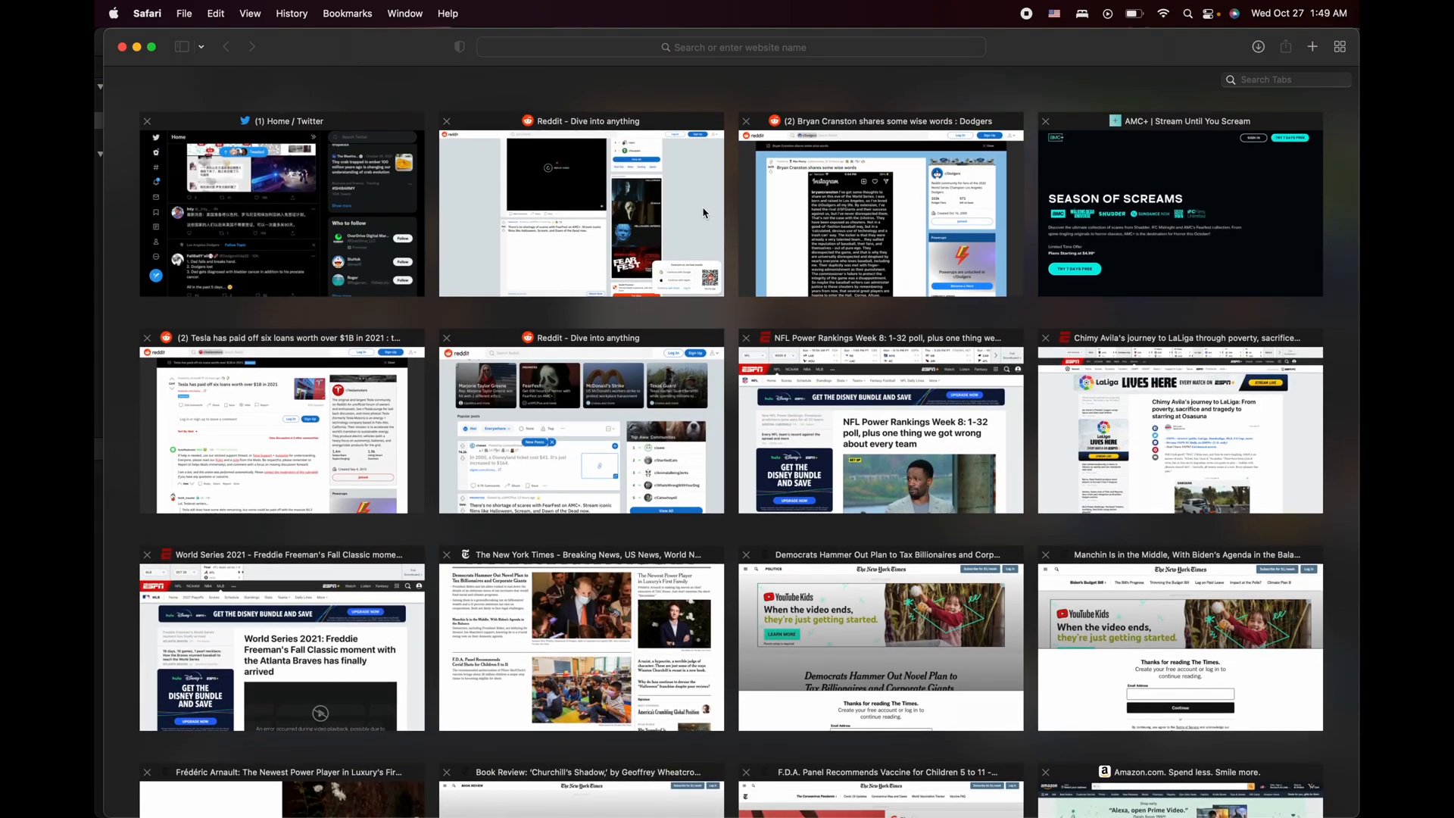
{"action": "mouse_move", "coordinate": [825, 168]}
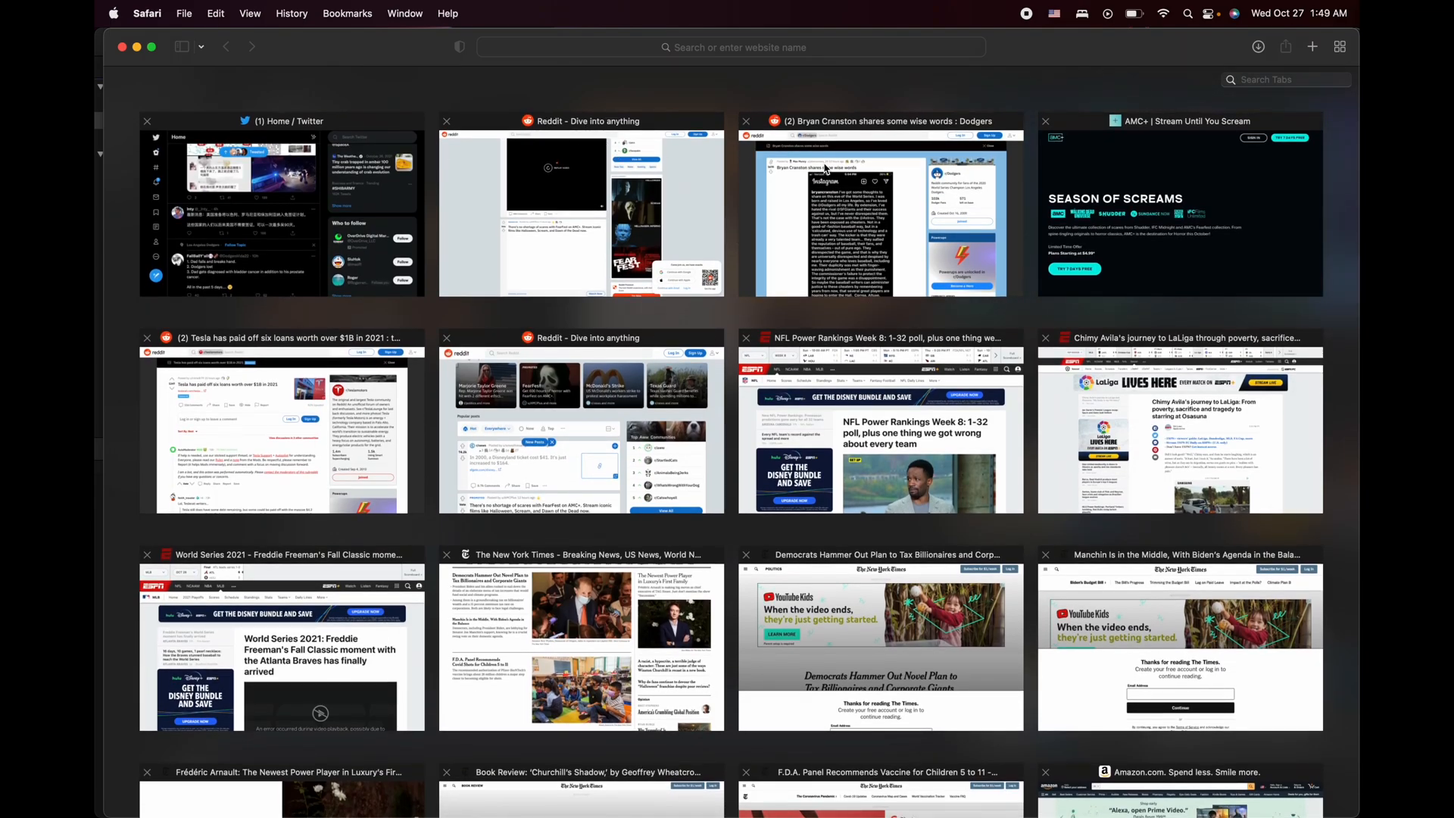
{"action": "scroll", "scroll_direction": "down", "scroll_amount": 3}
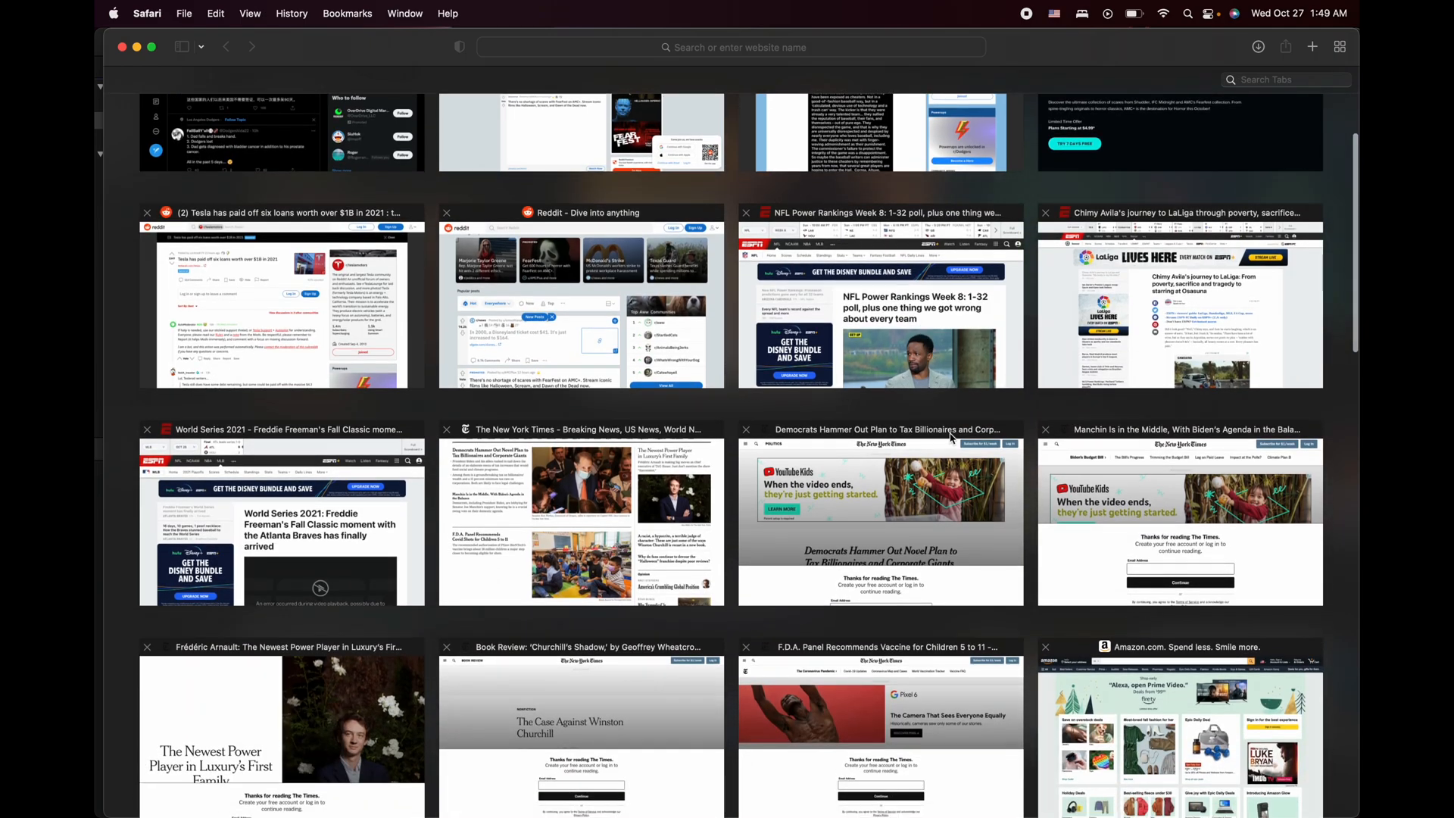
{"action": "scroll", "scroll_direction": "down", "scroll_amount": 3}
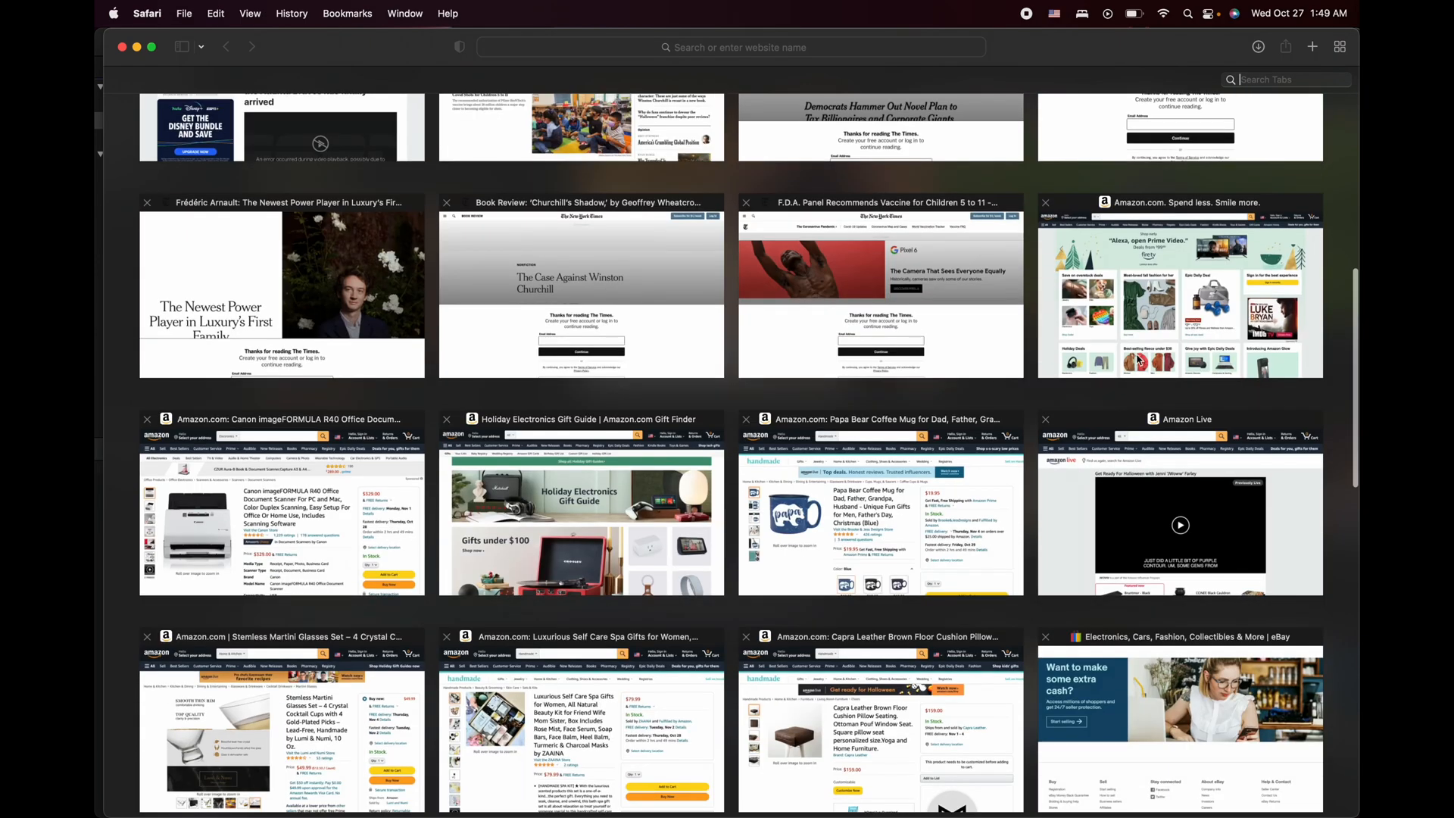
{"action": "scroll", "scroll_direction": "down", "scroll_amount": 3}
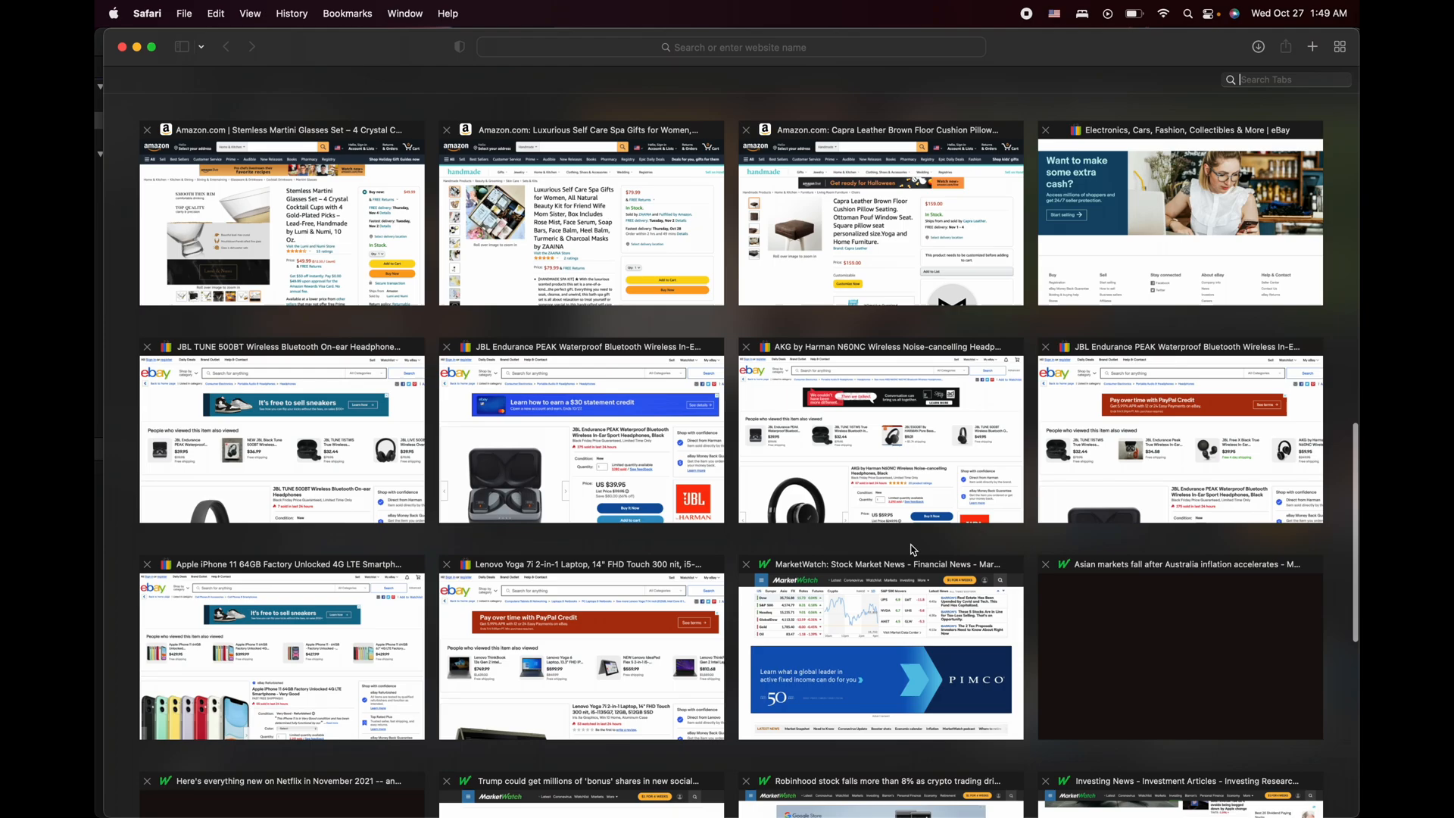
{"action": "scroll", "scroll_direction": "down", "scroll_amount": 3}
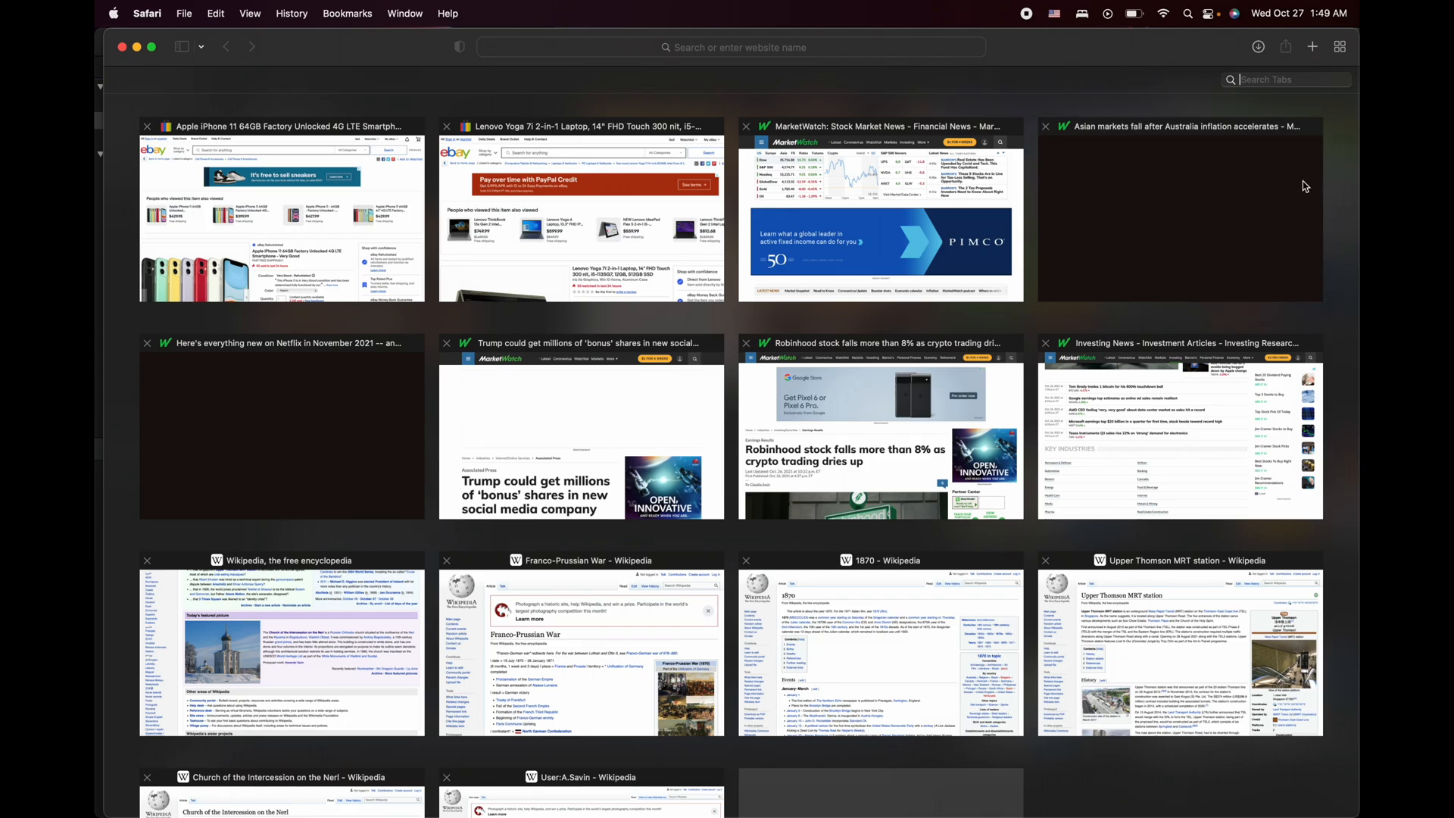
{"action": "mouse_move", "coordinate": [1357, 173]}
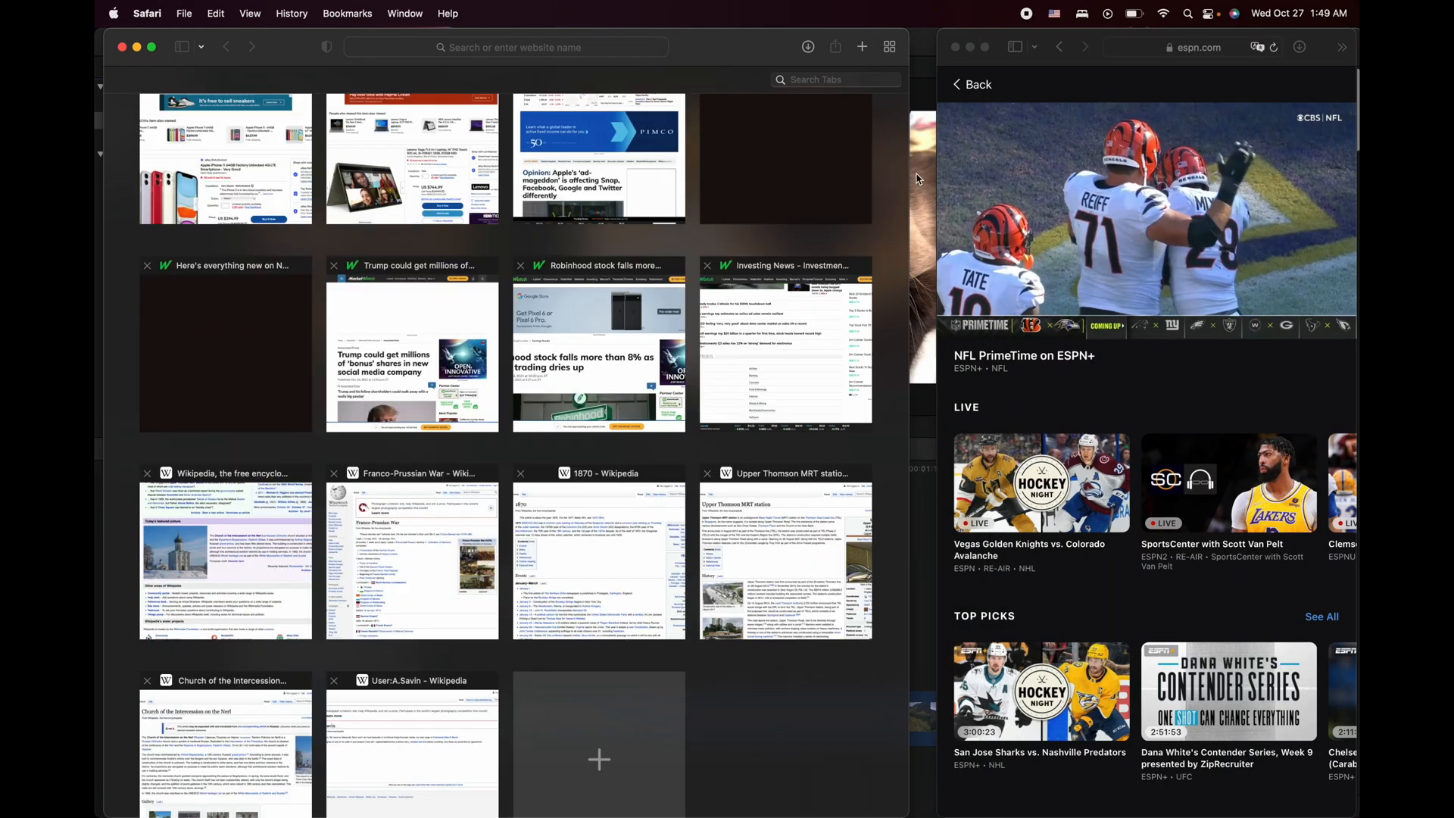
{"action": "mouse_move", "coordinate": [1141, 179]}
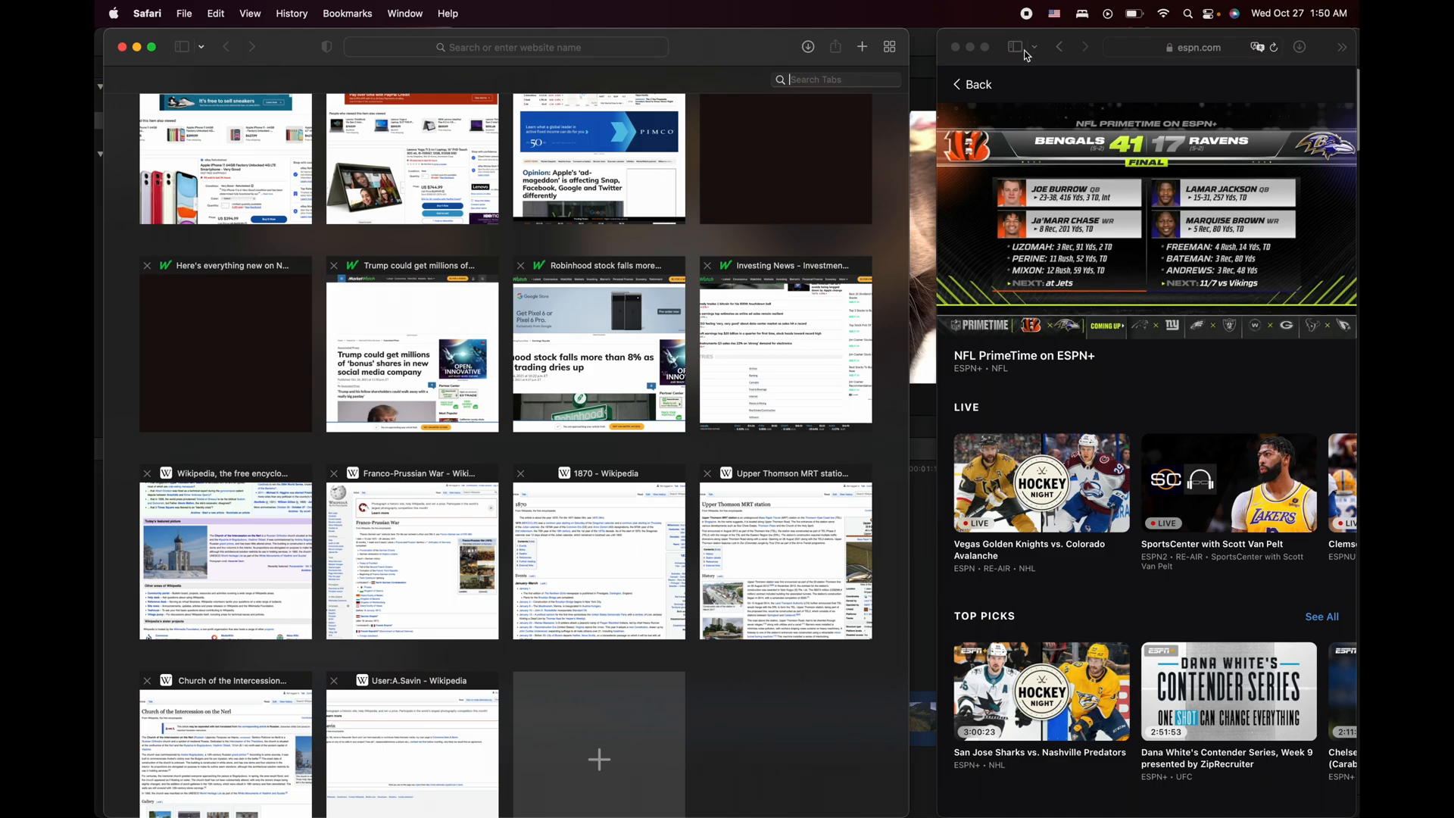
{"action": "mouse_move", "coordinate": [996, 44]}
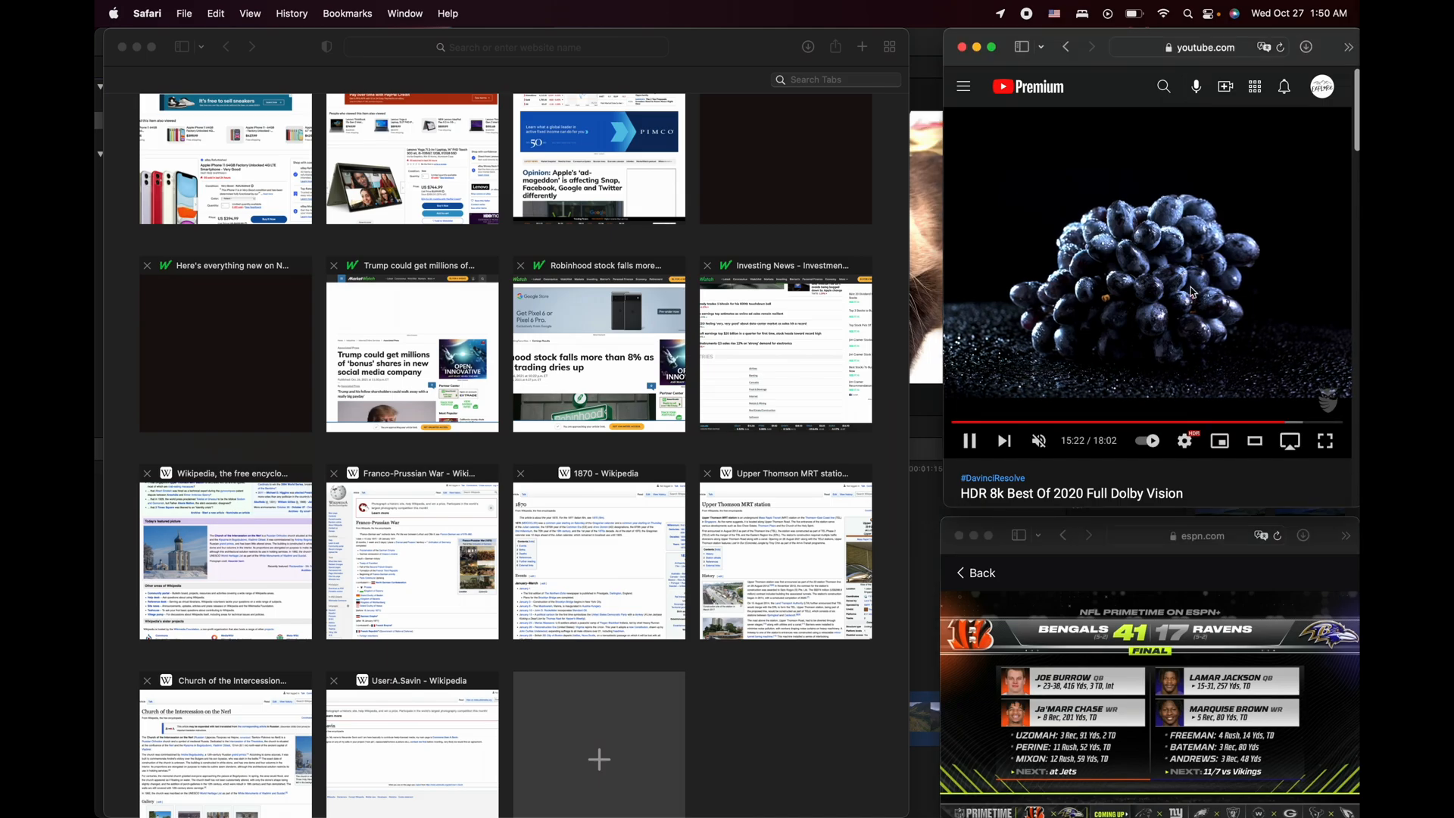
{"action": "mouse_move", "coordinate": [1325, 440]}
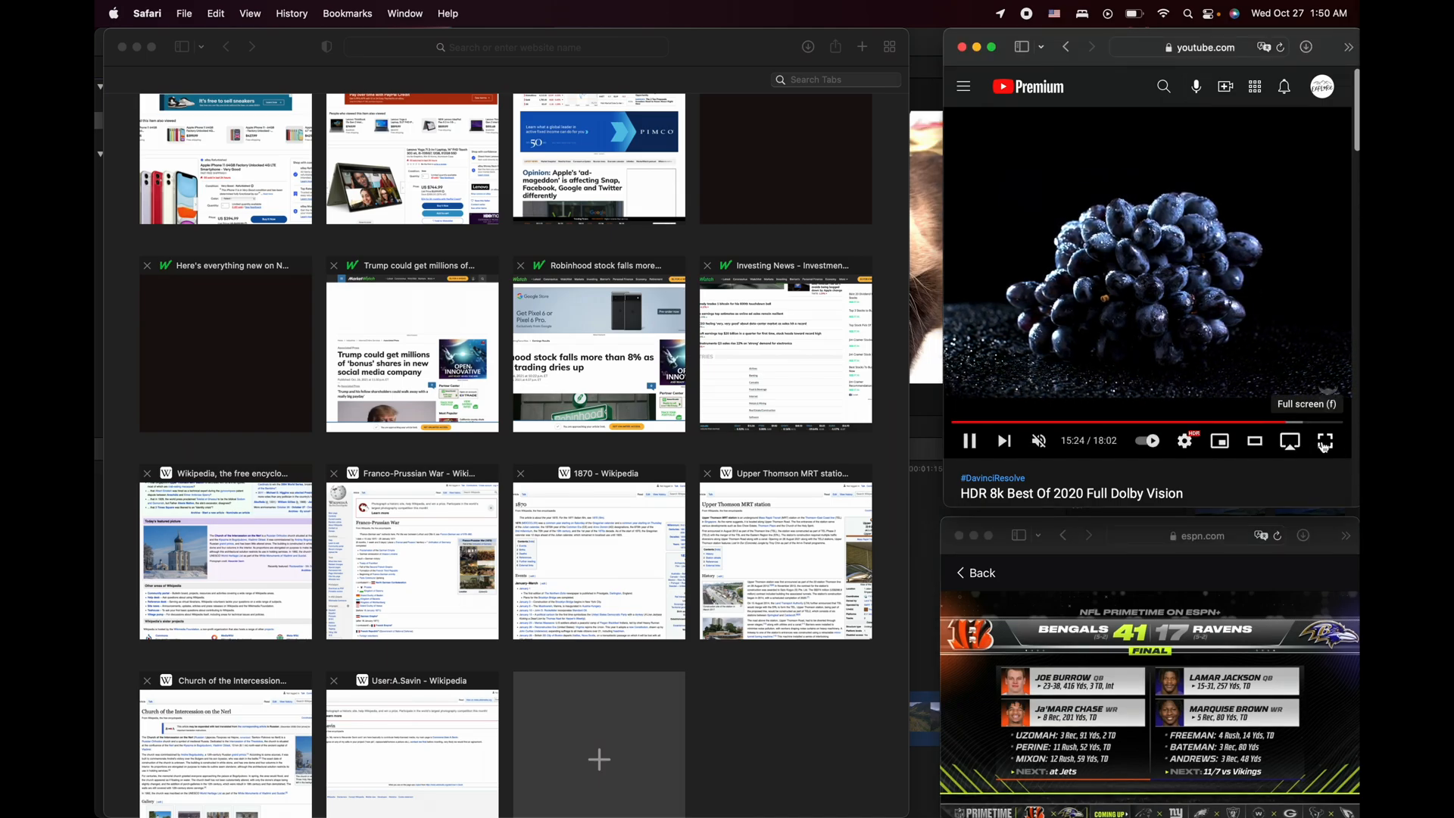
Play the HDR 8k Best Of 2020 Dolby Vision YouTube video full screen.
{"action": "left_click", "coordinate": [1324, 441]}
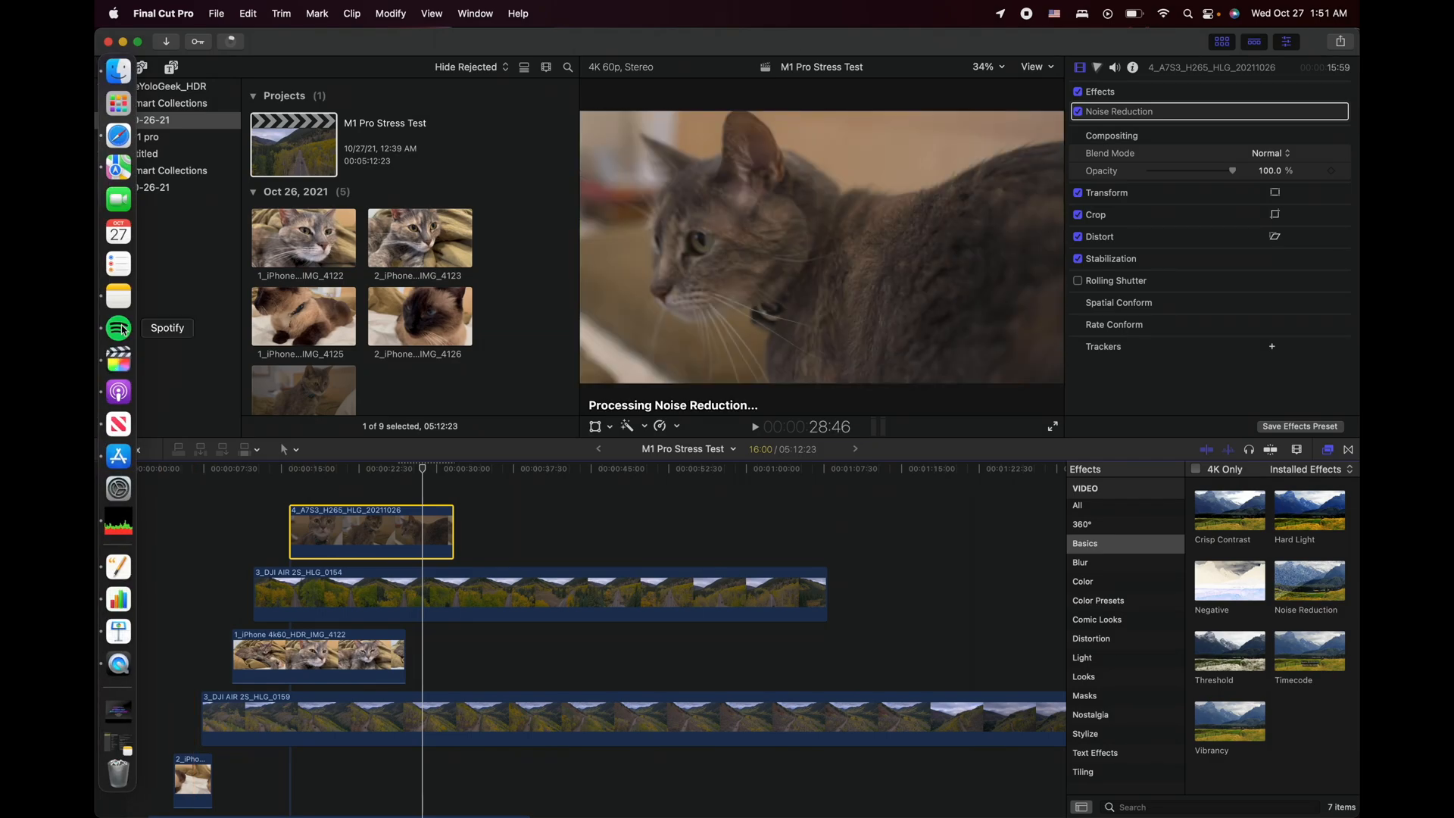
{"action": "mouse_move", "coordinate": [119, 566]}
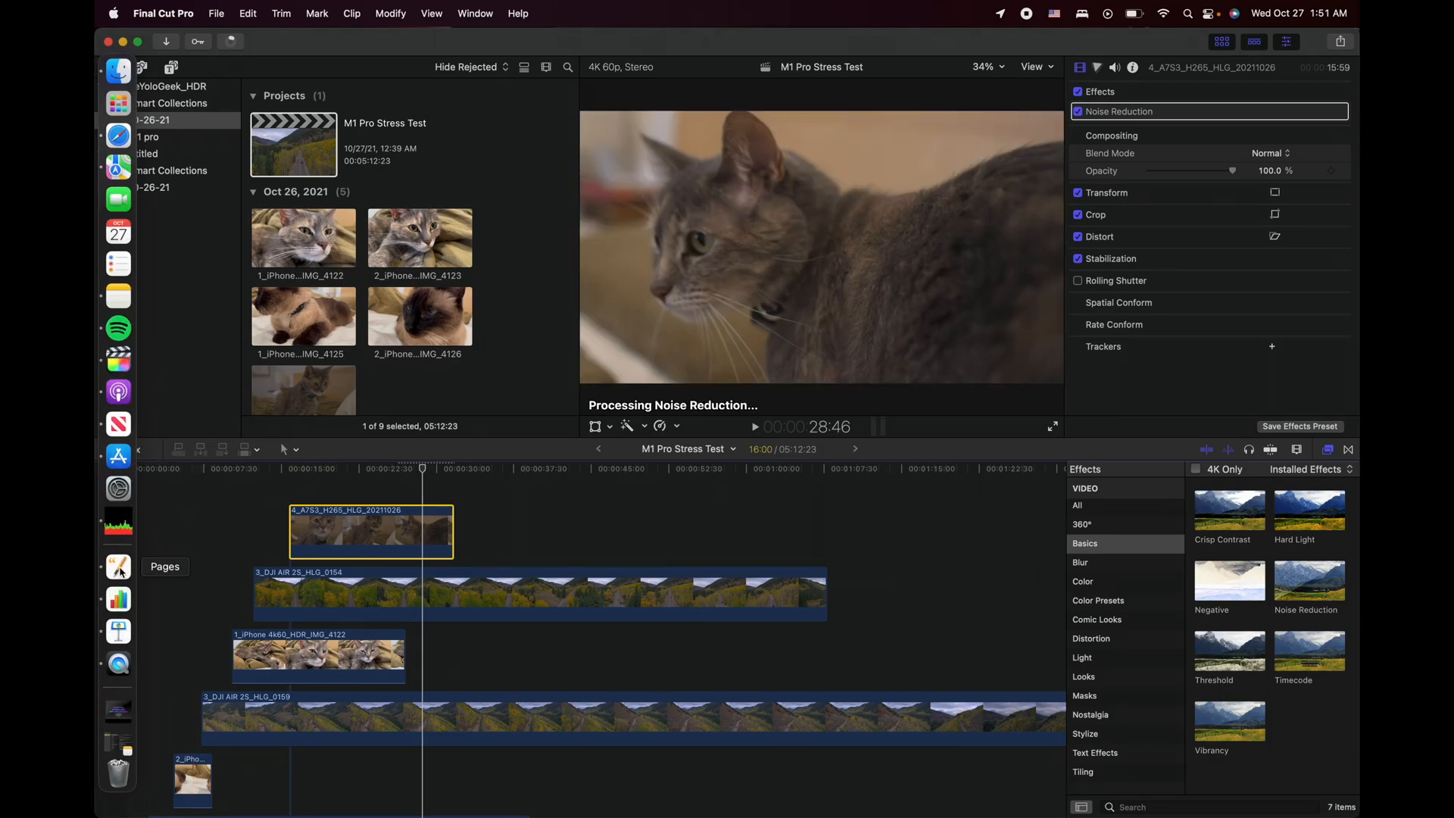
{"action": "mouse_move", "coordinate": [118, 630]}
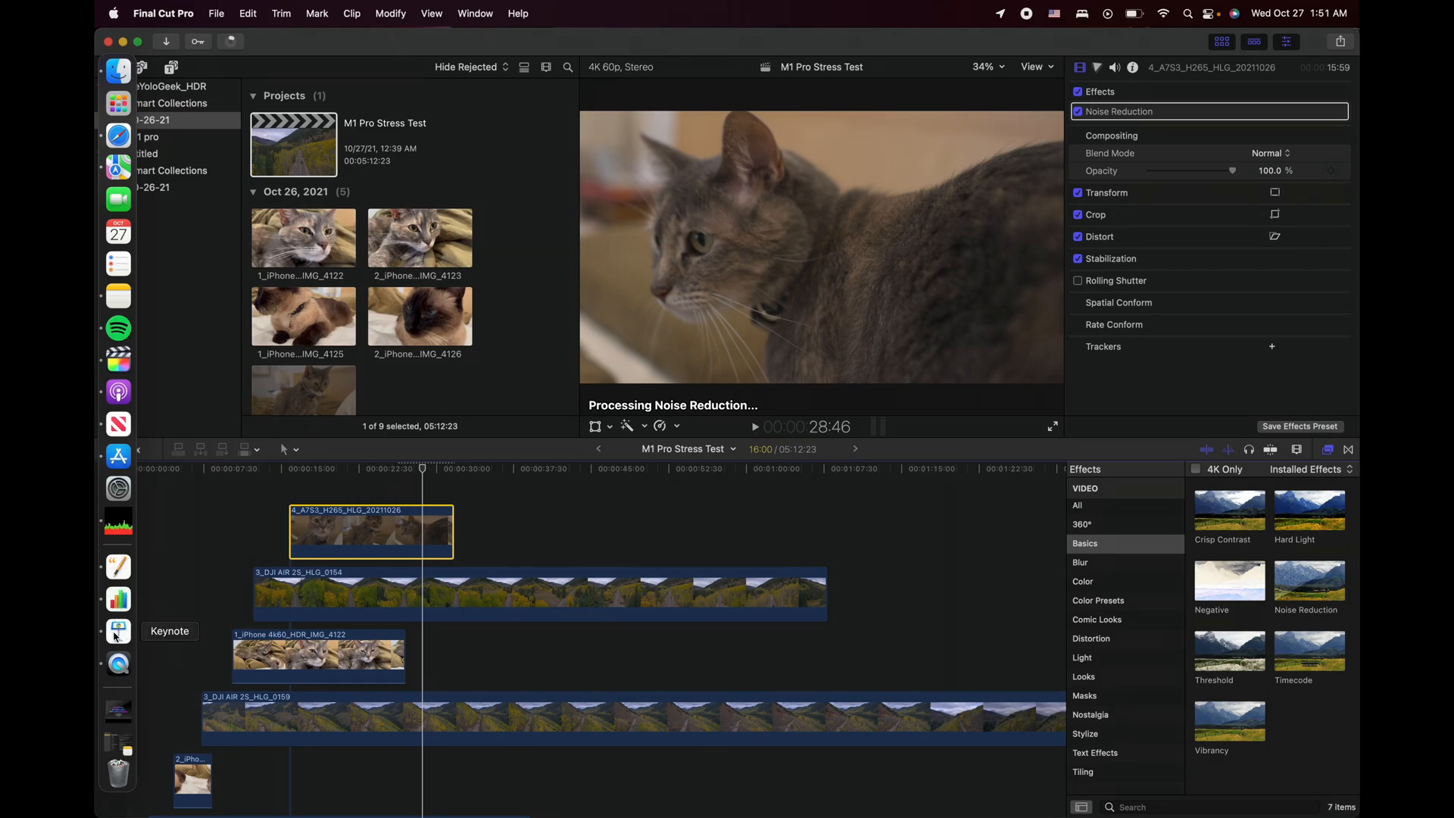
{"action": "mouse_move", "coordinate": [119, 664]}
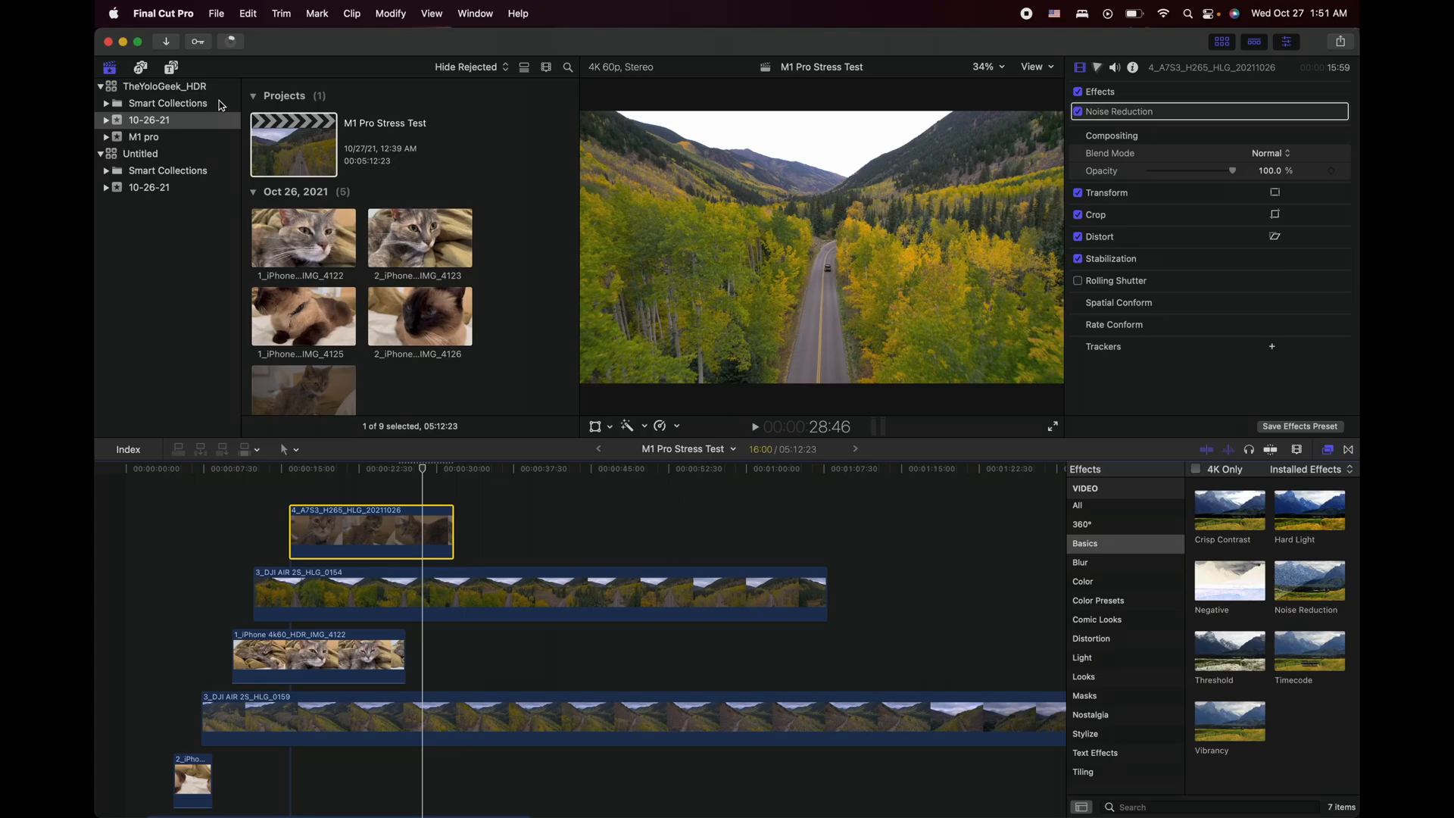
Show the Apple menu once Noise Reduction on the cat clip has finished.
{"action": "left_click", "coordinate": [112, 14]}
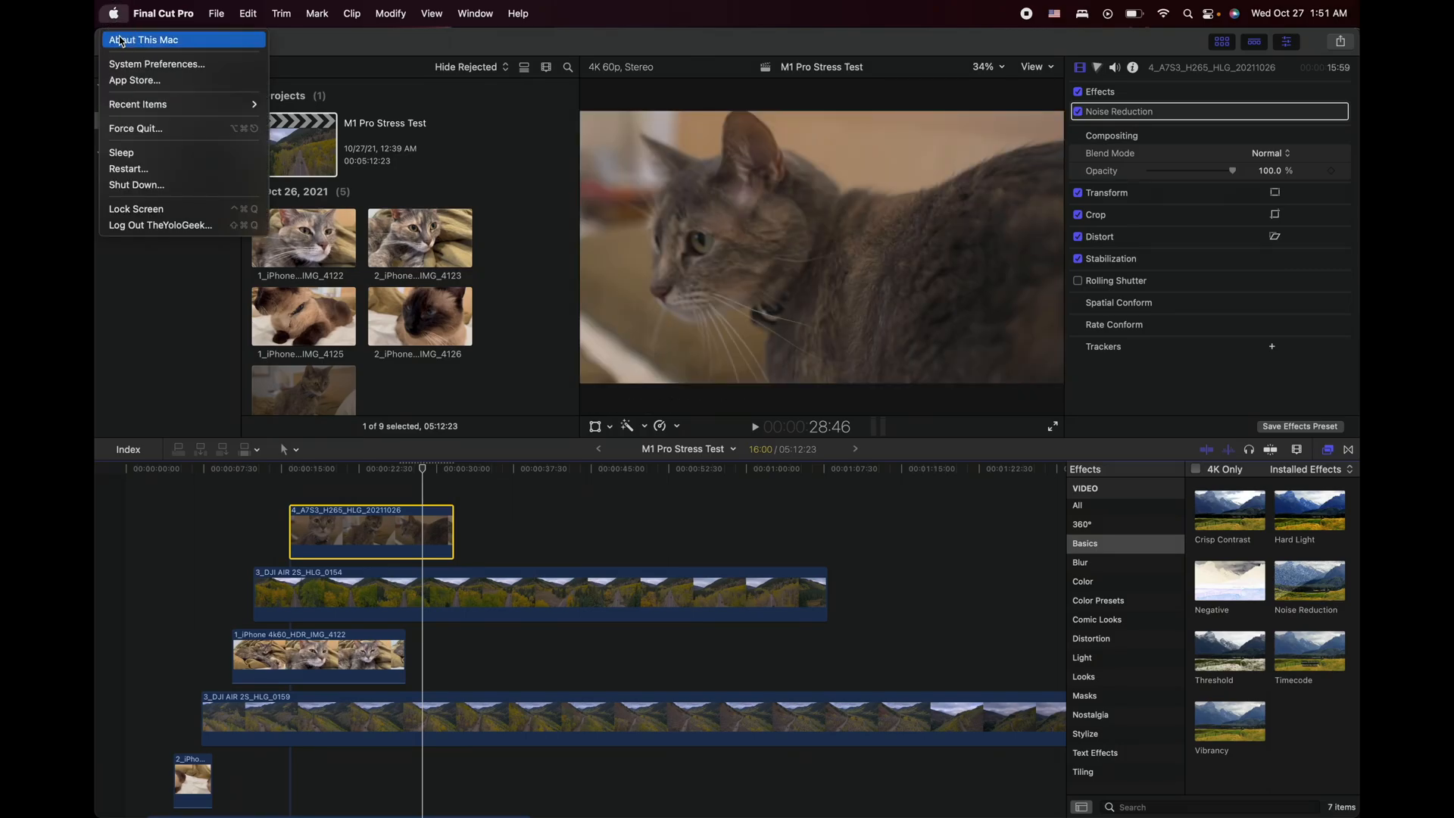
{"action": "left_click", "coordinate": [143, 40]}
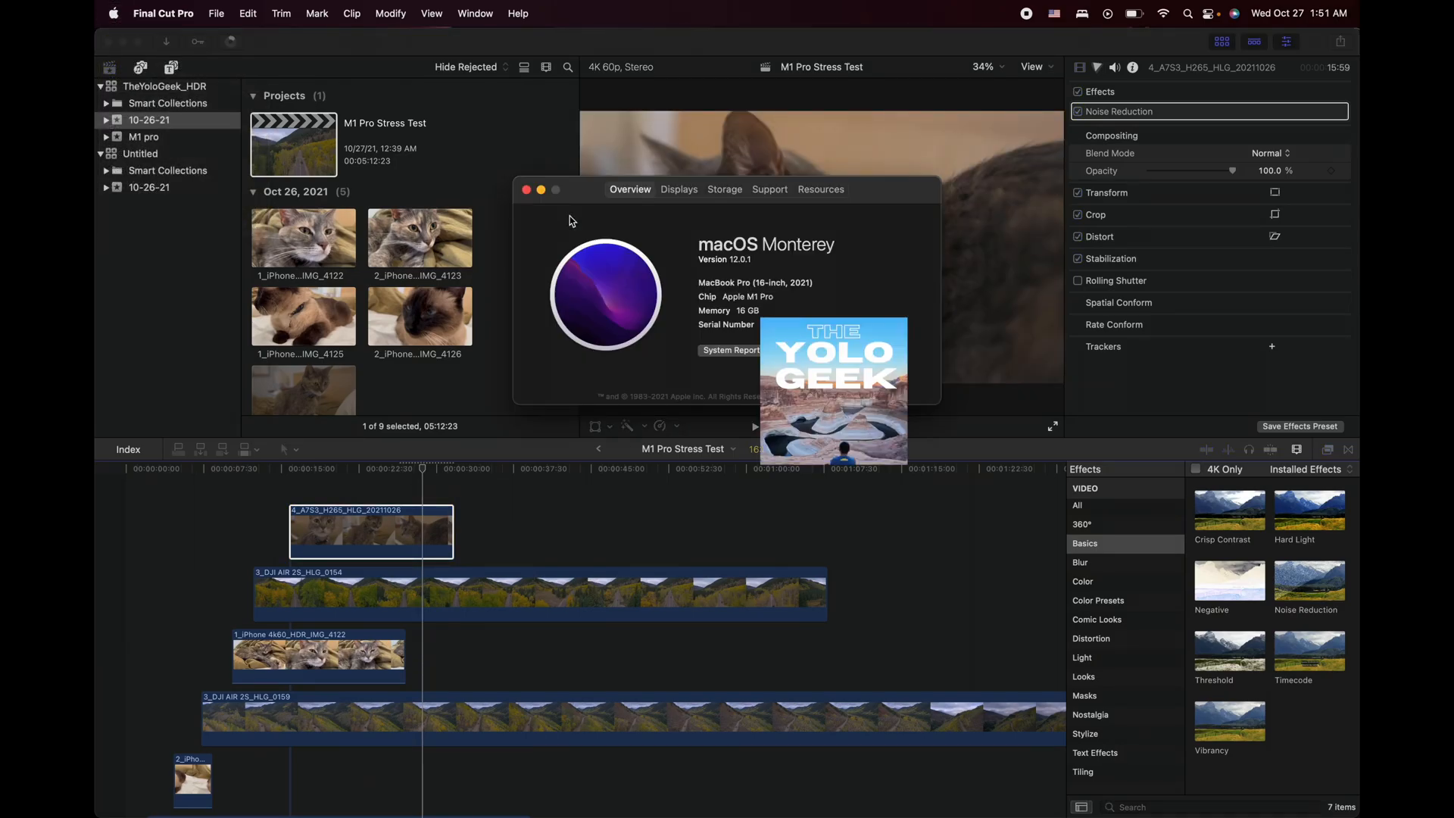
{"action": "mouse_move", "coordinate": [783, 286]}
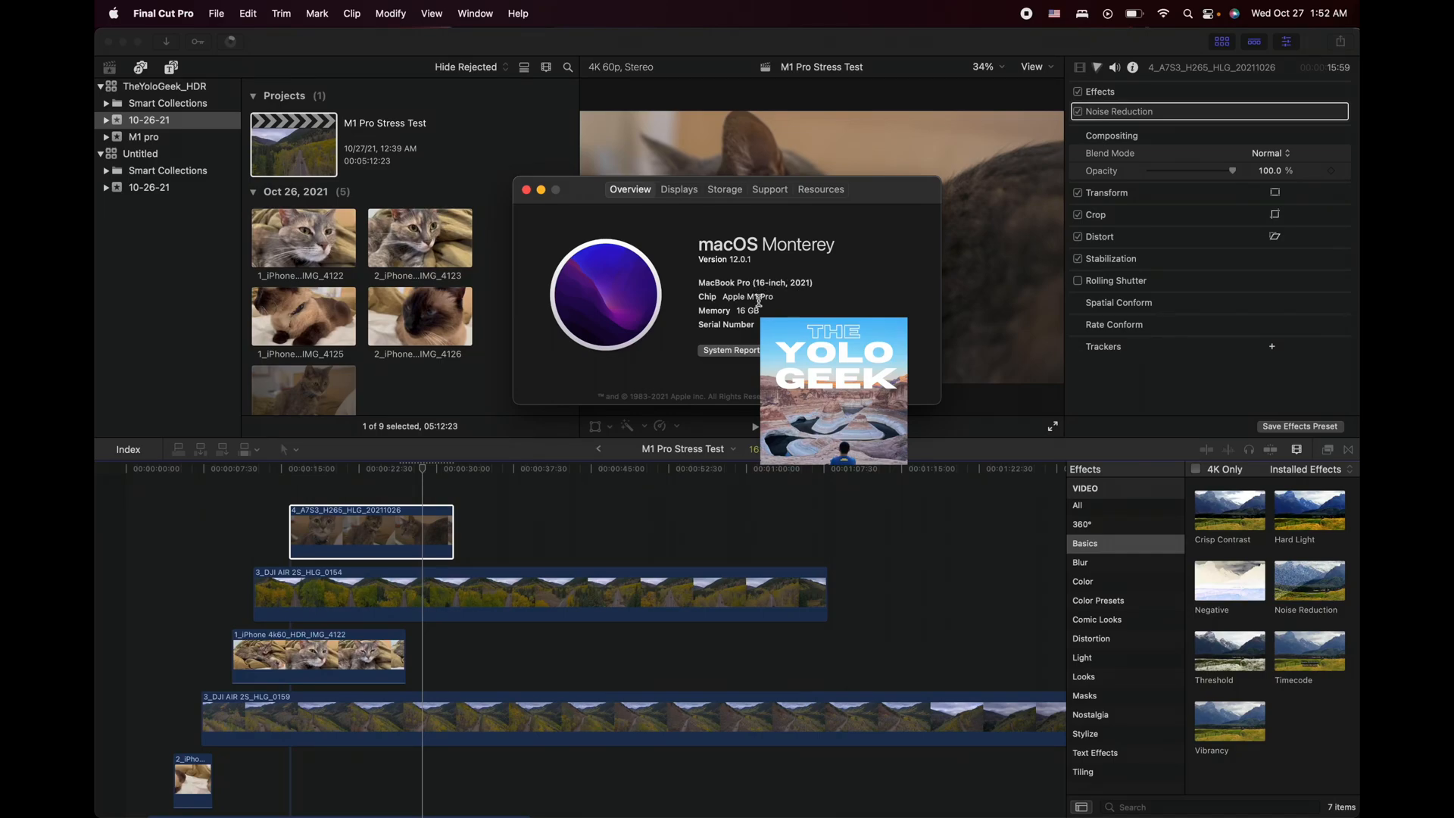
{"action": "mouse_move", "coordinate": [745, 312]}
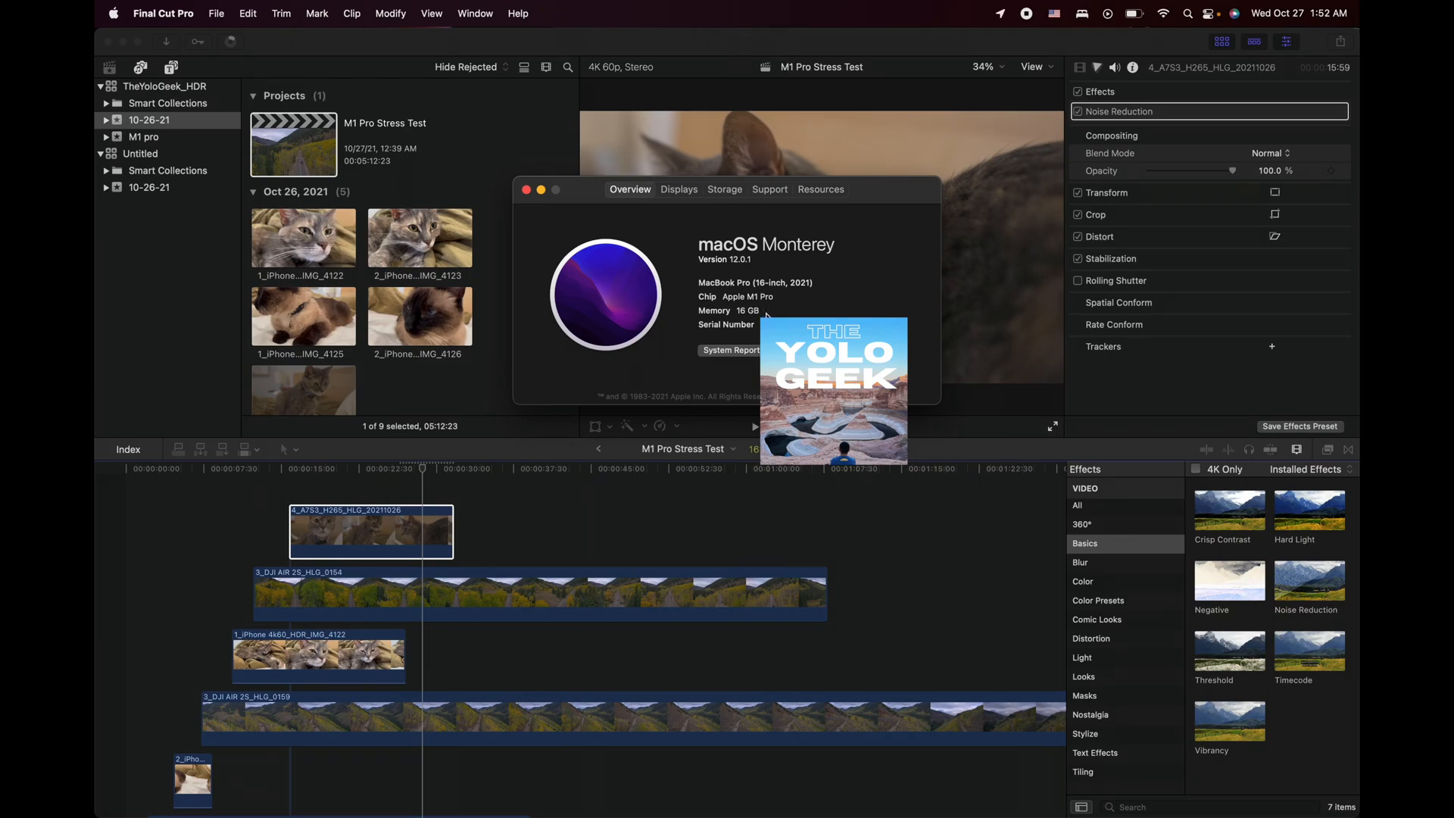
{"action": "mouse_move", "coordinate": [530, 183]}
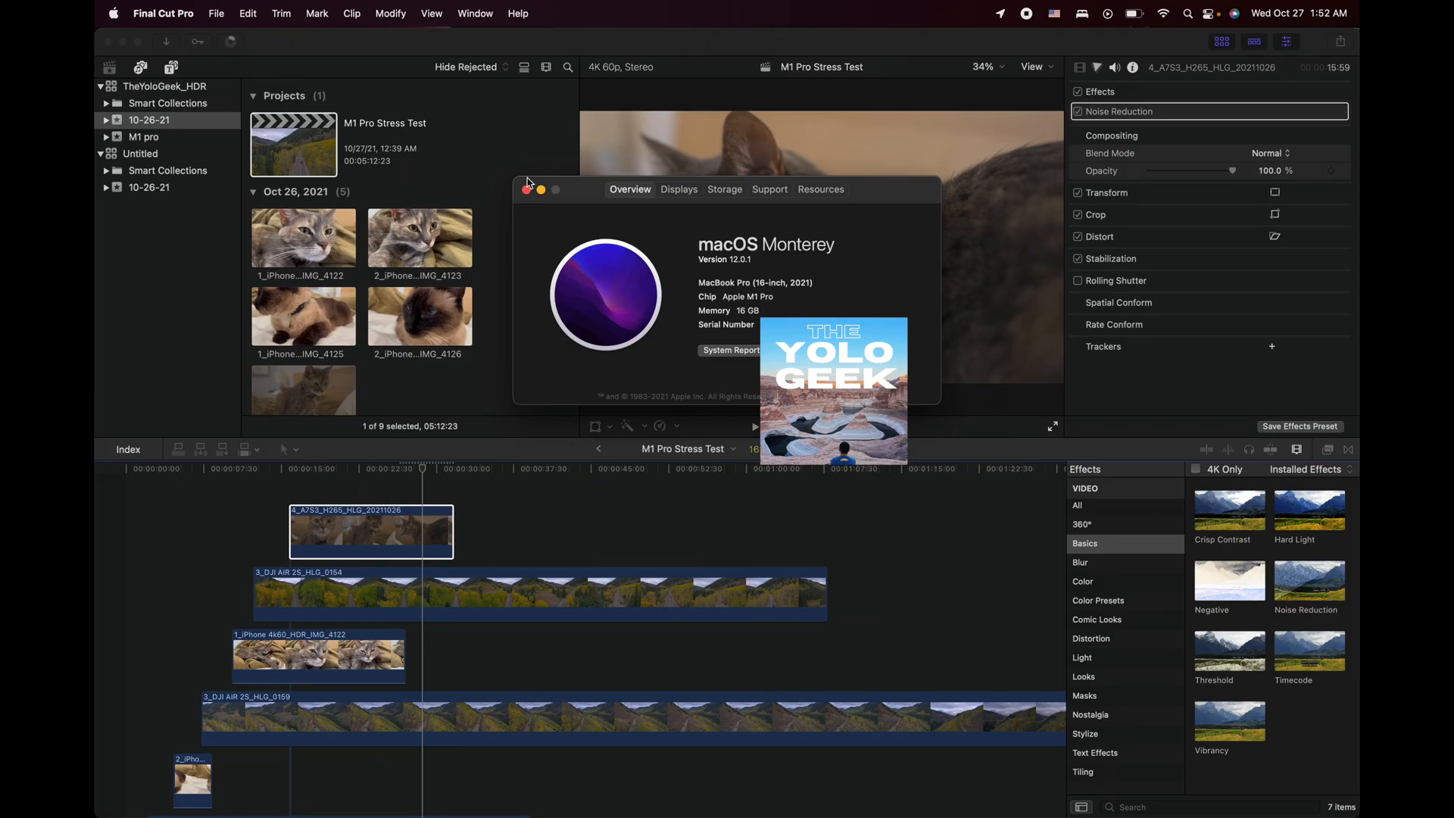
{"action": "left_click", "coordinate": [527, 190]}
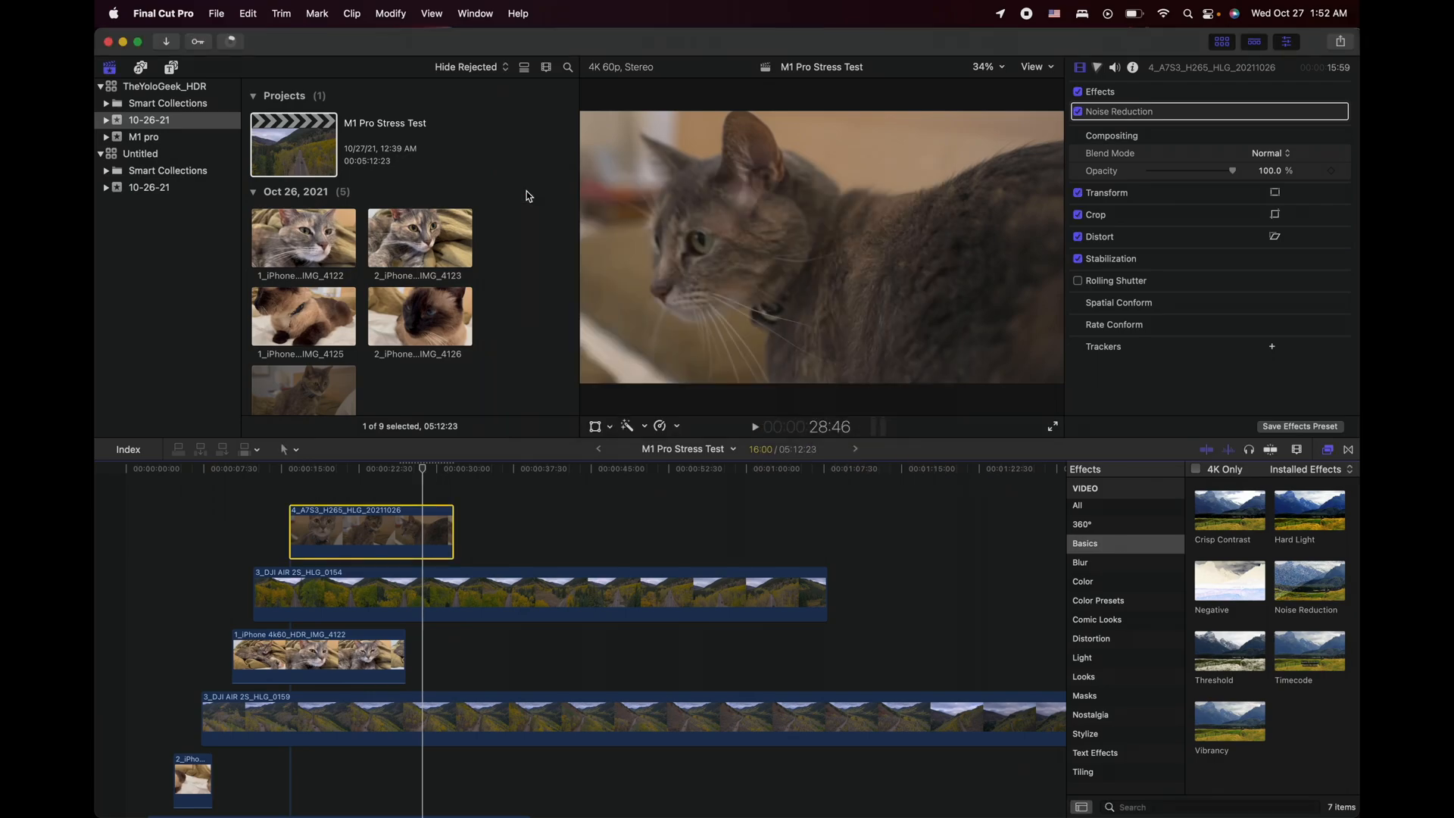
{"action": "mouse_move", "coordinate": [1137, 26]}
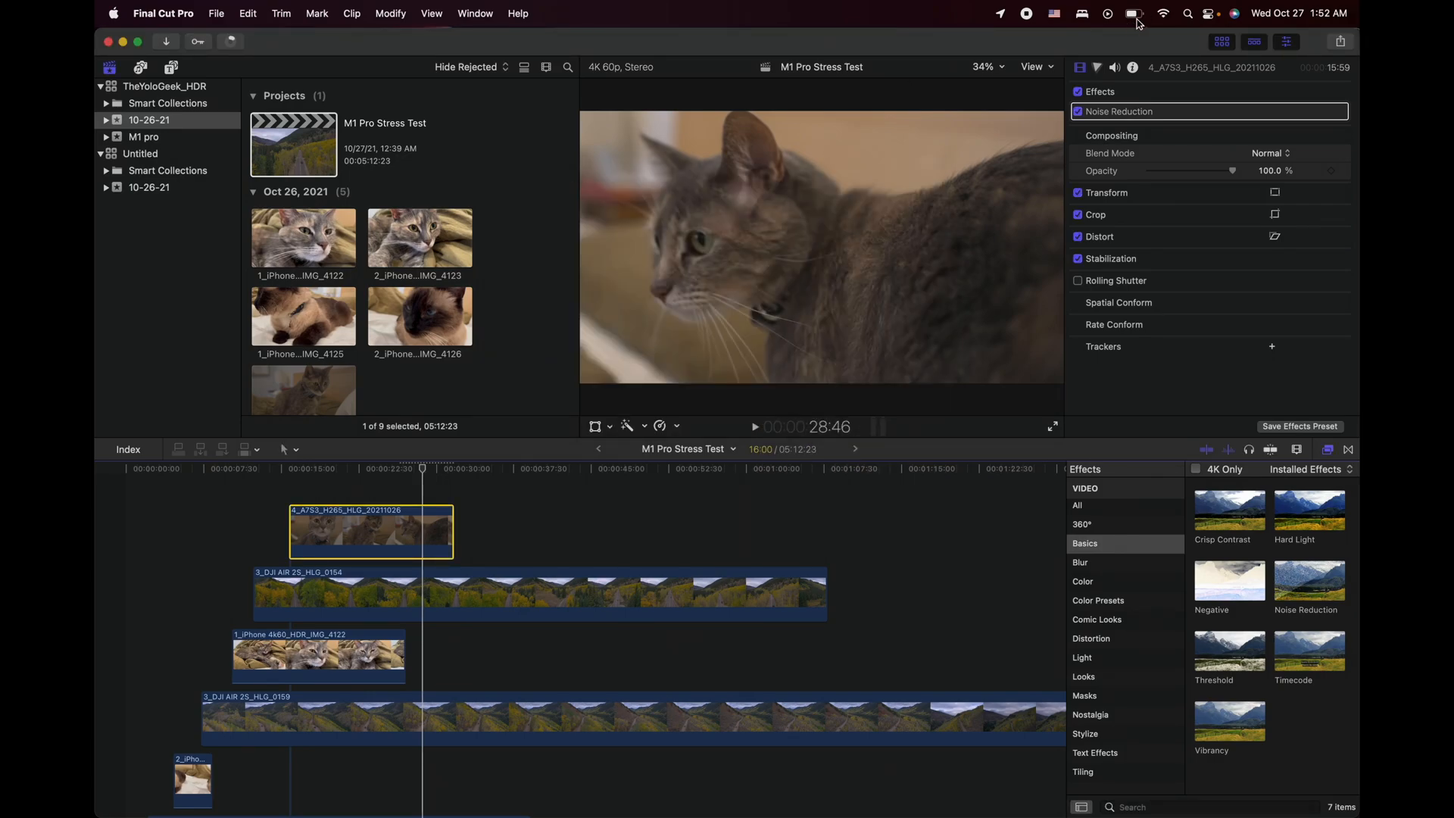
Check the battery status (69%, Safari and Final Cut Pro using significant energy), then dismiss it.
{"action": "left_click", "coordinate": [1133, 13]}
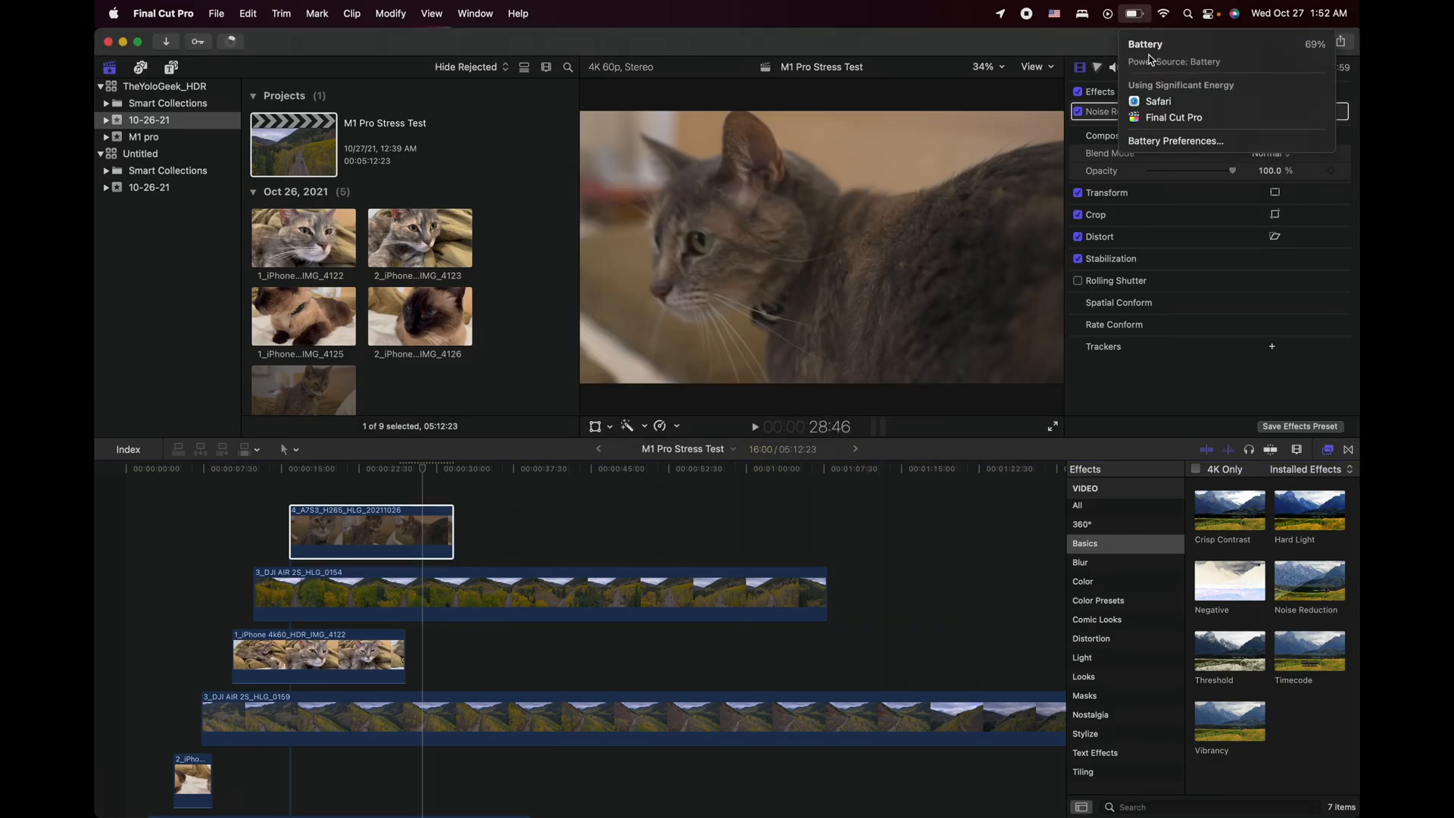
{"action": "mouse_move", "coordinate": [1149, 65]}
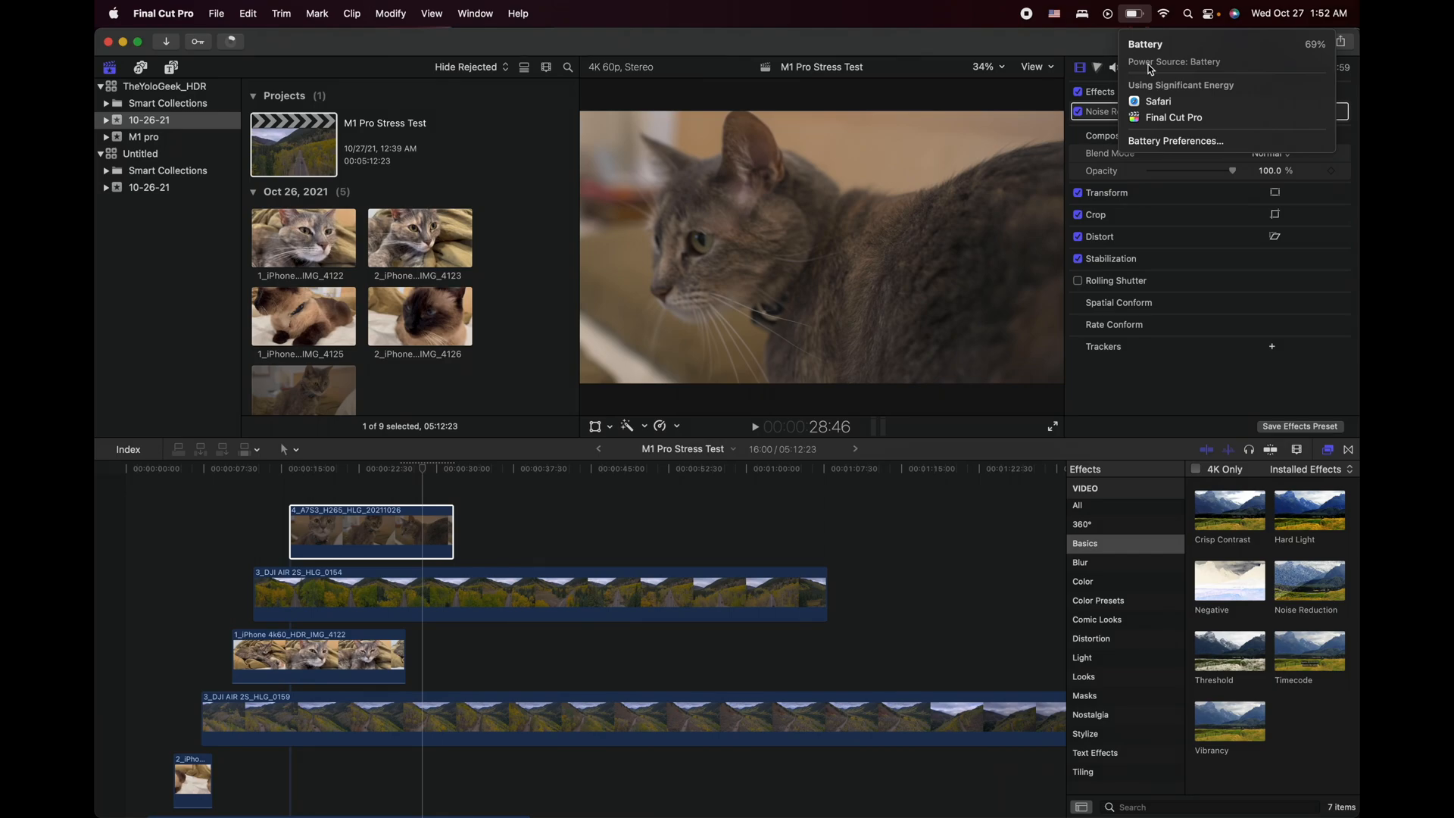
{"action": "mouse_move", "coordinate": [1002, 118]}
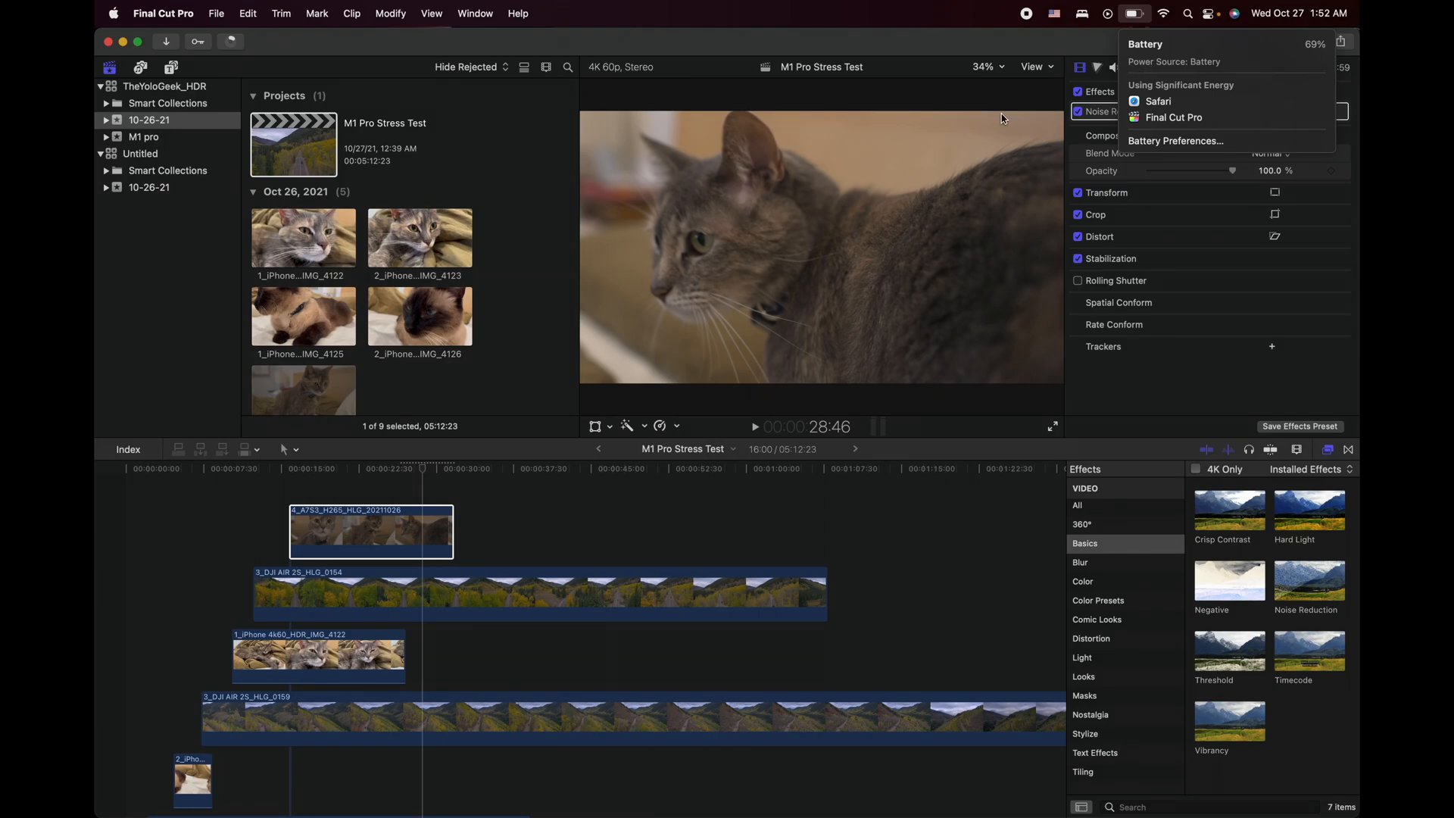
{"action": "left_click", "coordinate": [368, 471]}
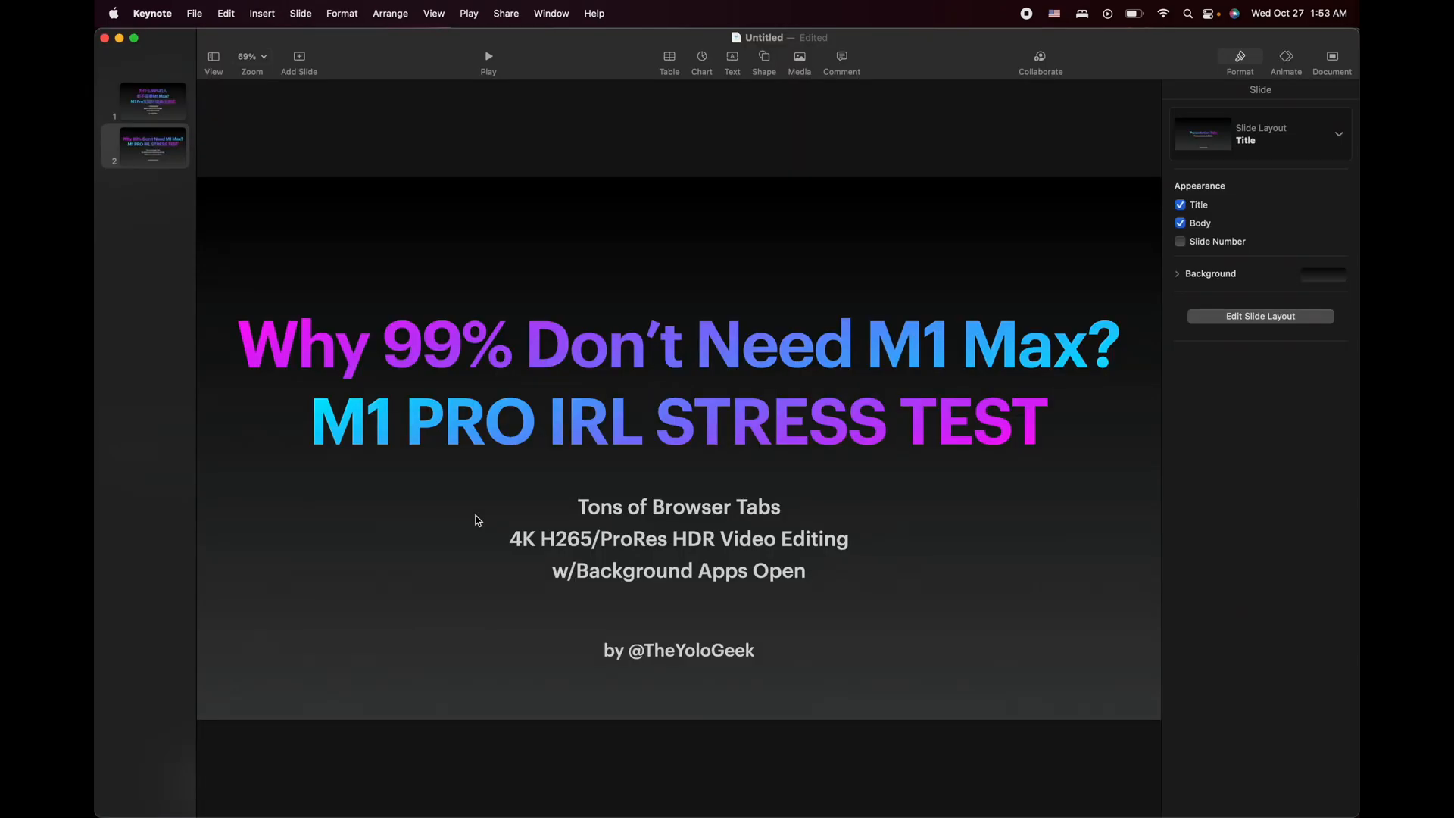
{"action": "mouse_move", "coordinate": [712, 445]}
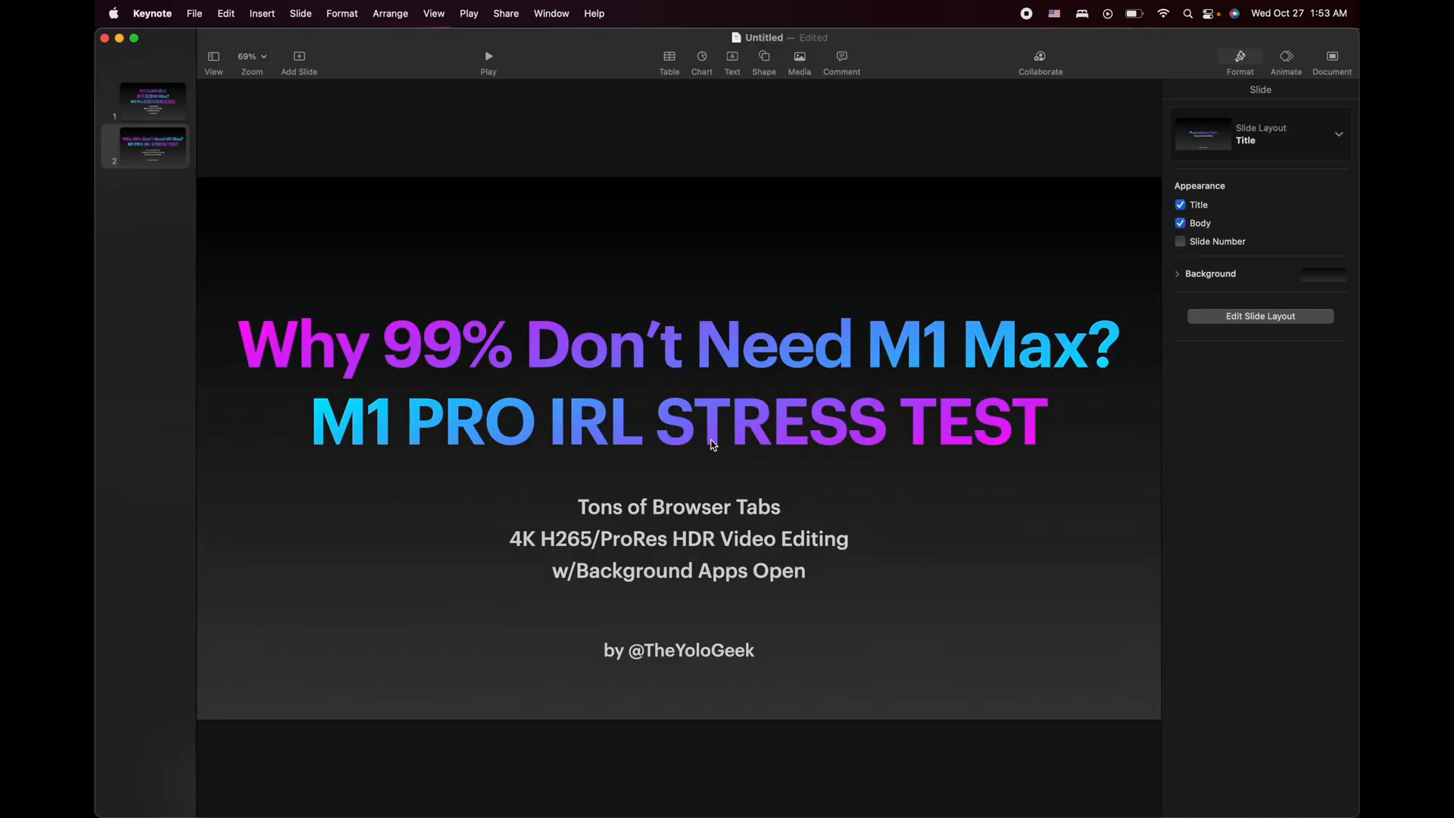
{"action": "mouse_move", "coordinate": [819, 457]}
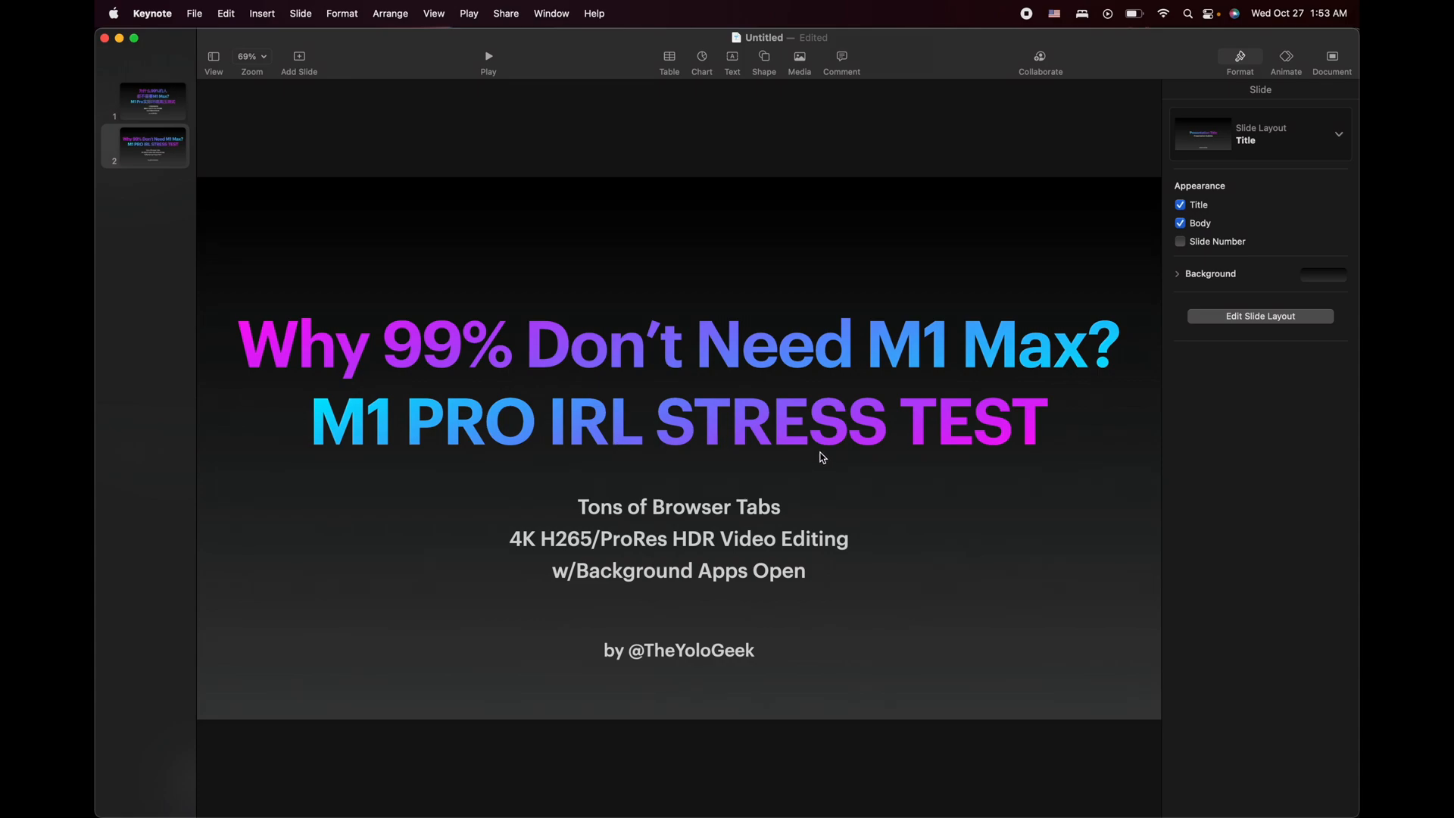
{"action": "mouse_move", "coordinate": [952, 369]}
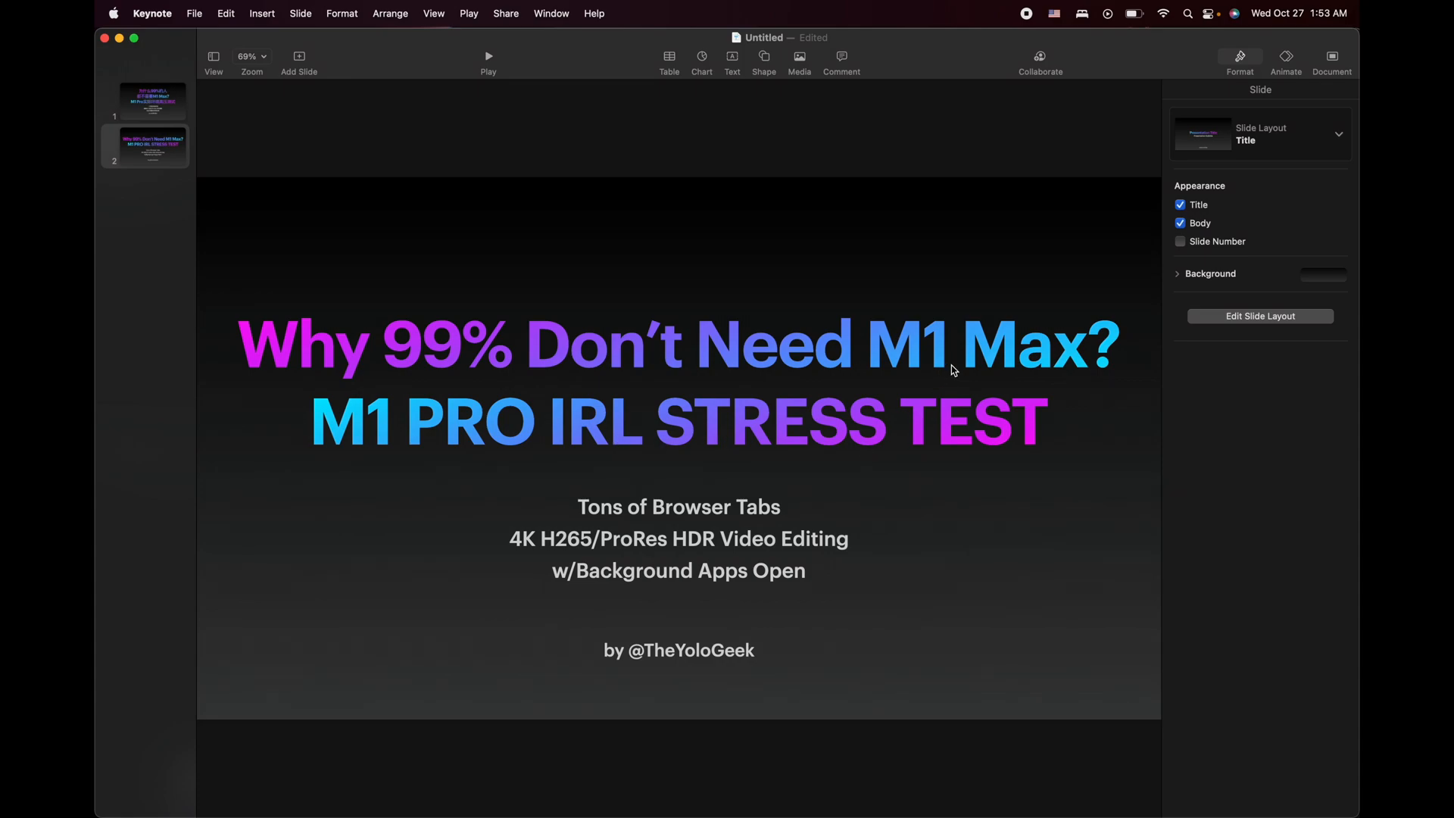
{"action": "mouse_move", "coordinate": [389, 465]}
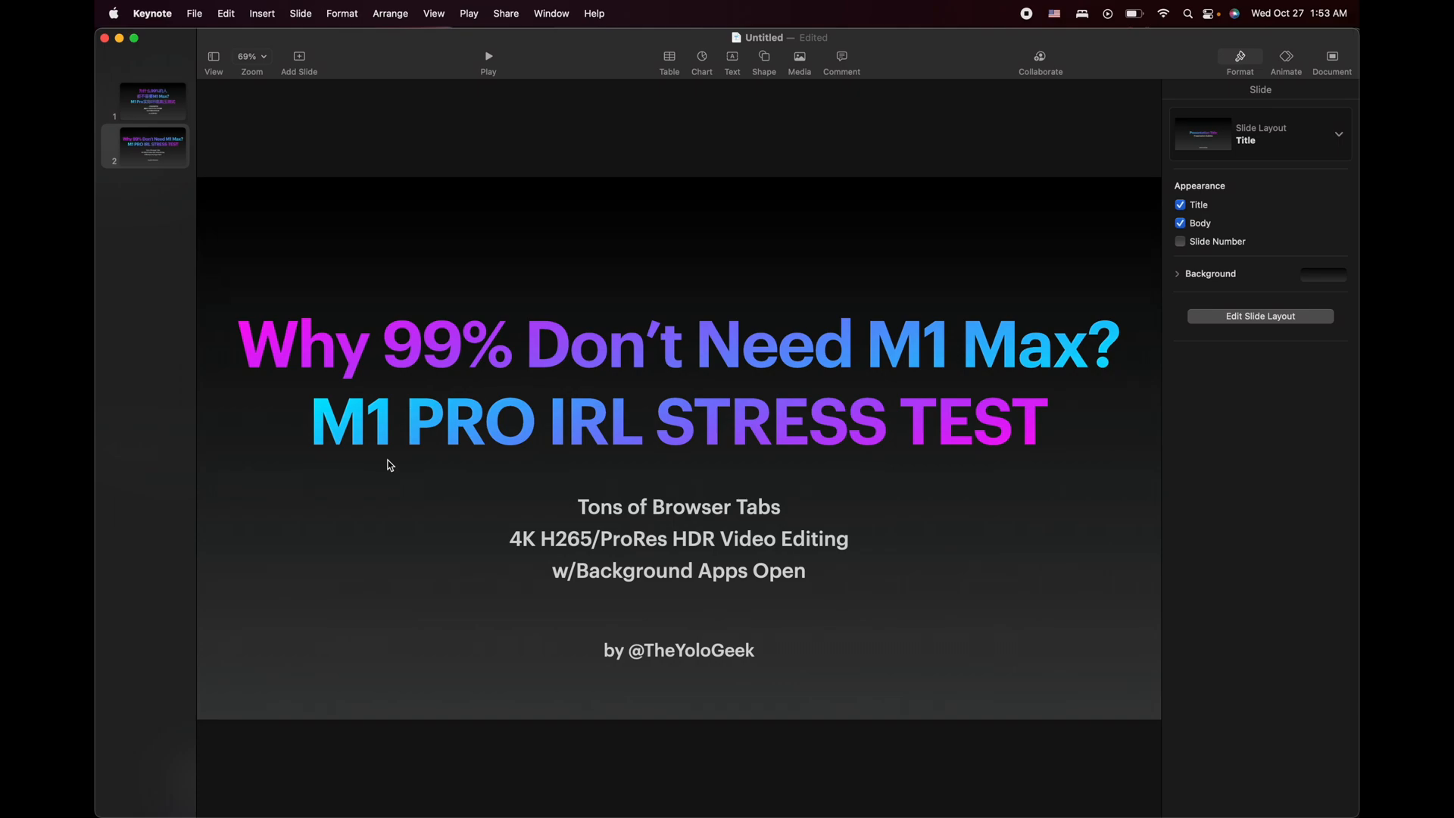
{"action": "mouse_move", "coordinate": [451, 465]}
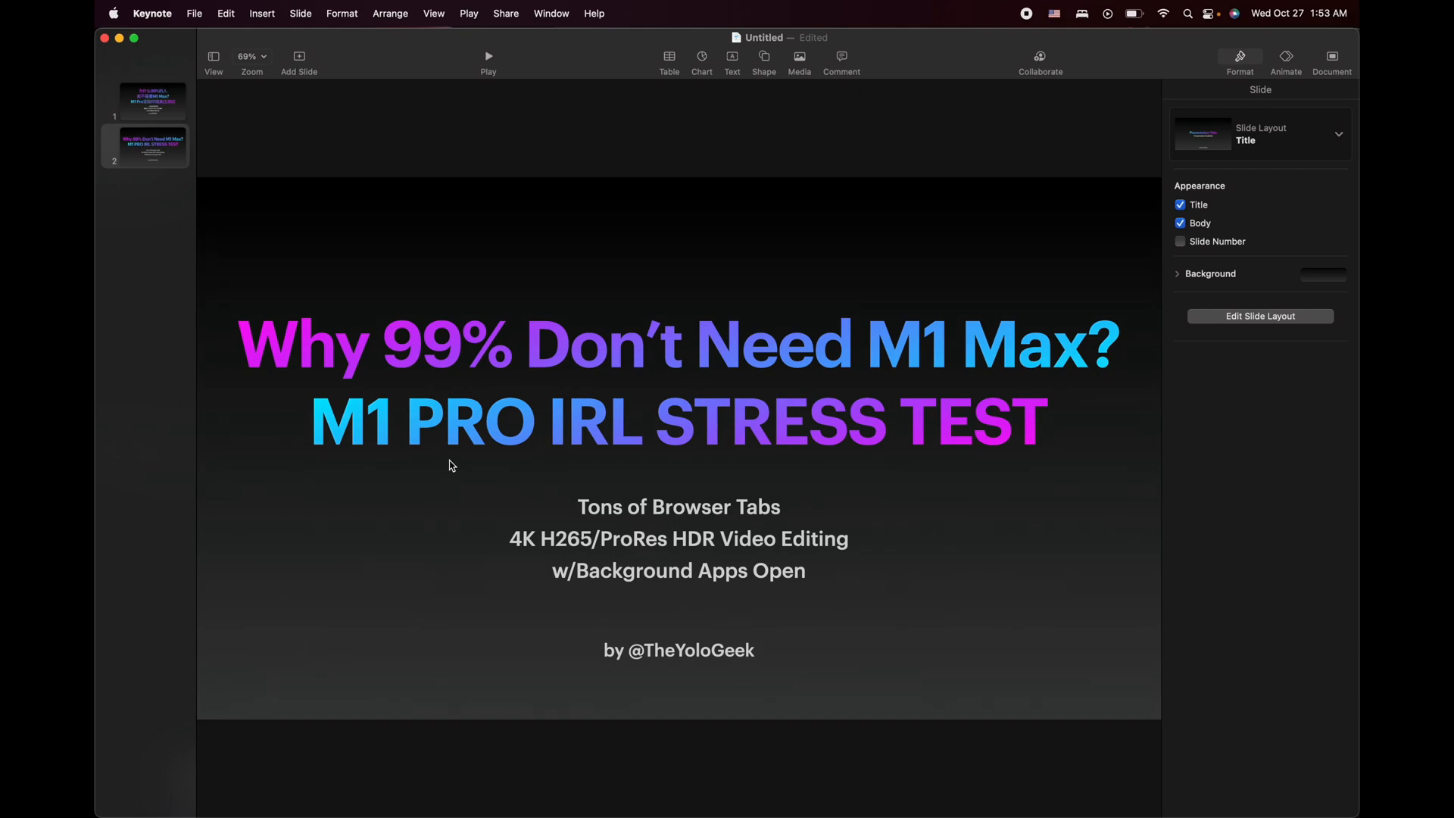